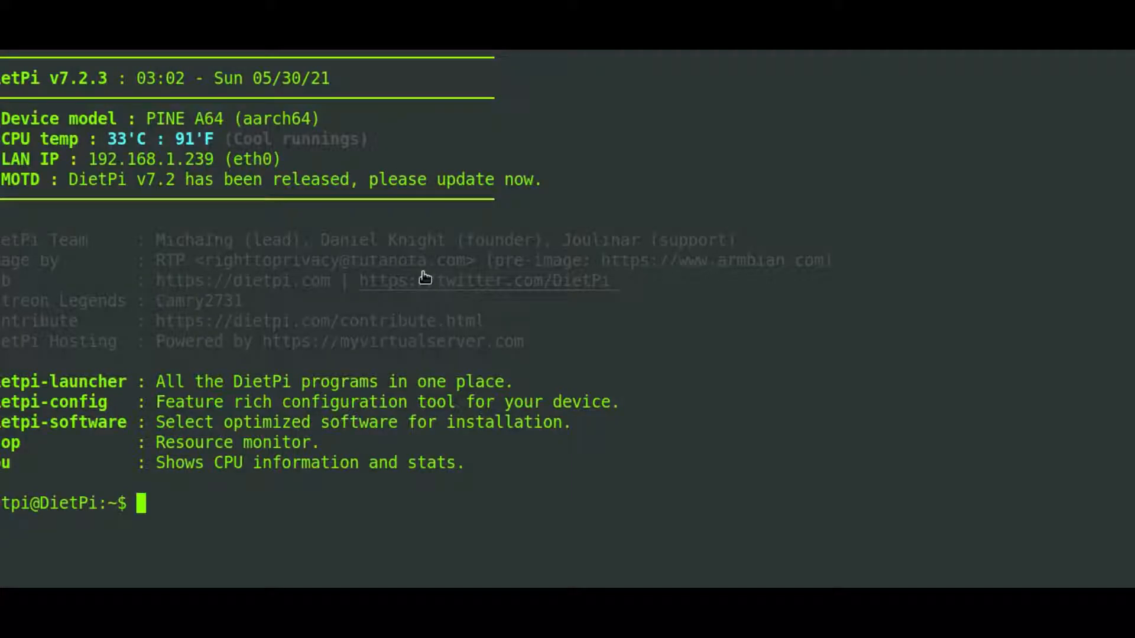
Switch to a root shell with 'sudo su' and launch dietpi-software
type("sudo su")
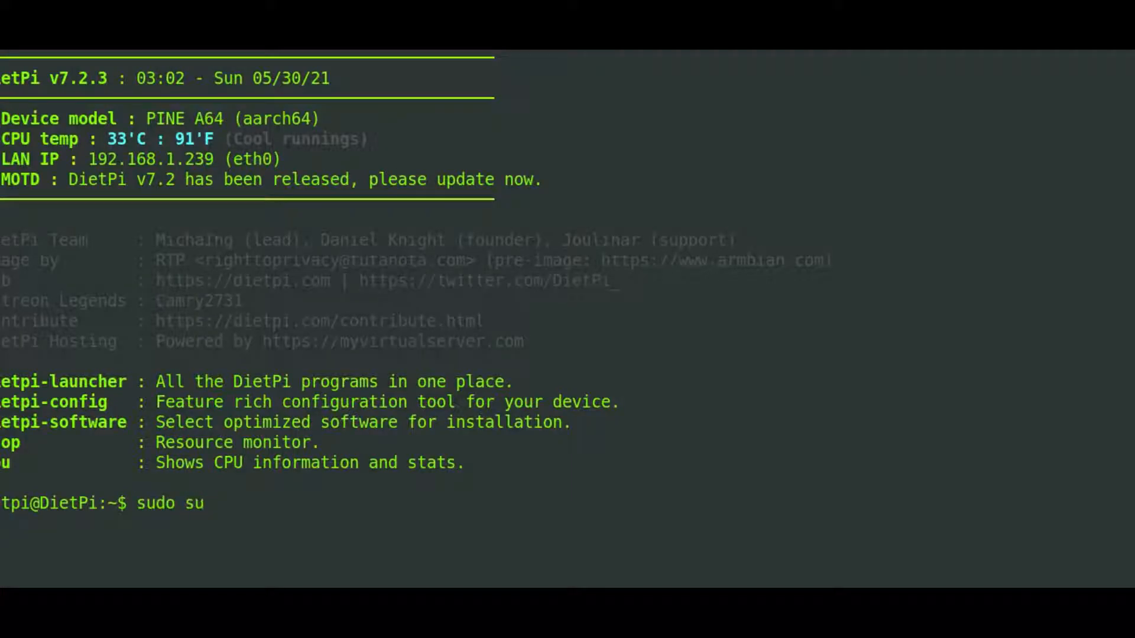
key("Return")
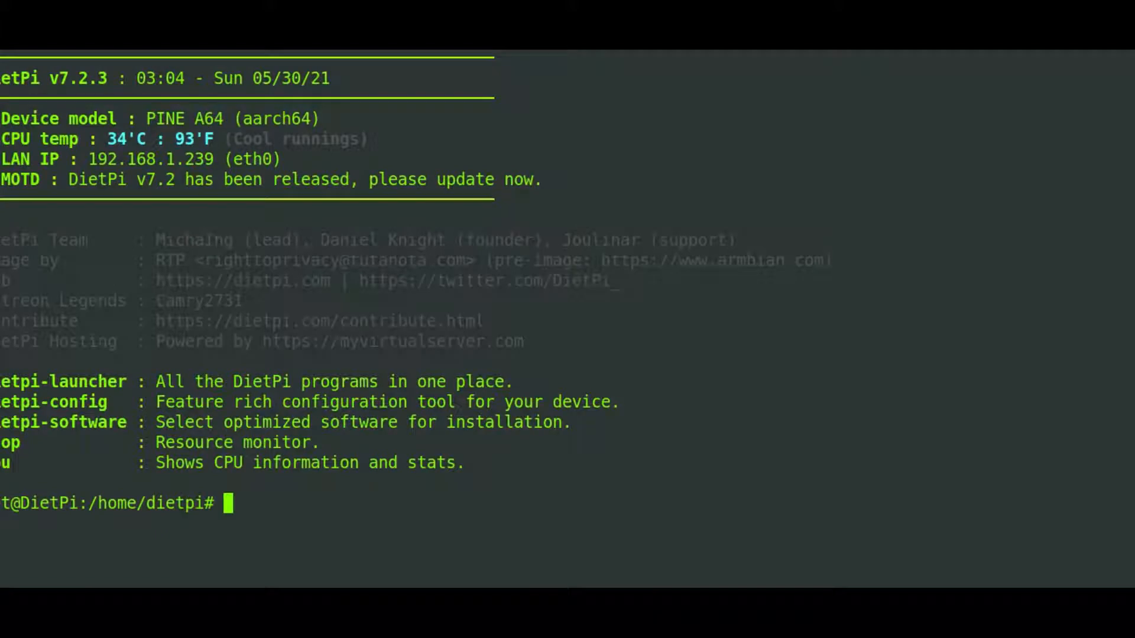
type("dietpi")
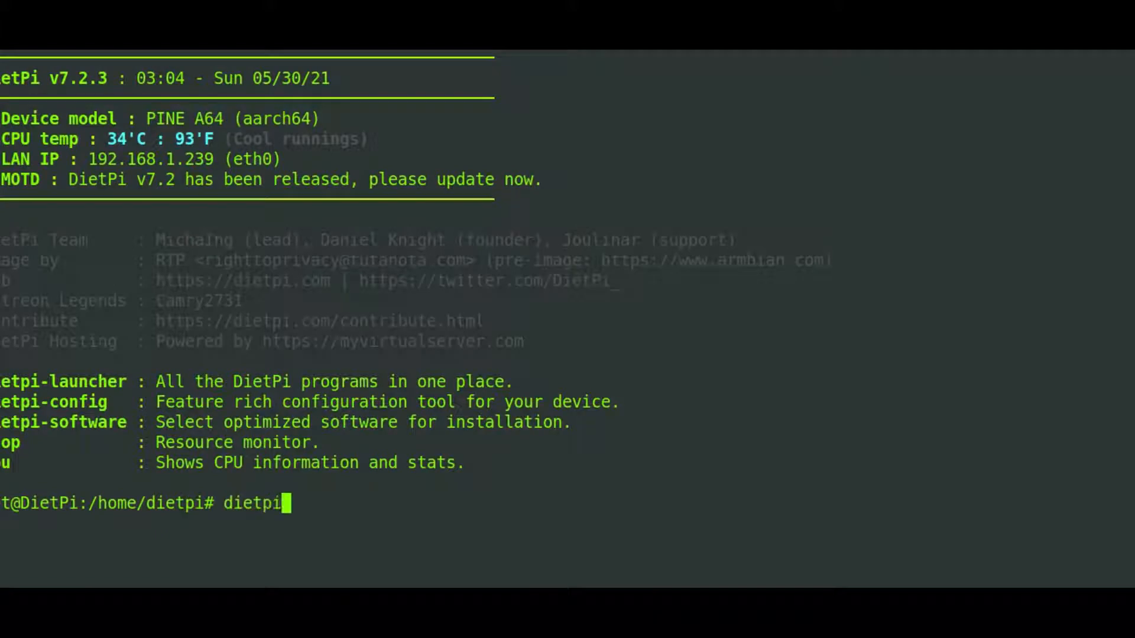
type("-software")
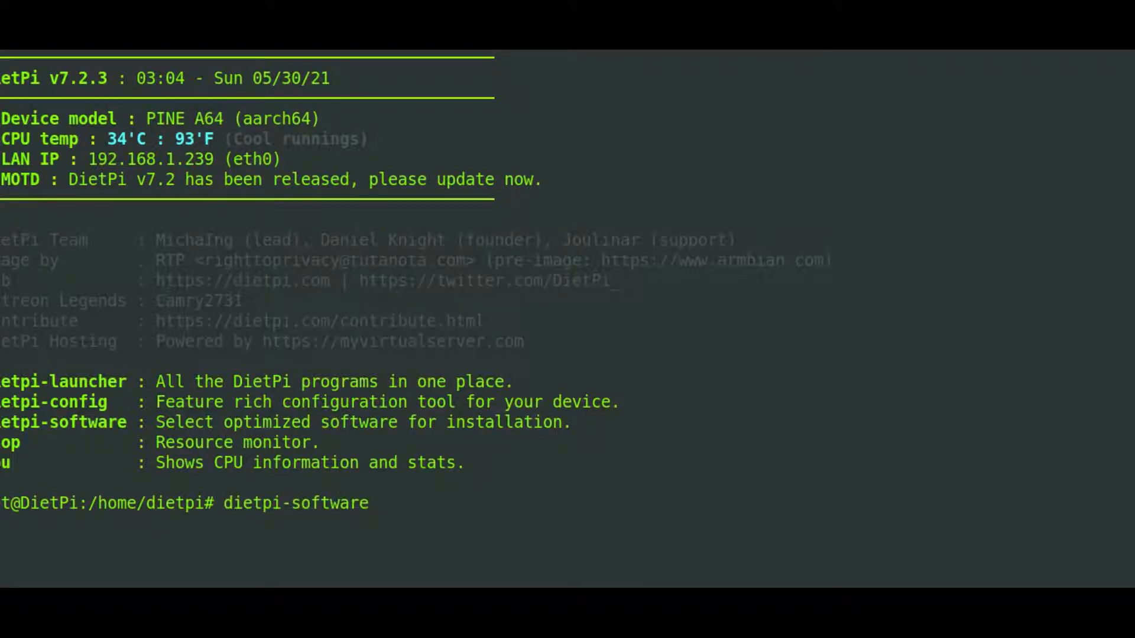
key("Return")
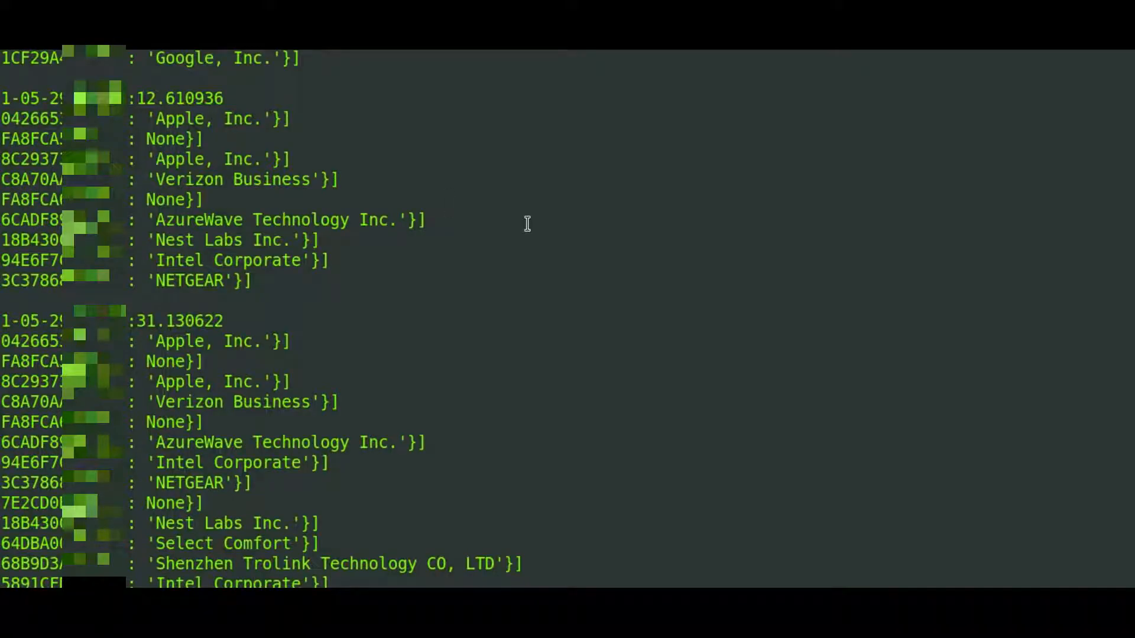
mouse_move(33, 204)
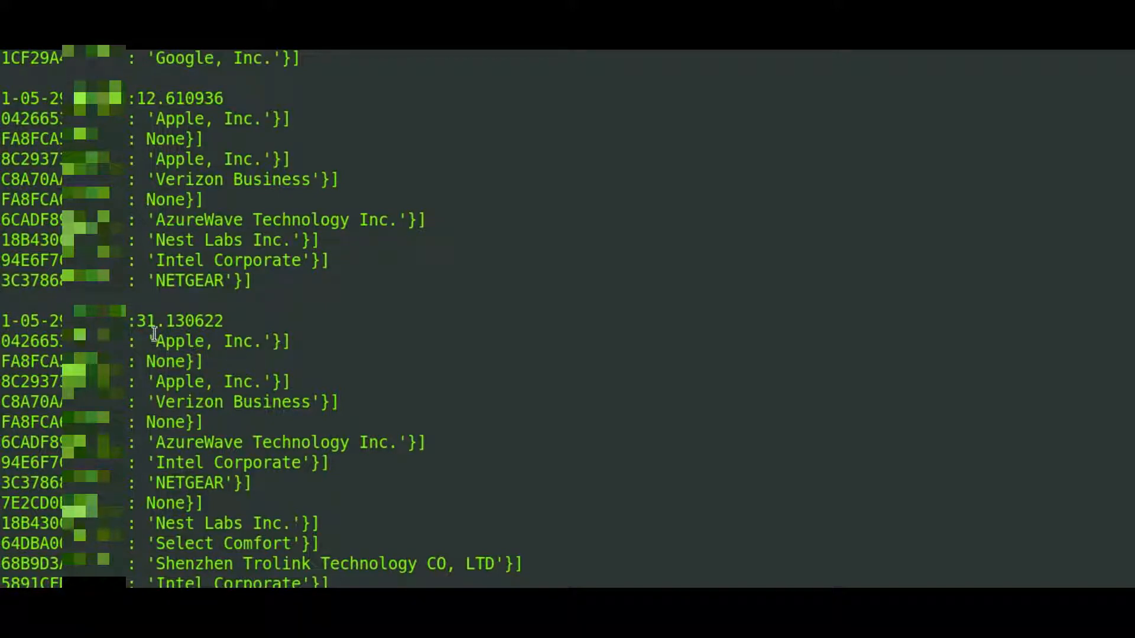
mouse_move(212, 300)
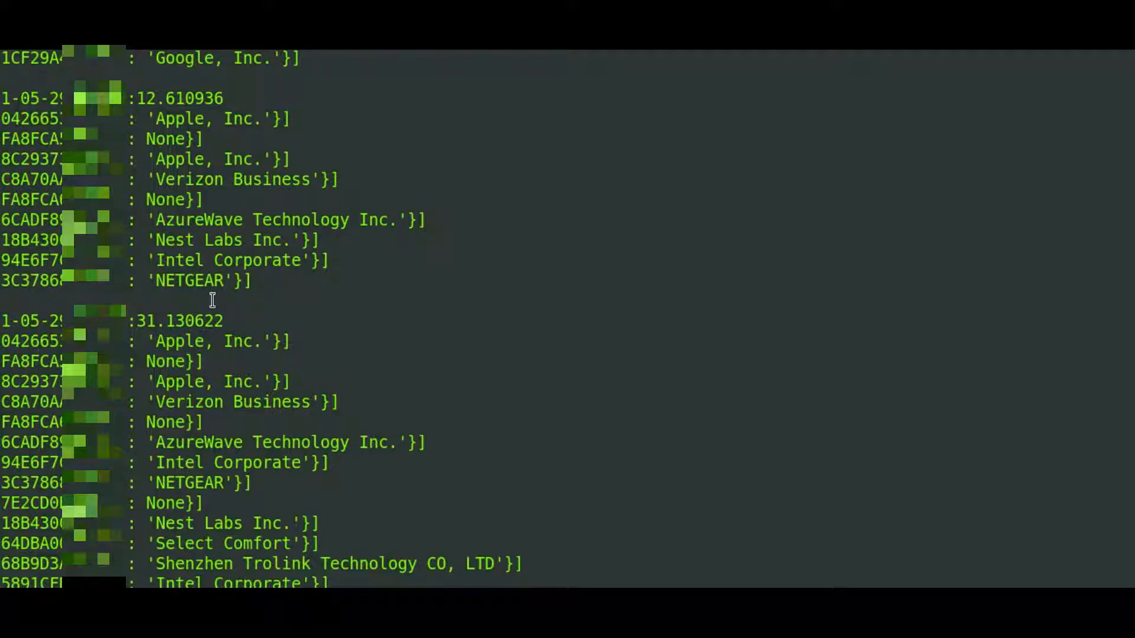
mouse_move(160, 326)
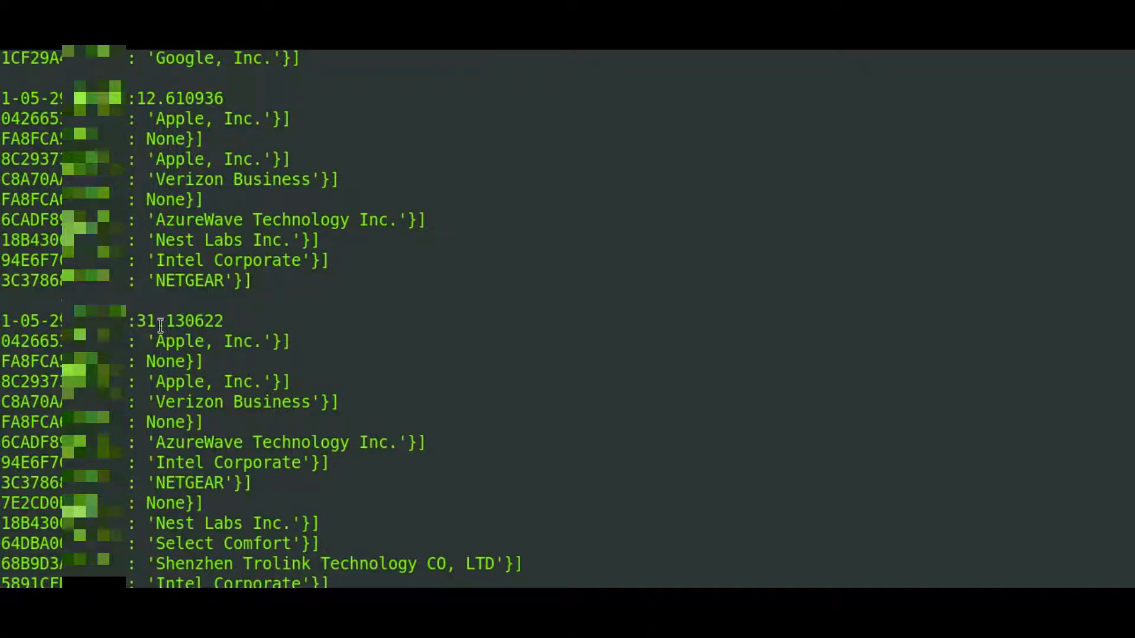
mouse_move(273, 337)
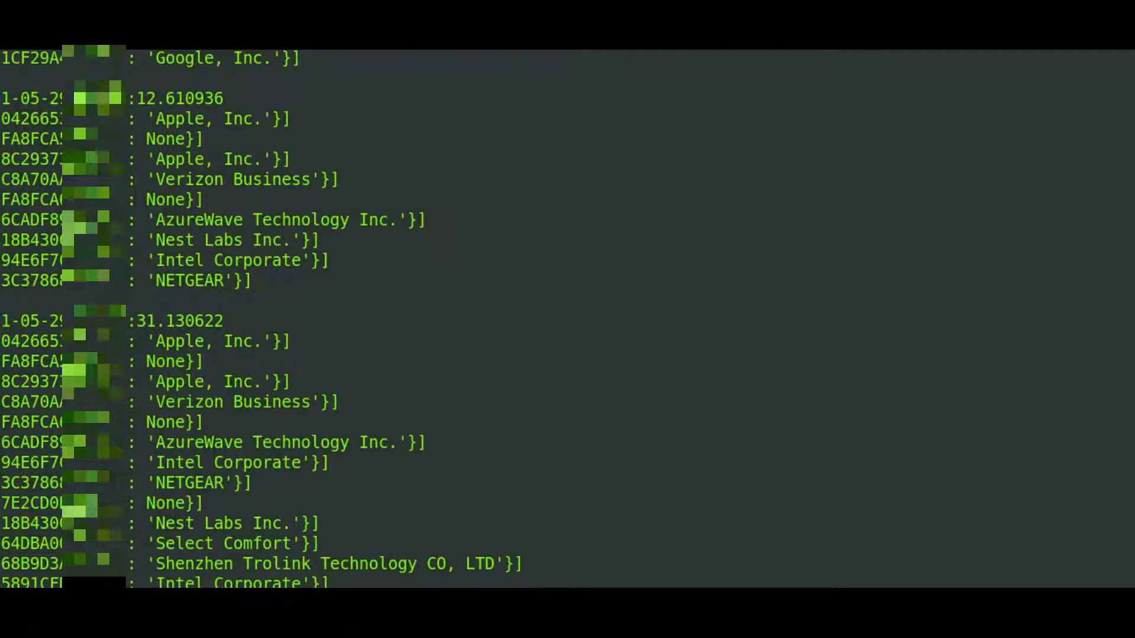
mouse_move(324, 363)
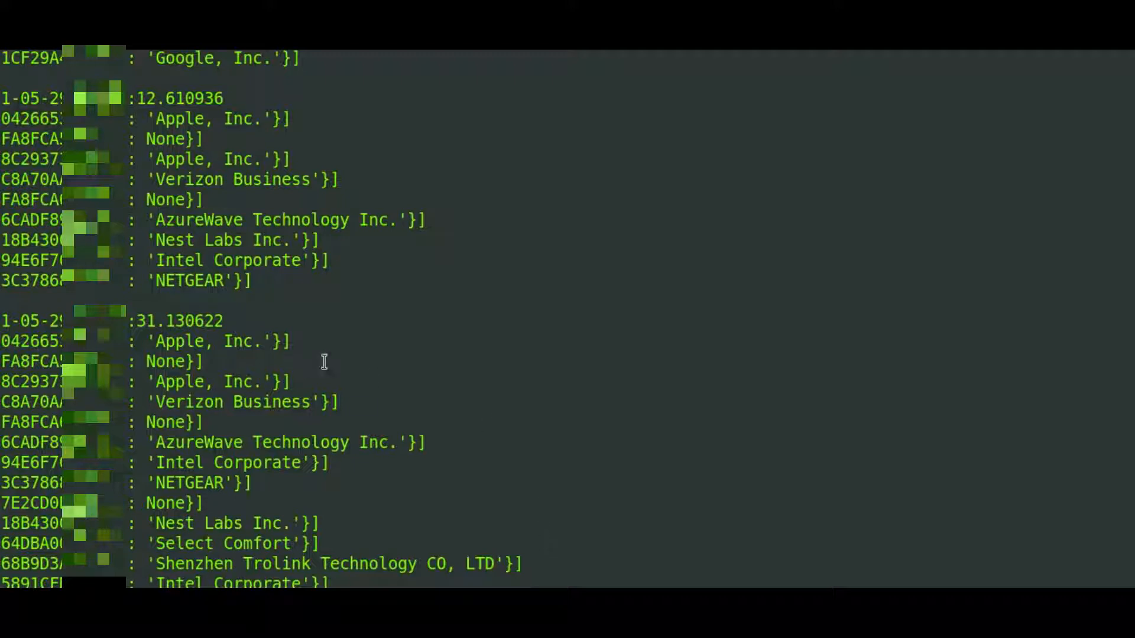
mouse_move(329, 312)
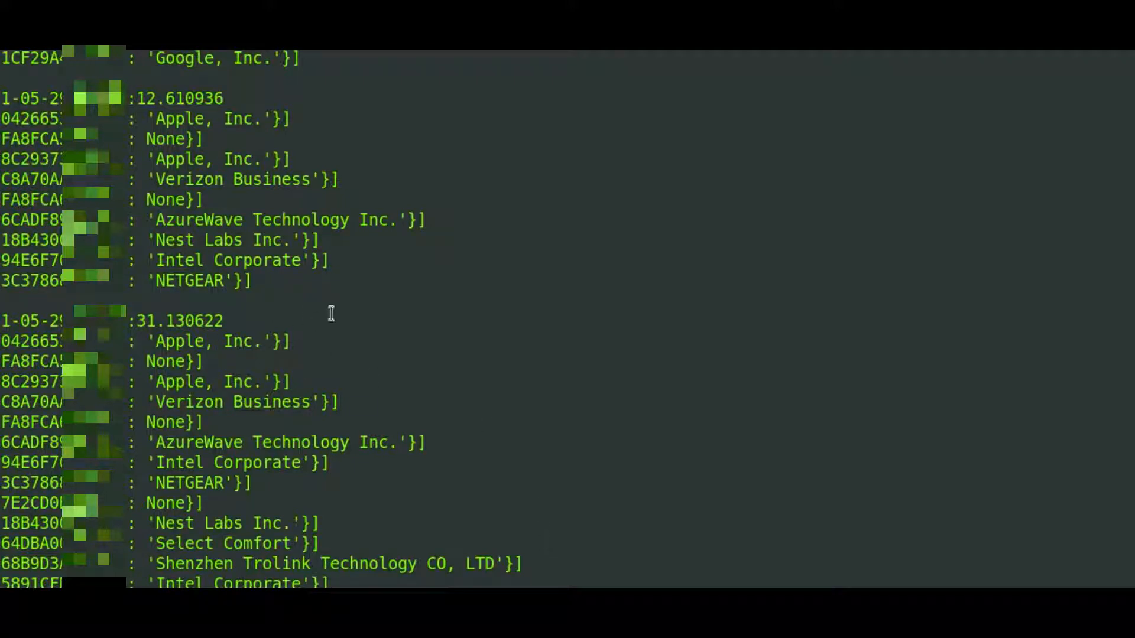
mouse_move(258, 340)
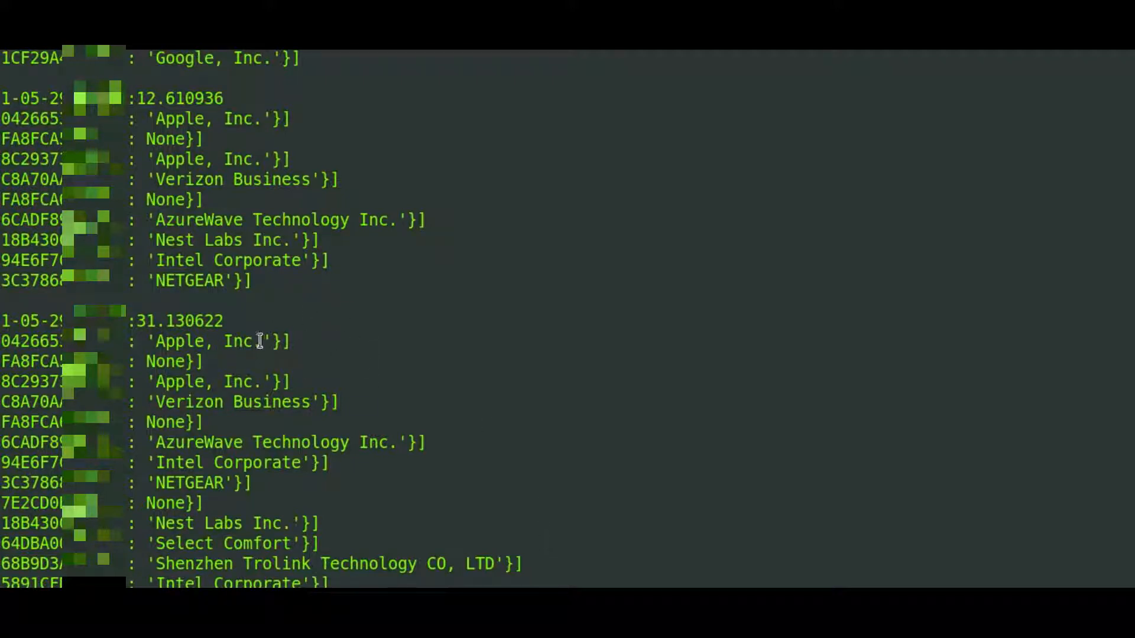
mouse_move(542, 357)
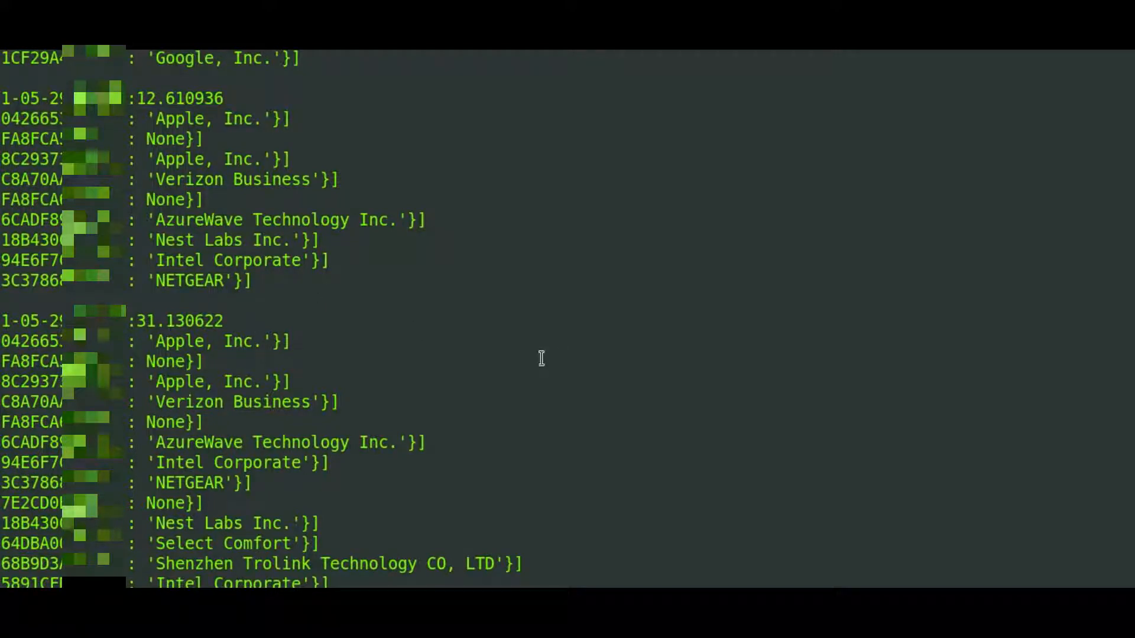
mouse_move(576, 358)
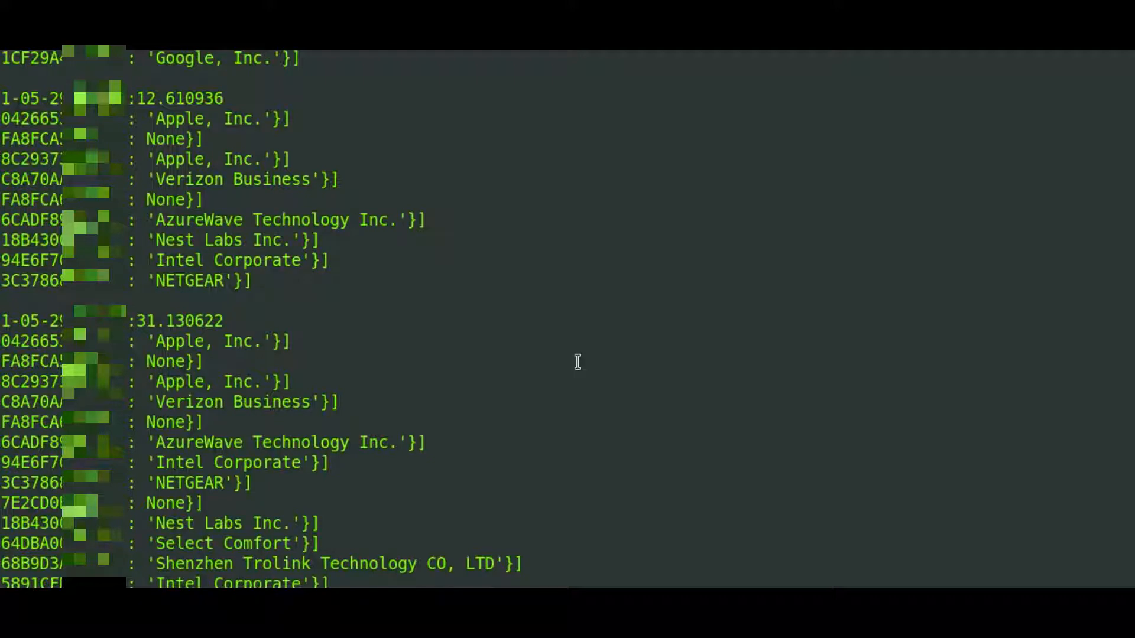
mouse_move(543, 360)
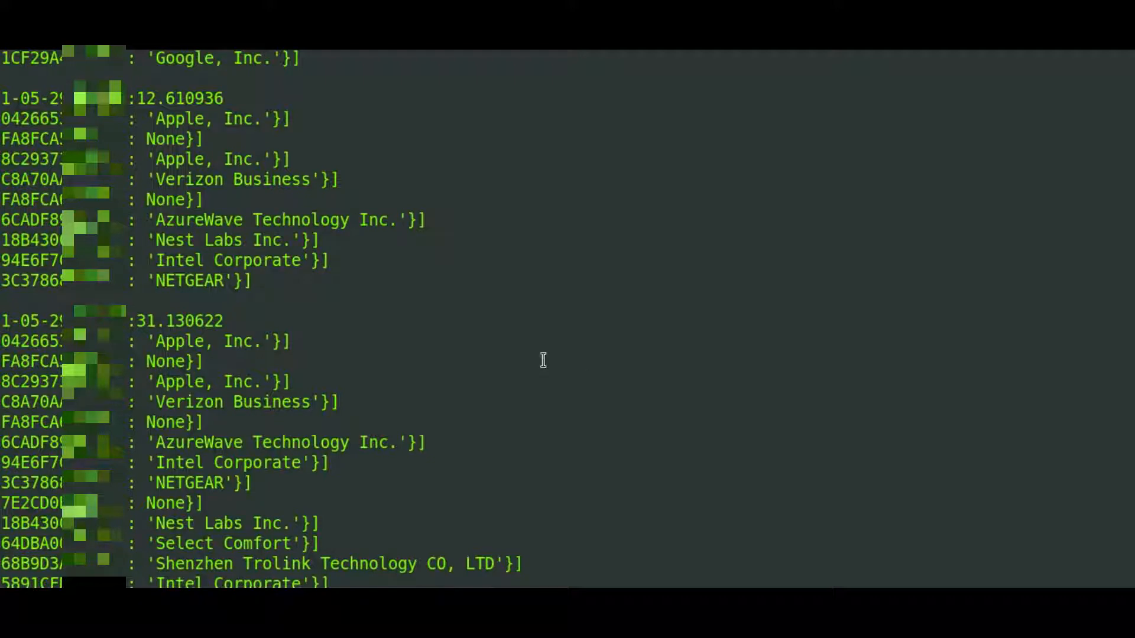
mouse_move(355, 67)
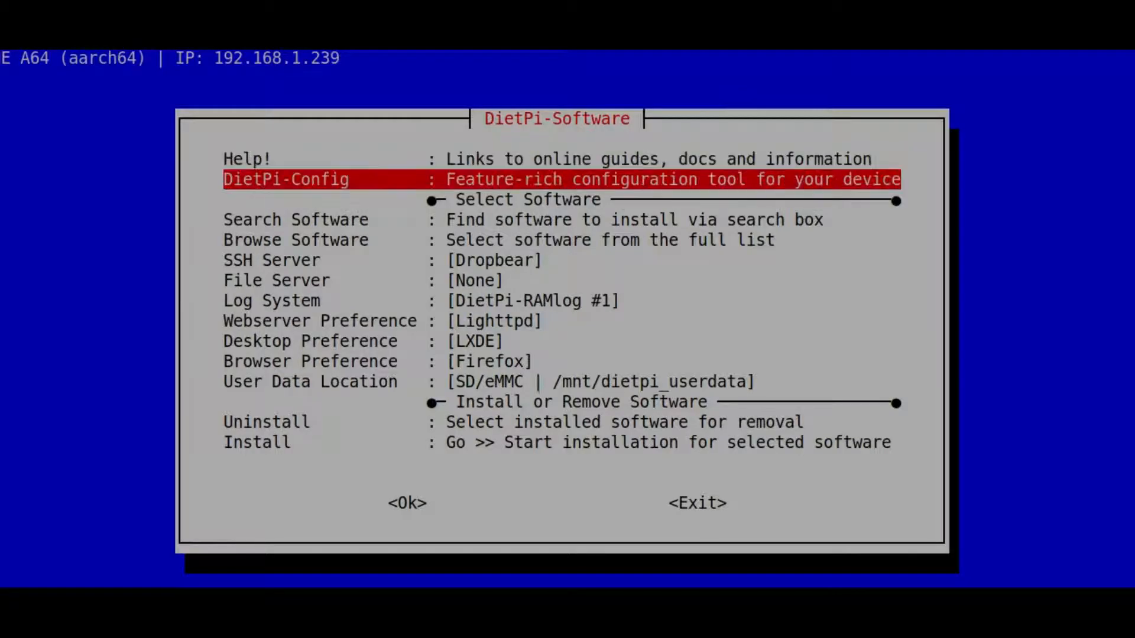
Browse the full software list down to MotionEye in the Camera & Surveillance section
key("Down")
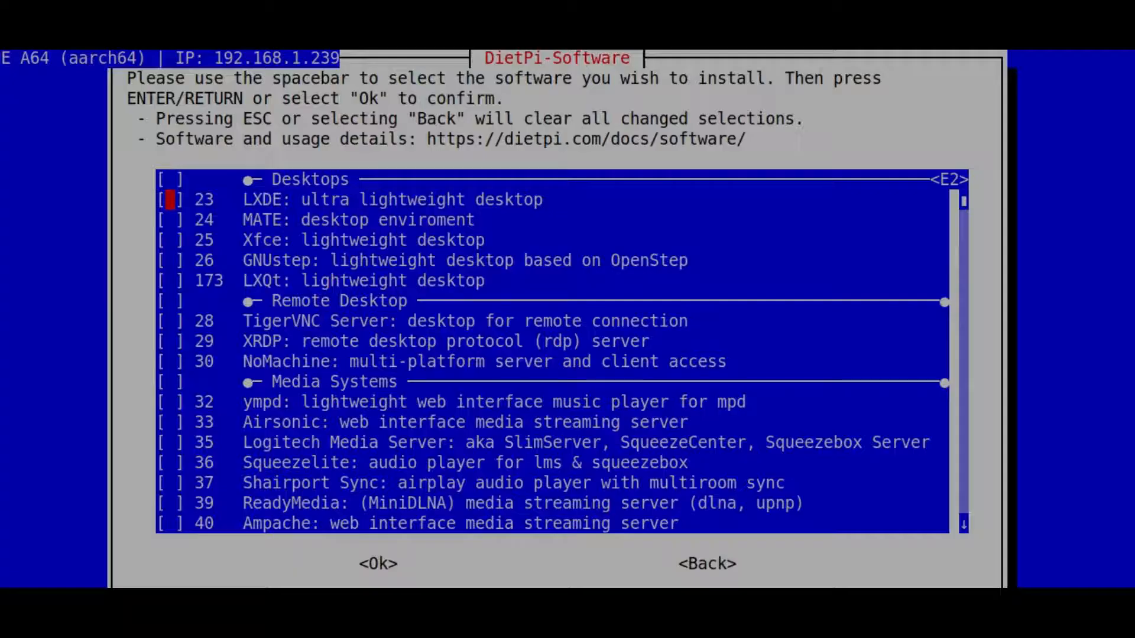
scroll("down", 3)
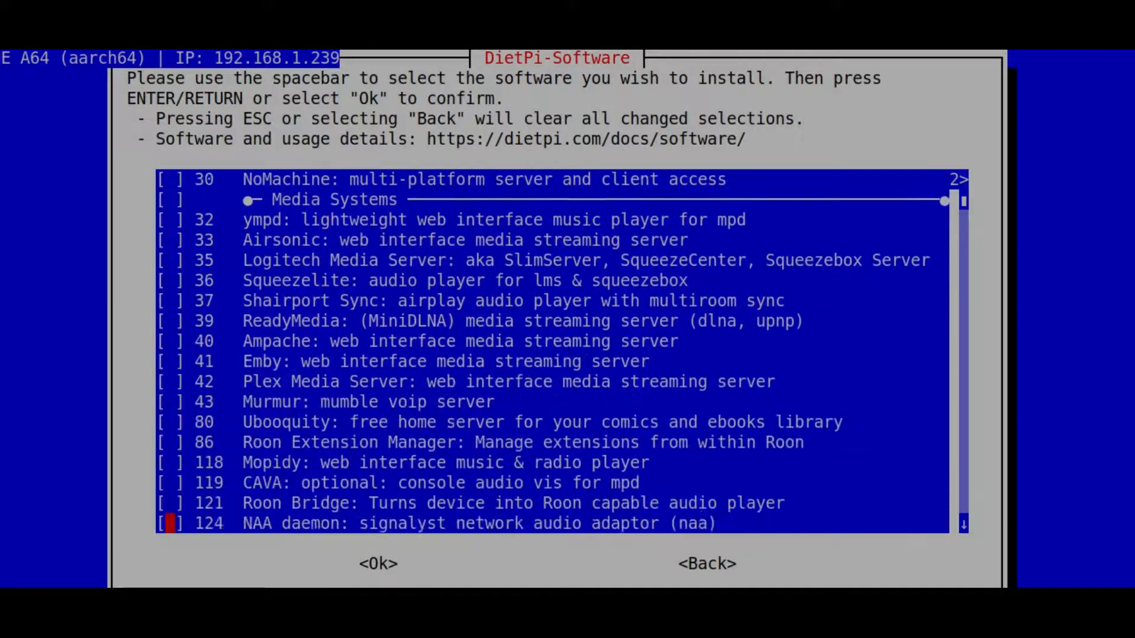
scroll("down", 3)
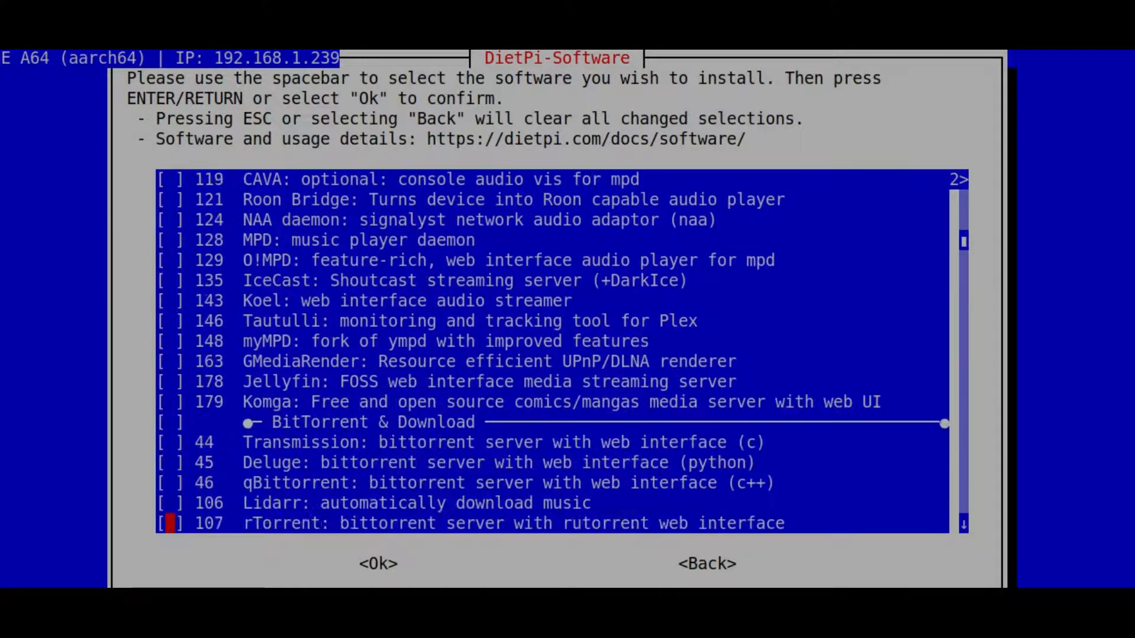
scroll("down", 3)
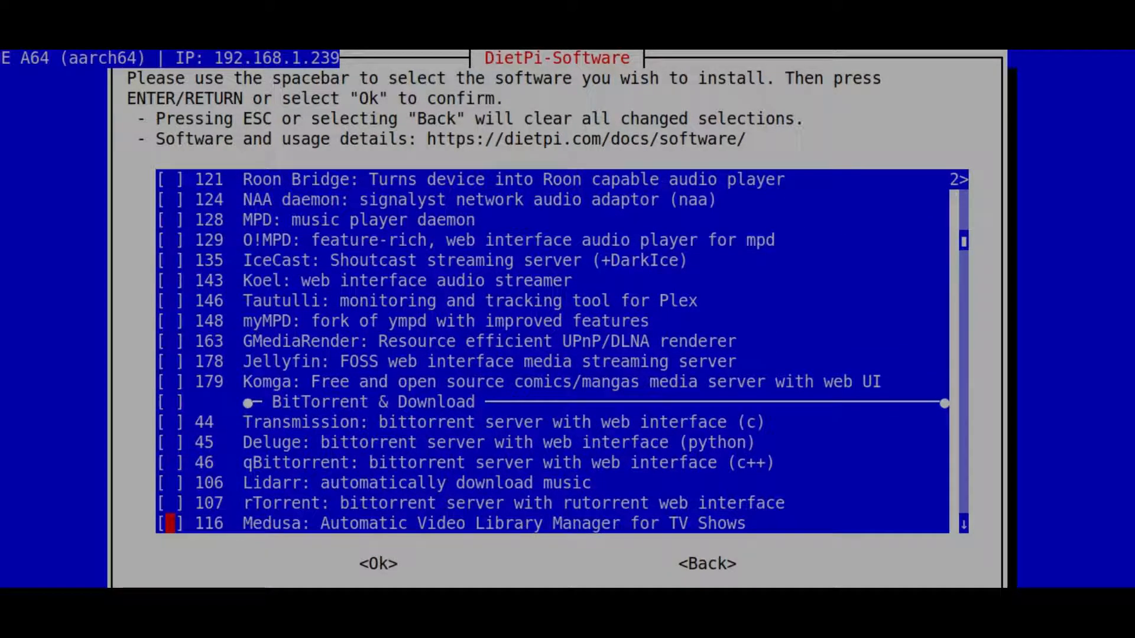
scroll("down", 3)
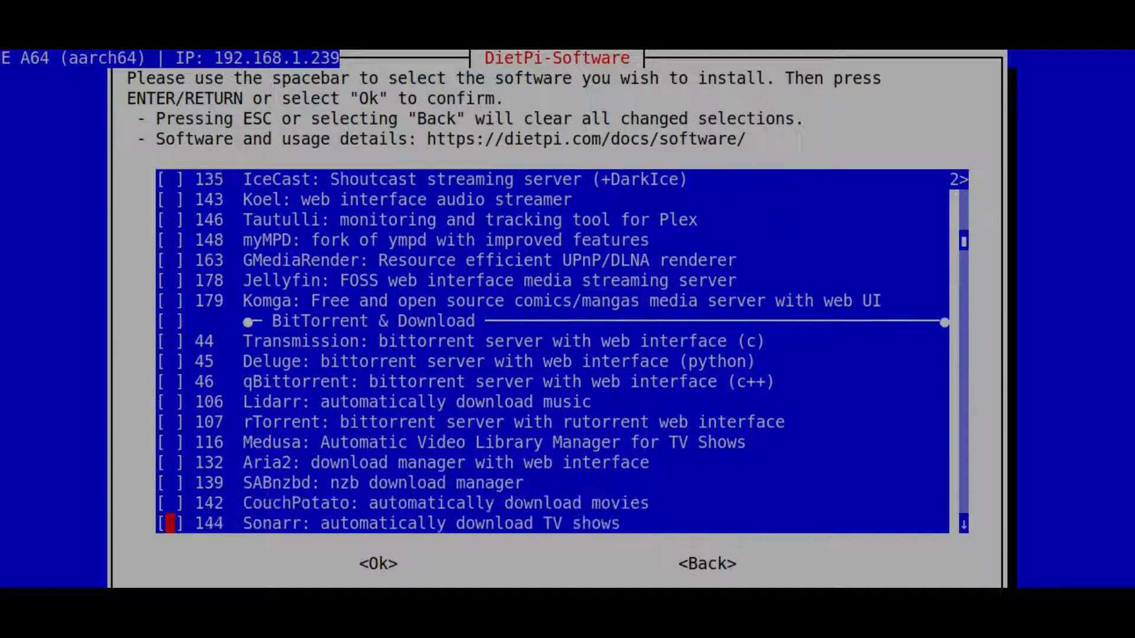
scroll("down", 3)
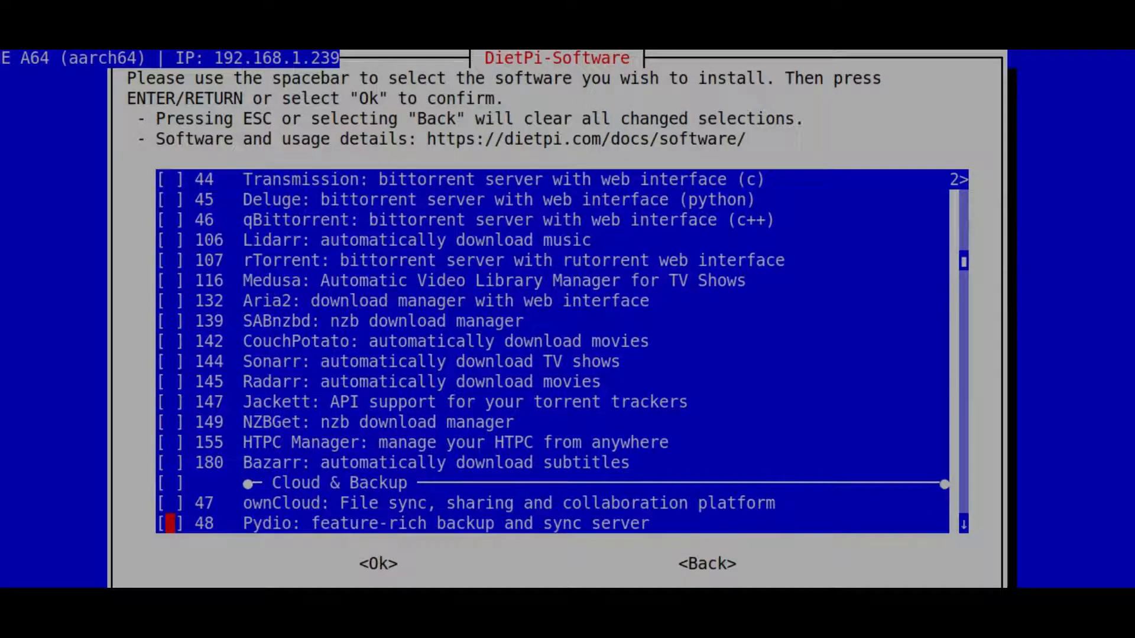
scroll("down", 3)
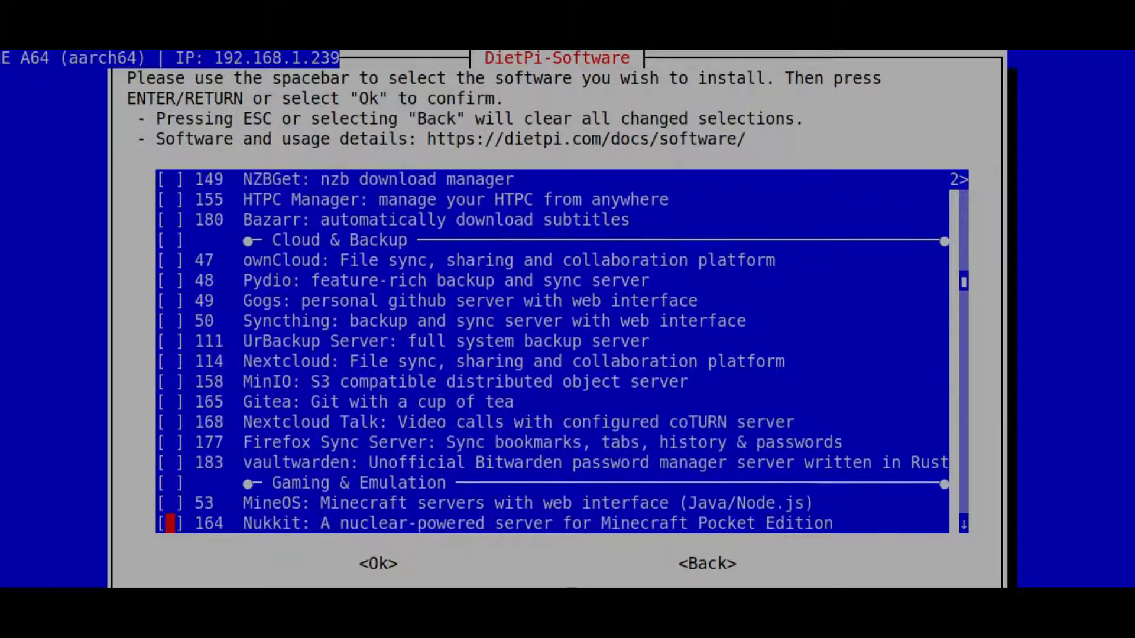
scroll("down", 3)
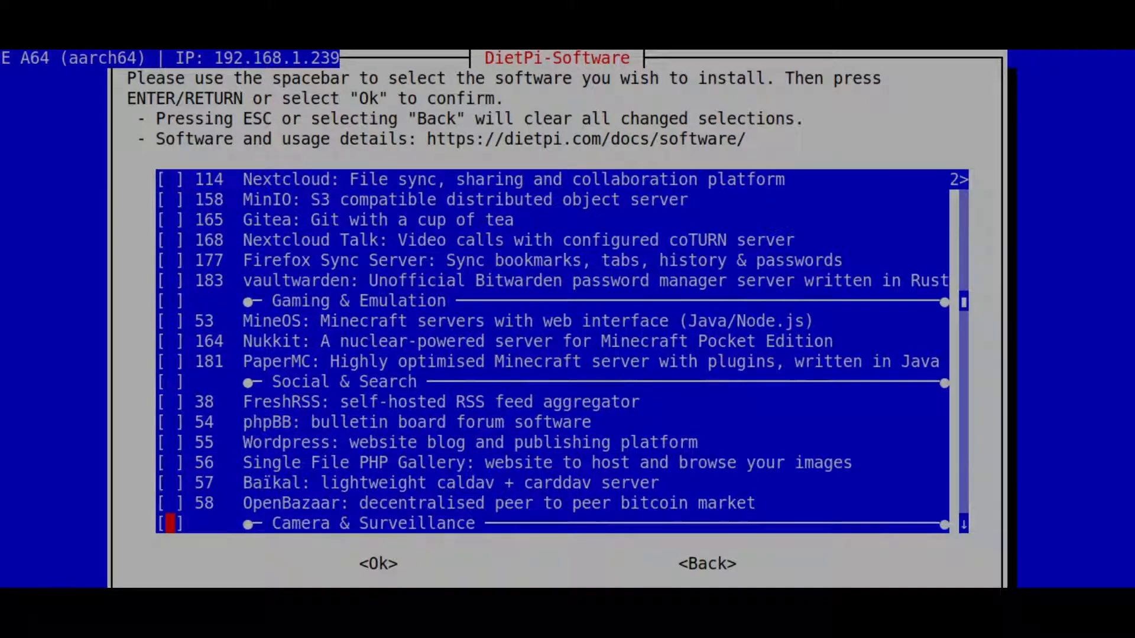
scroll("down", 3)
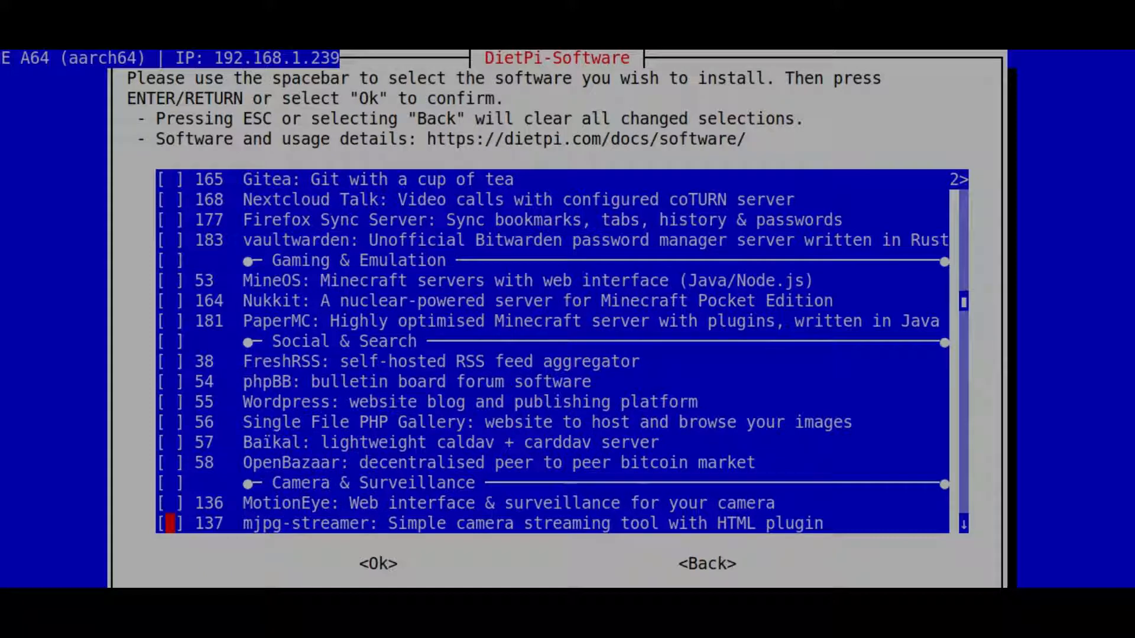
mouse_move(597, 202)
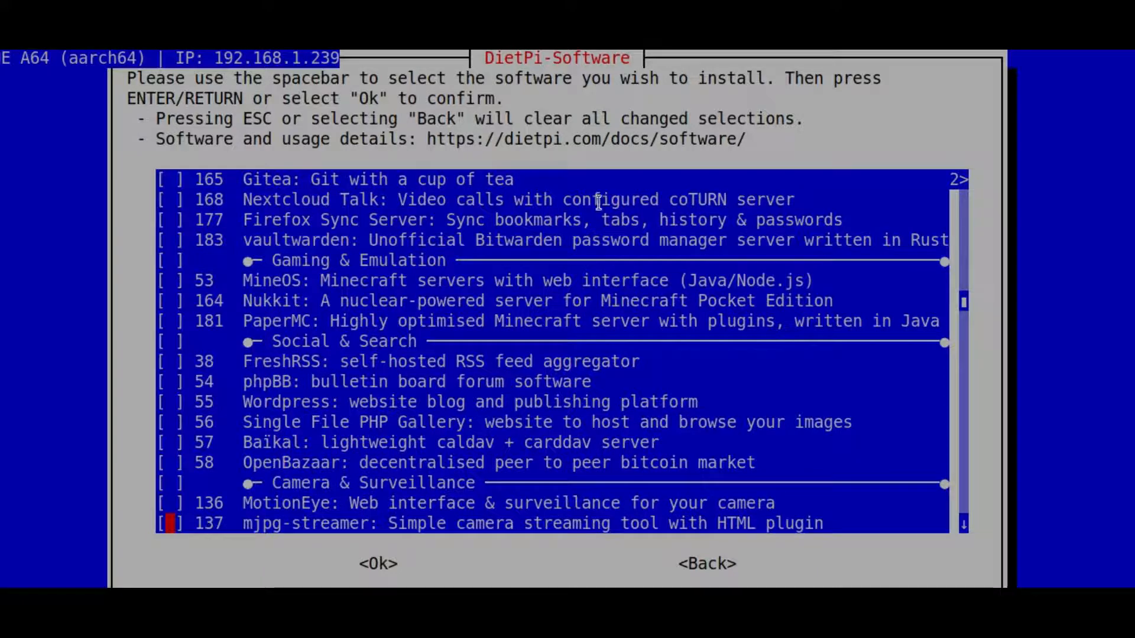
scroll("down", 3)
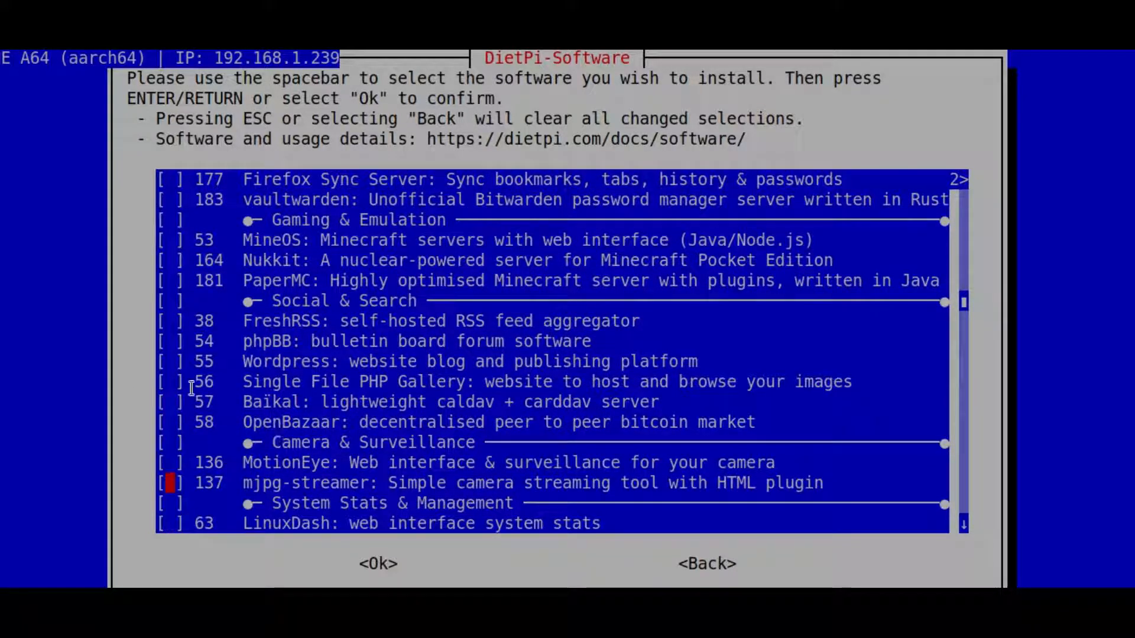
key("Up")
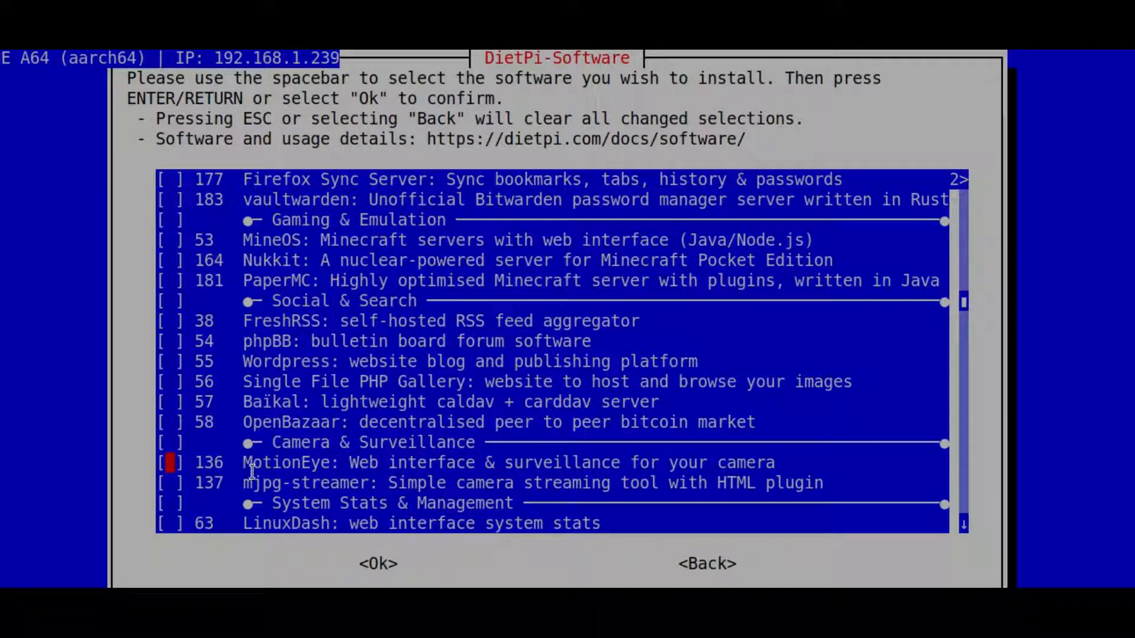
key("space")
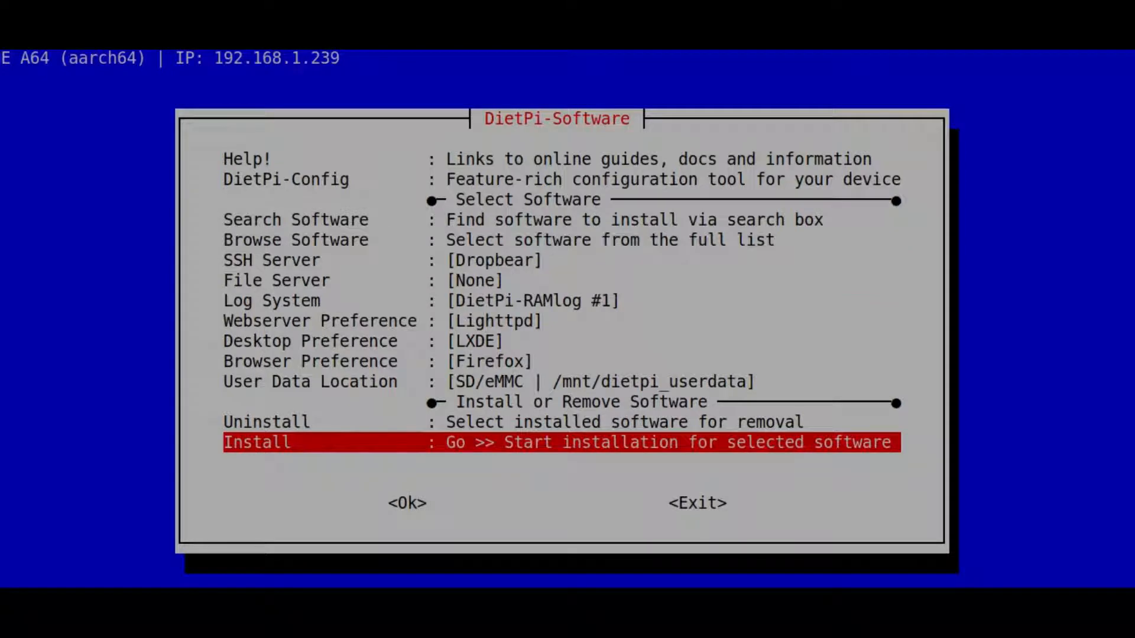
Exit DietPi-Software from the main menu, confirming that selections will be cleared
key("Up")
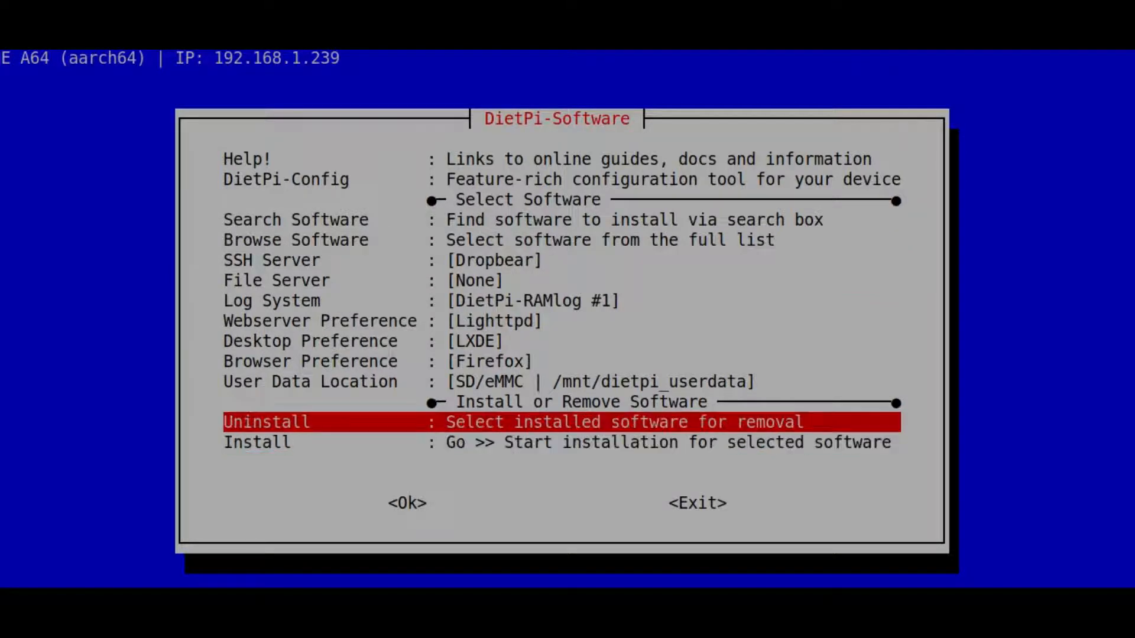
key("Up")
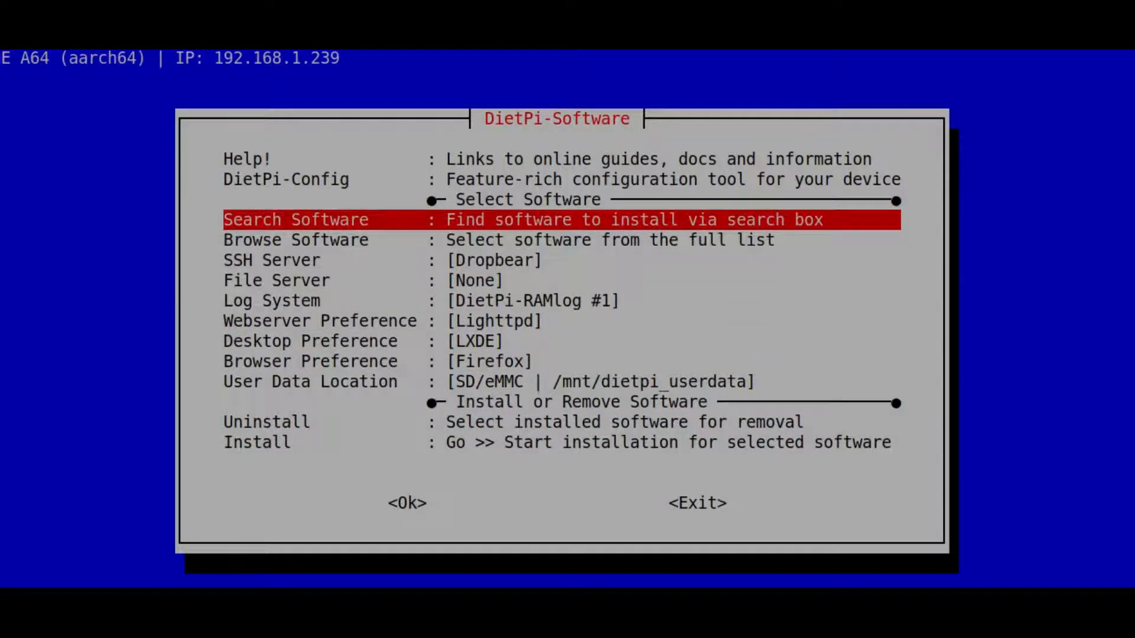
left_click(695, 504)
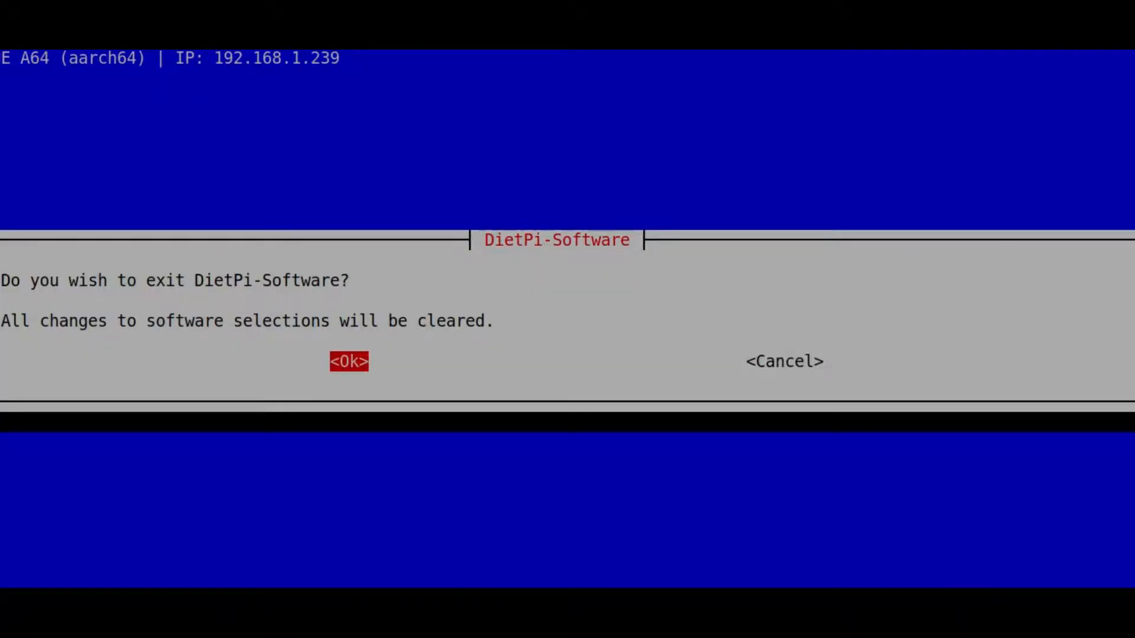
left_click(348, 362)
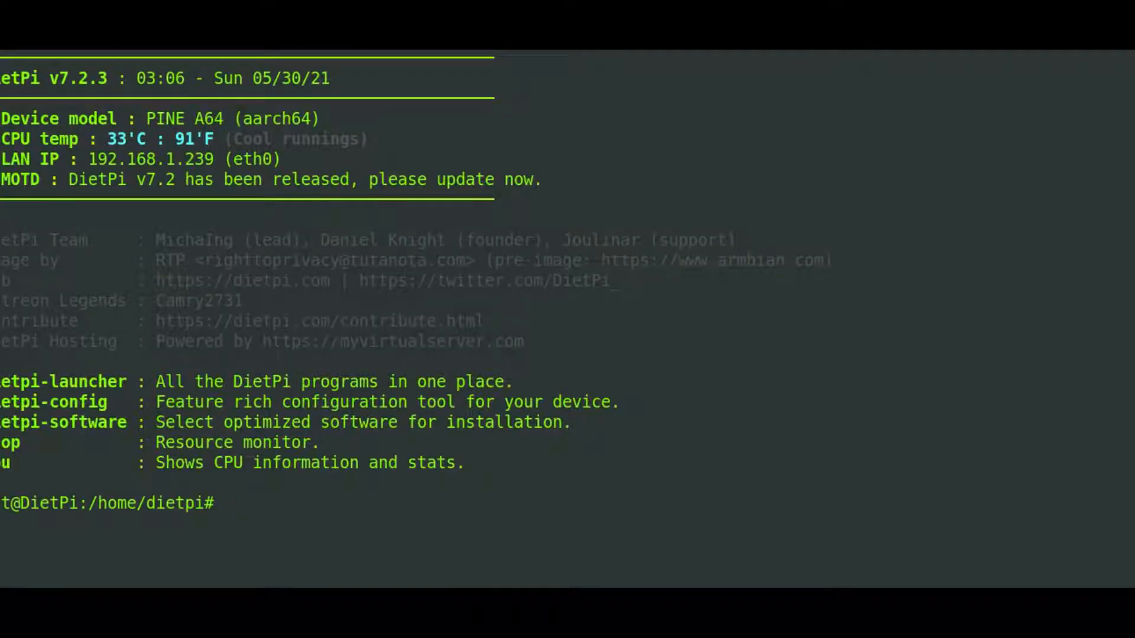
mouse_move(169, 60)
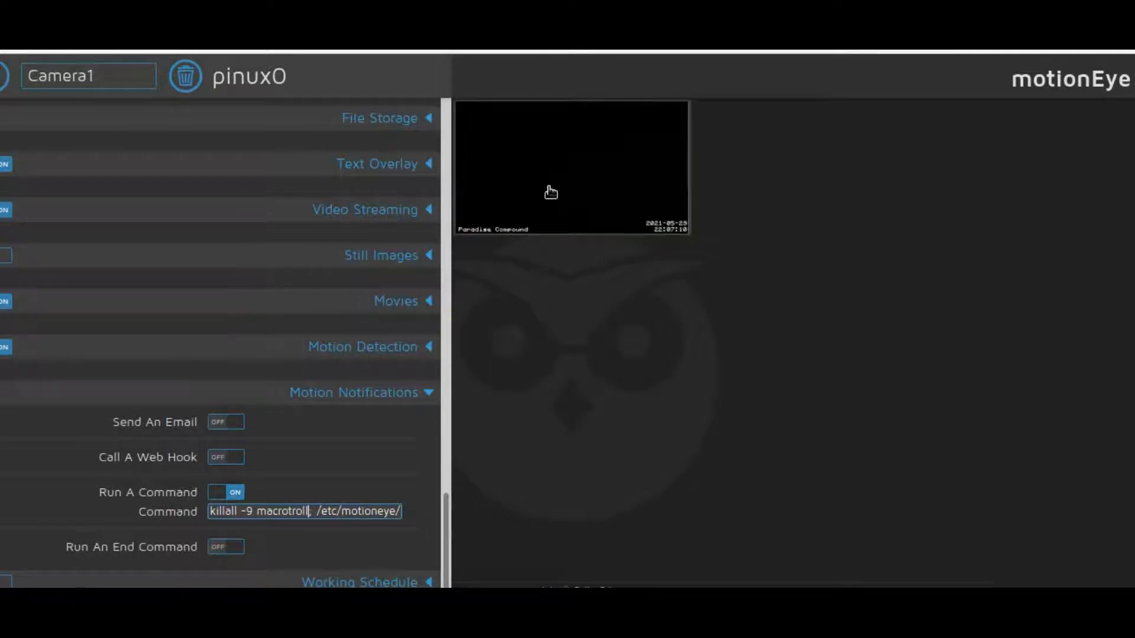
mouse_move(264, 169)
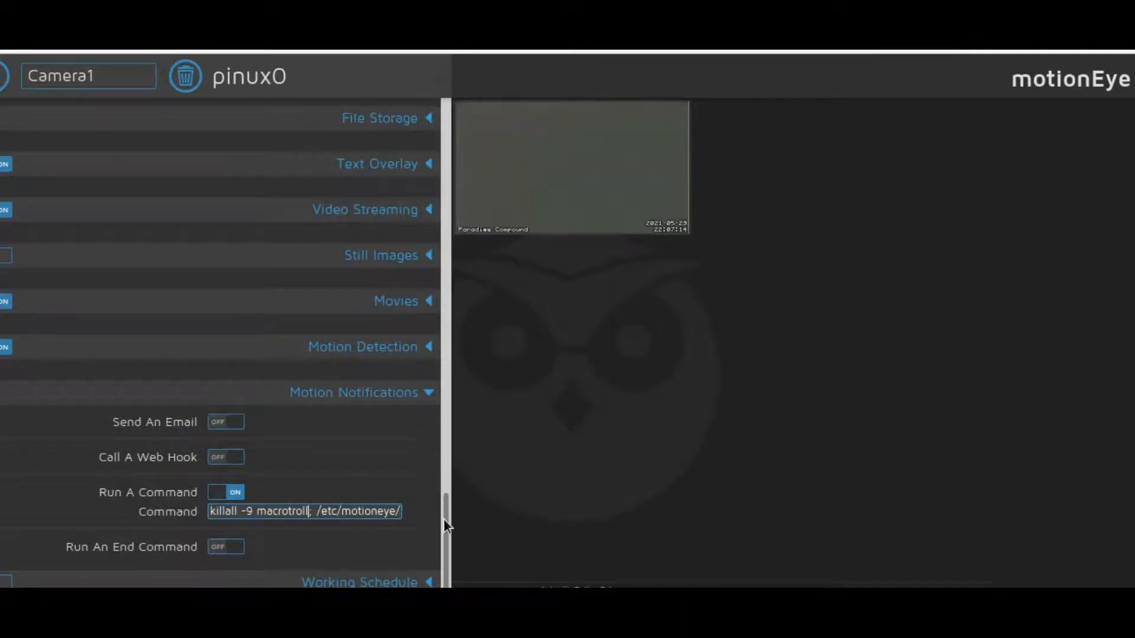
Review Camera1's Motion Notifications command that kills macrotroll and runs the /etc/motioneye/ script
scroll("up", 3)
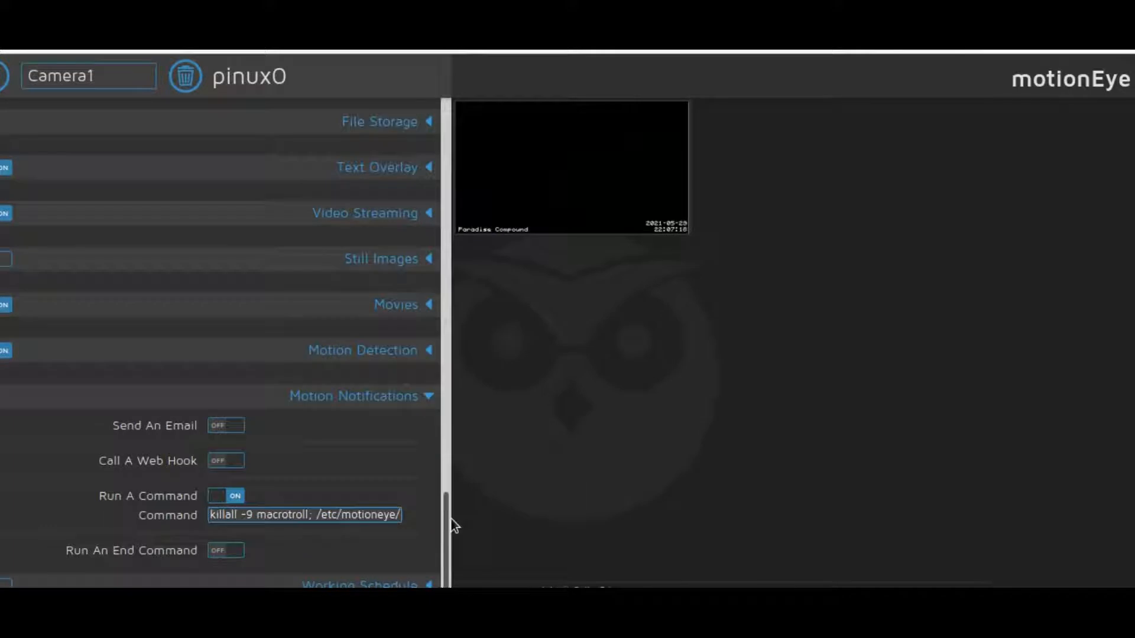
scroll("down", 3)
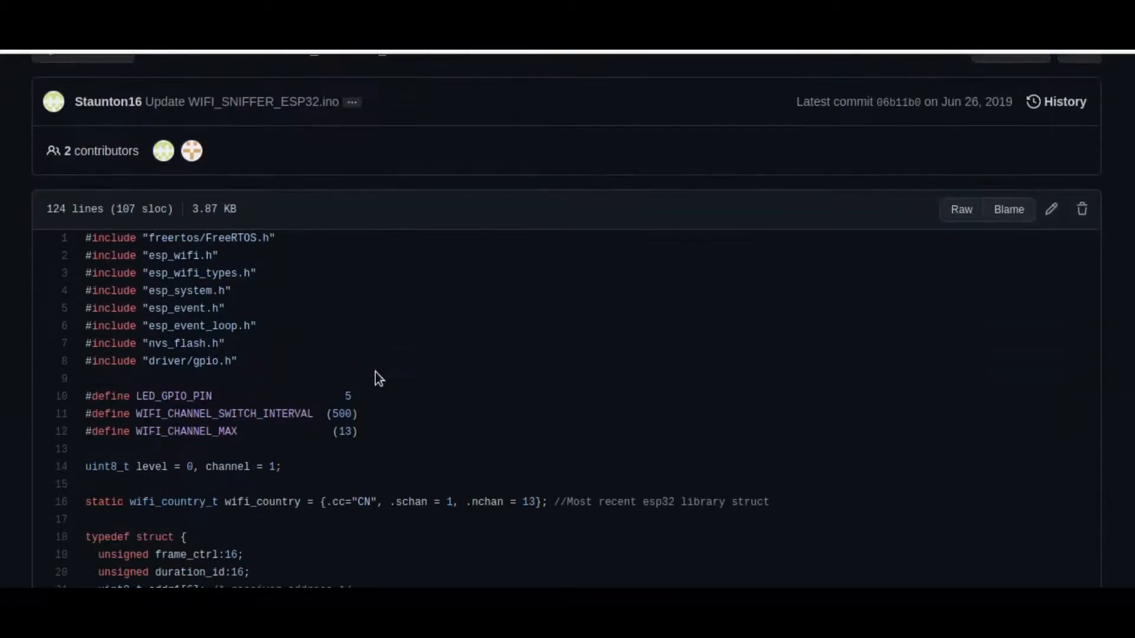
mouse_move(343, 304)
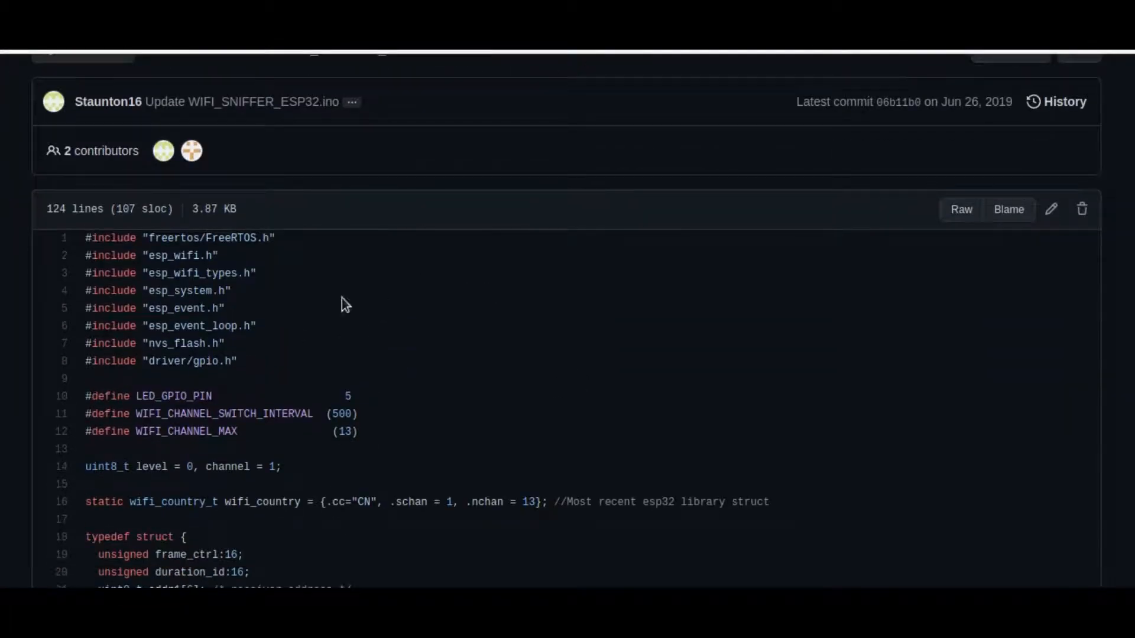
Scroll WIFI_SNIFFER_ESP32.ino down to the IEEE 802.11 MAC header struct definitions
scroll("down", 3)
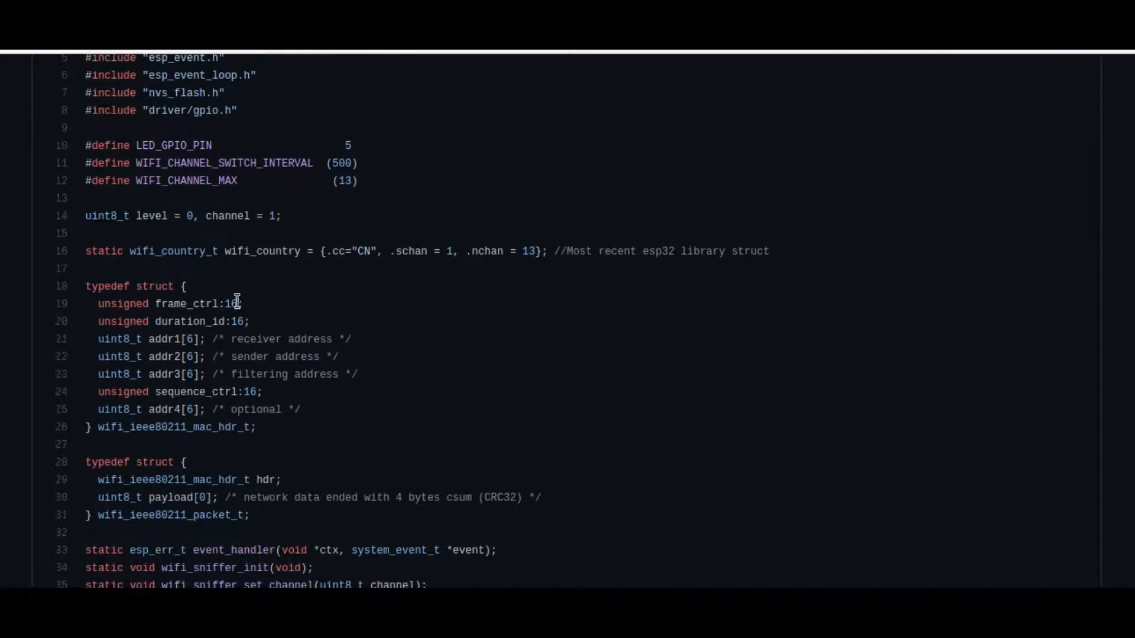
mouse_move(139, 127)
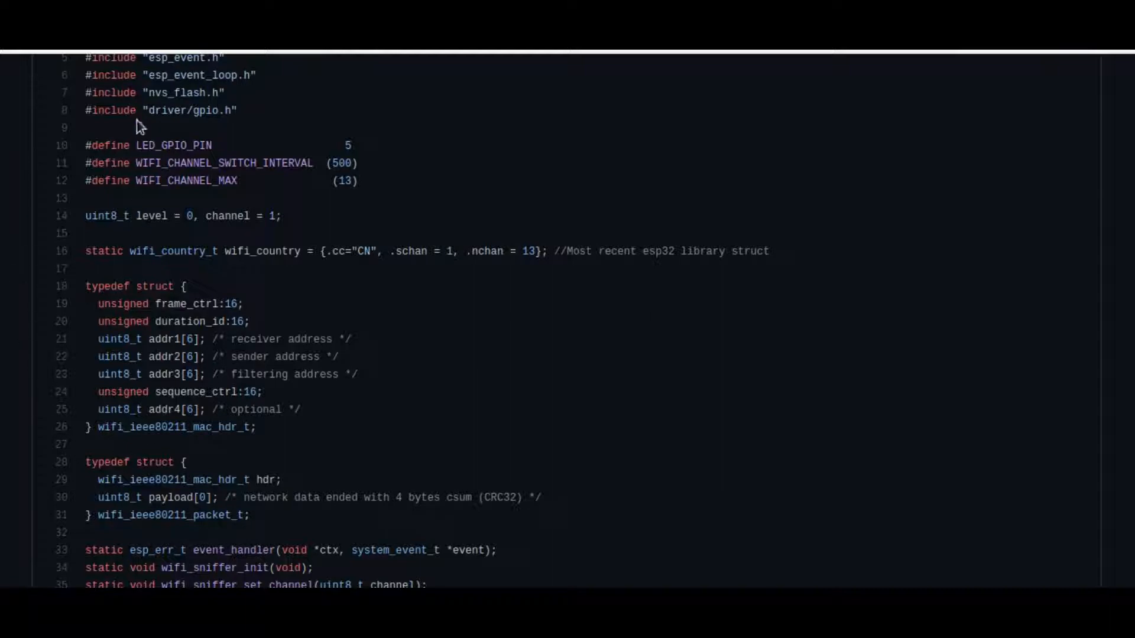
mouse_move(187, 179)
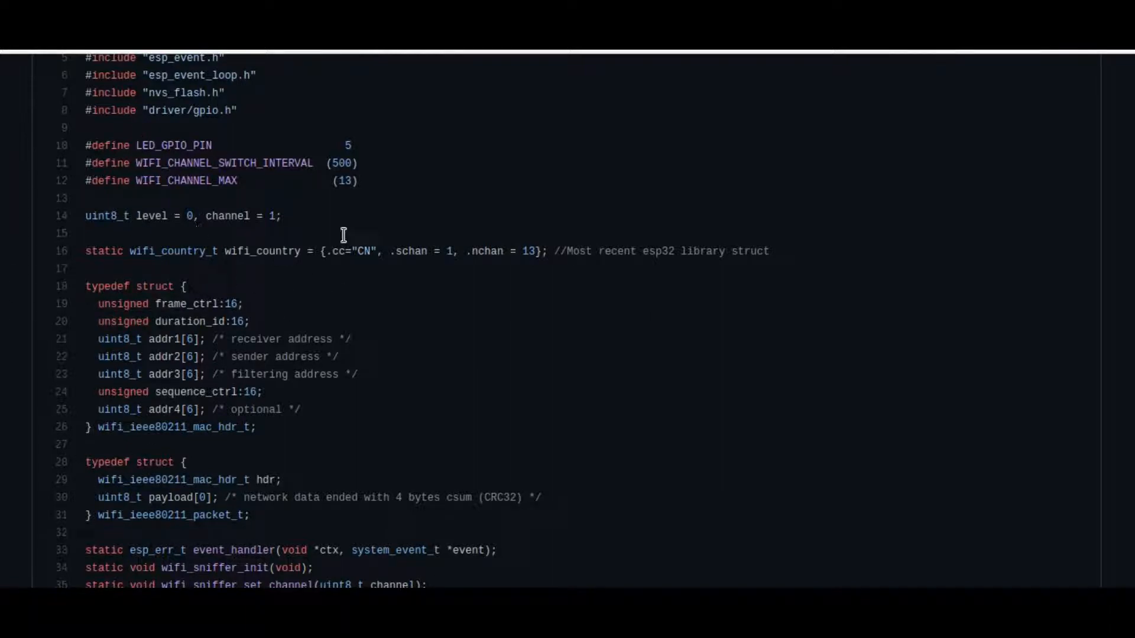
mouse_move(164, 317)
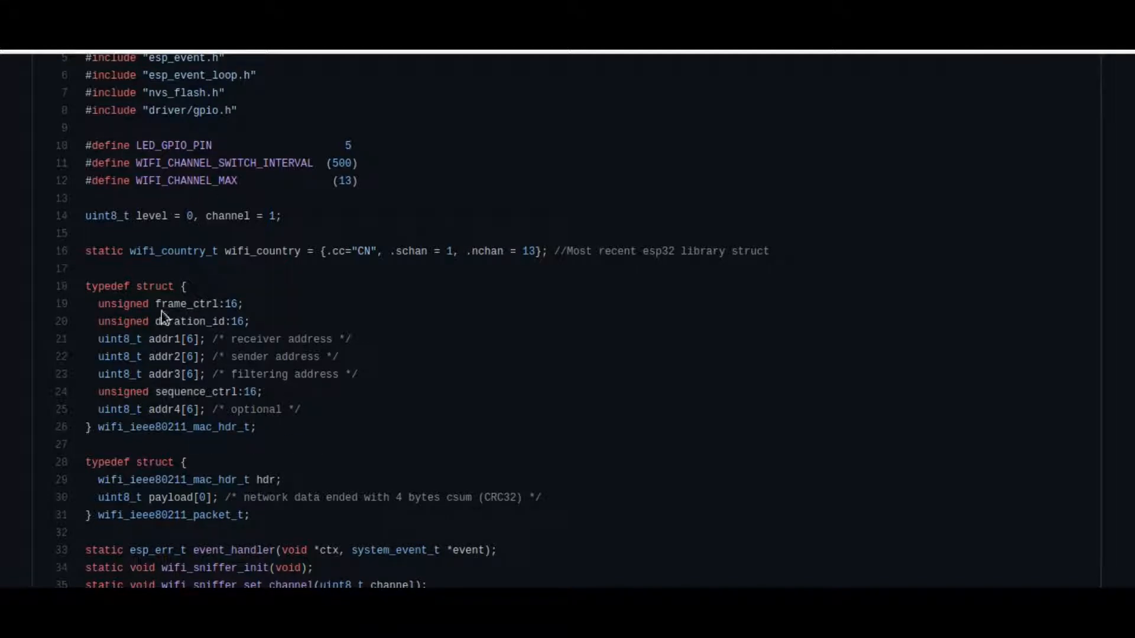
mouse_move(406, 93)
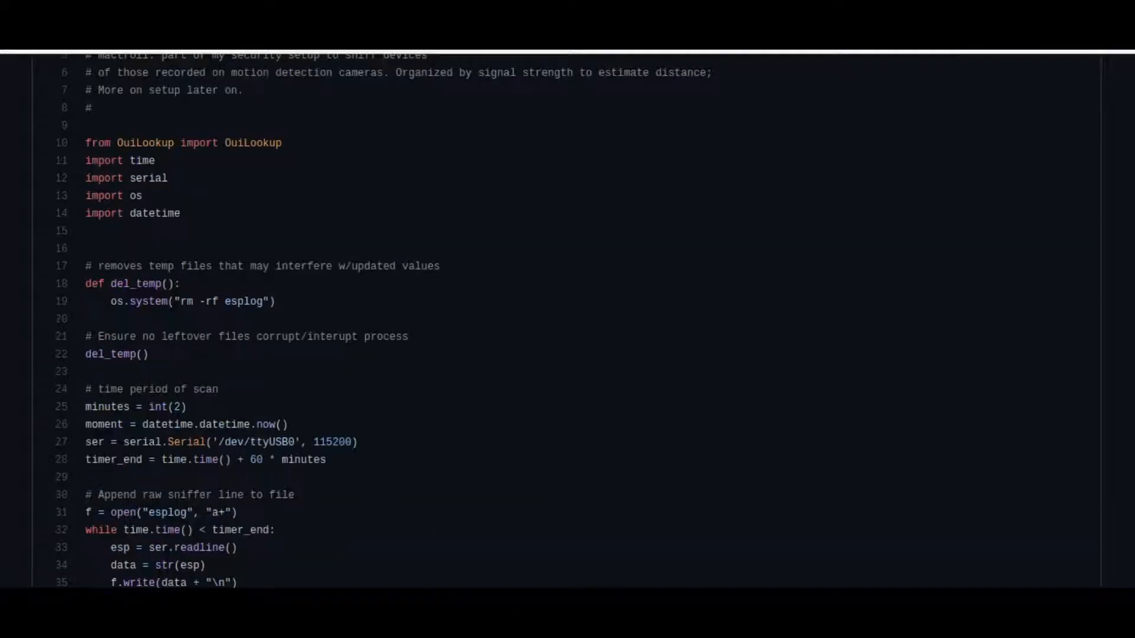
Read through the macrotroll2 Python script with its OuiLookup, serial and datetime imports
scroll("up", 3)
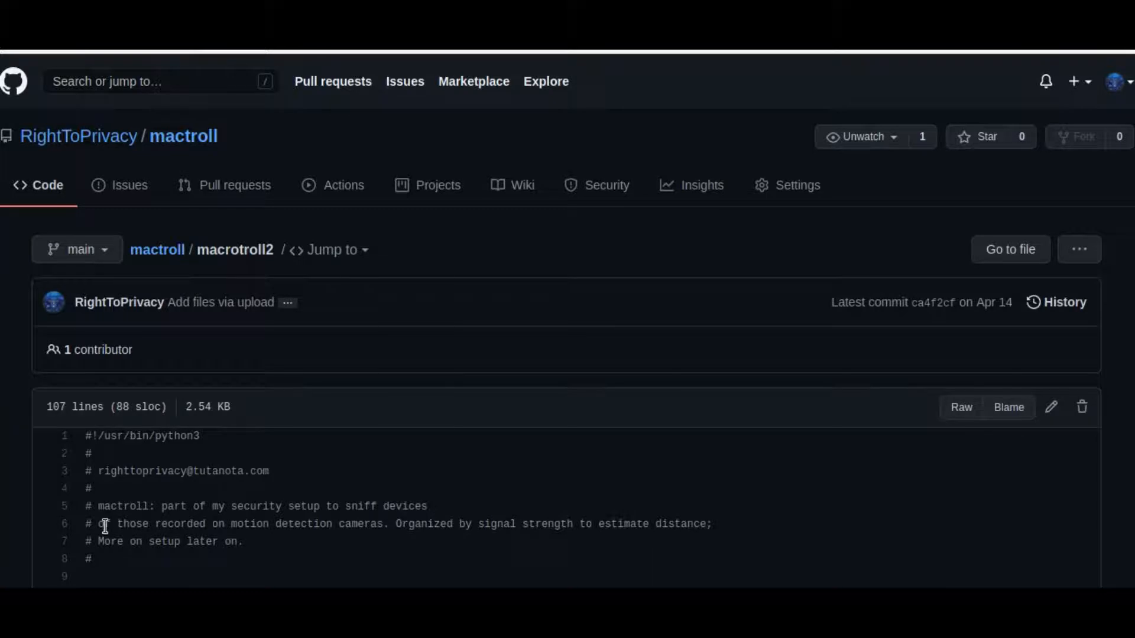
scroll("down", 3)
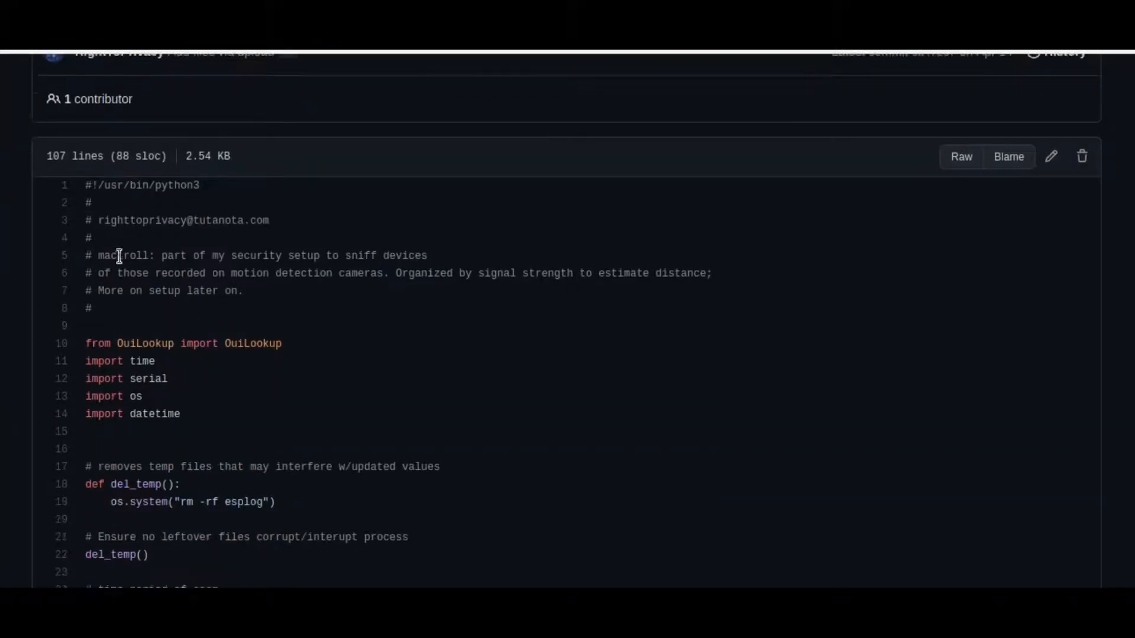
mouse_move(54, 198)
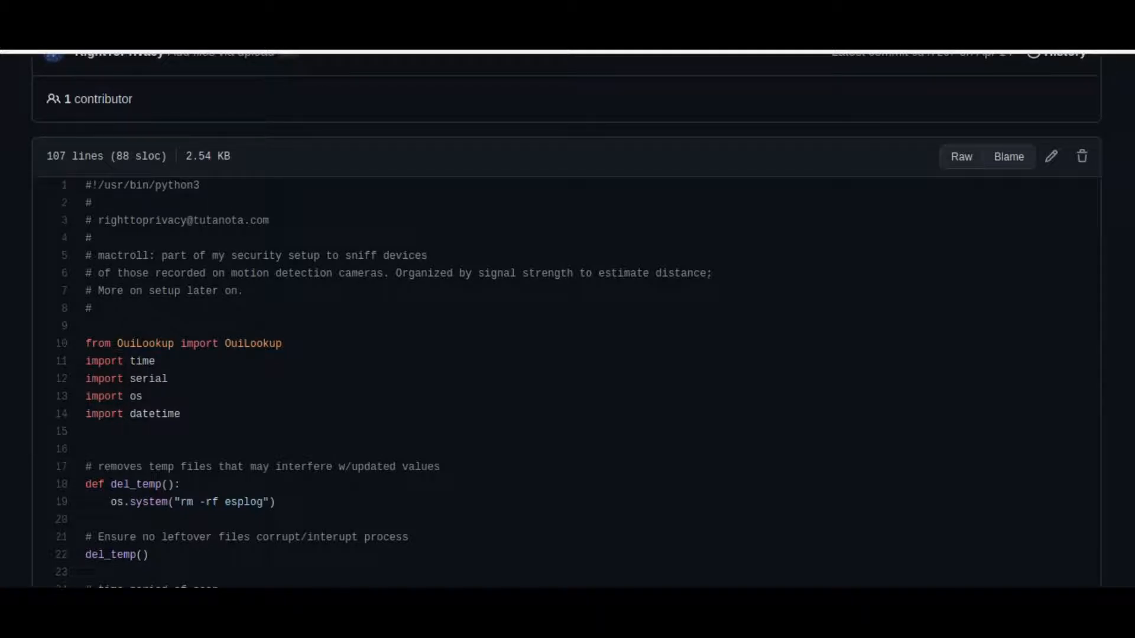
mouse_move(293, 388)
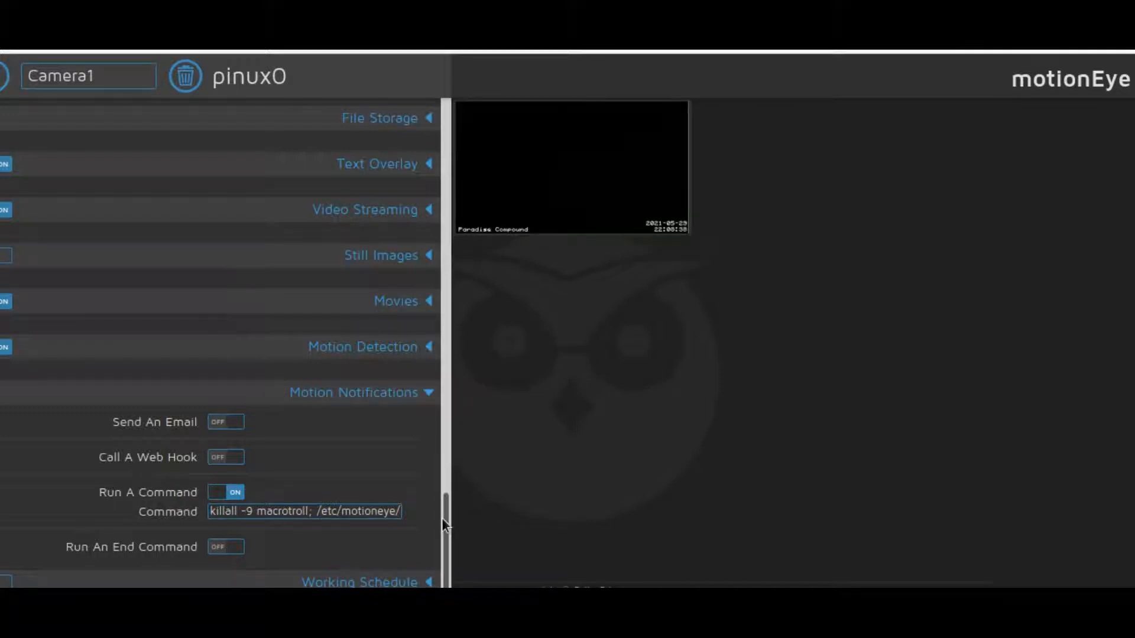
scroll("up", 3)
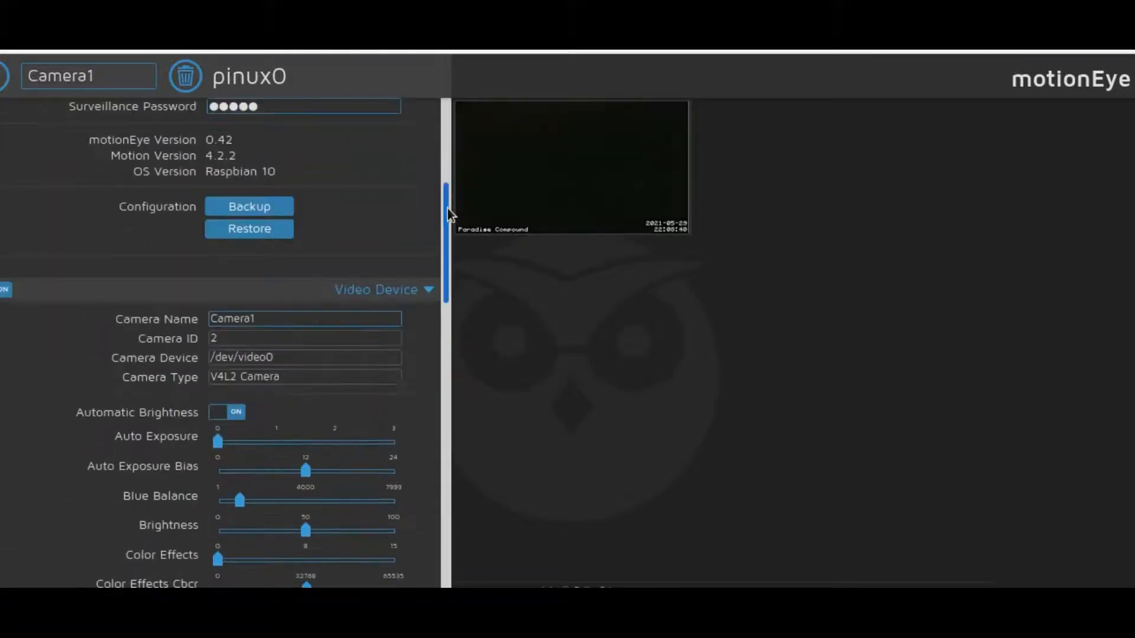
scroll("down", 3)
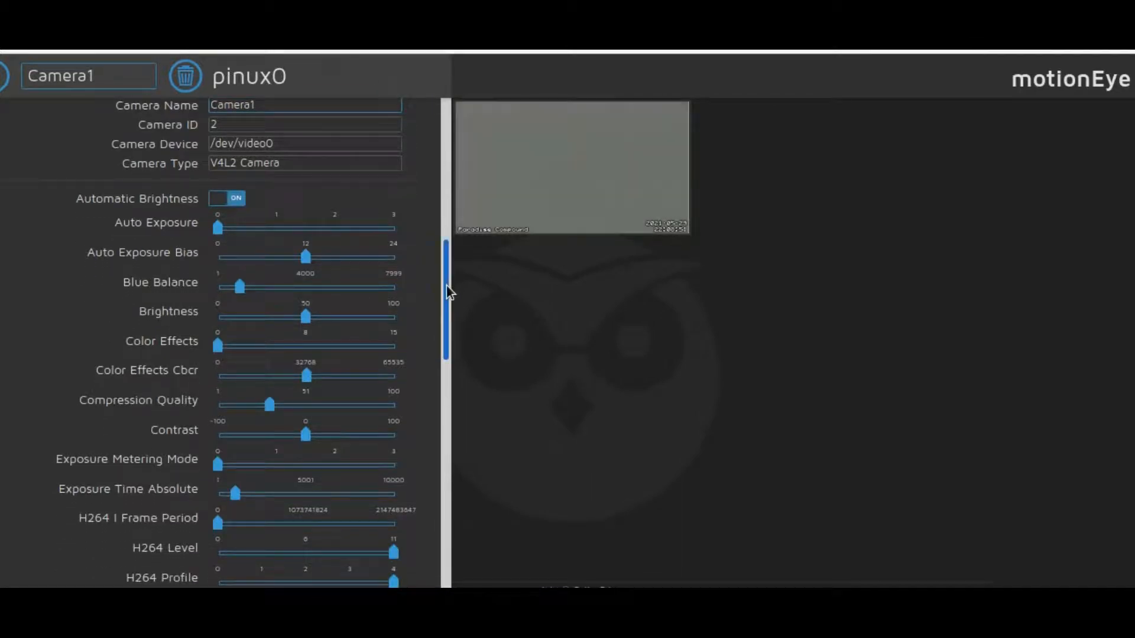
scroll("down", 3)
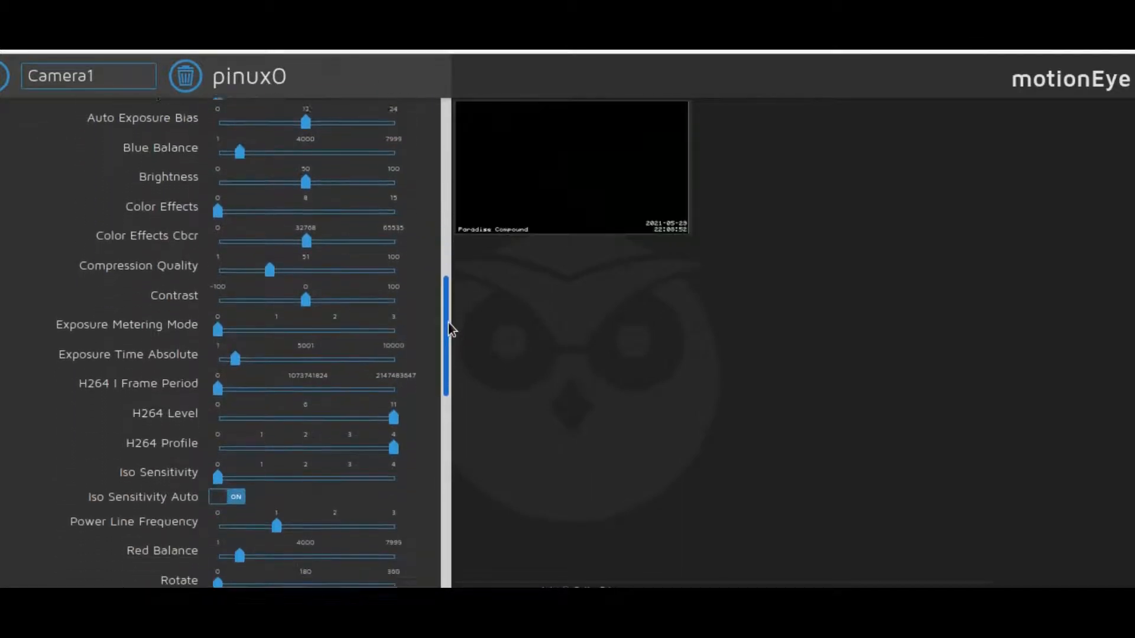
scroll("down", 3)
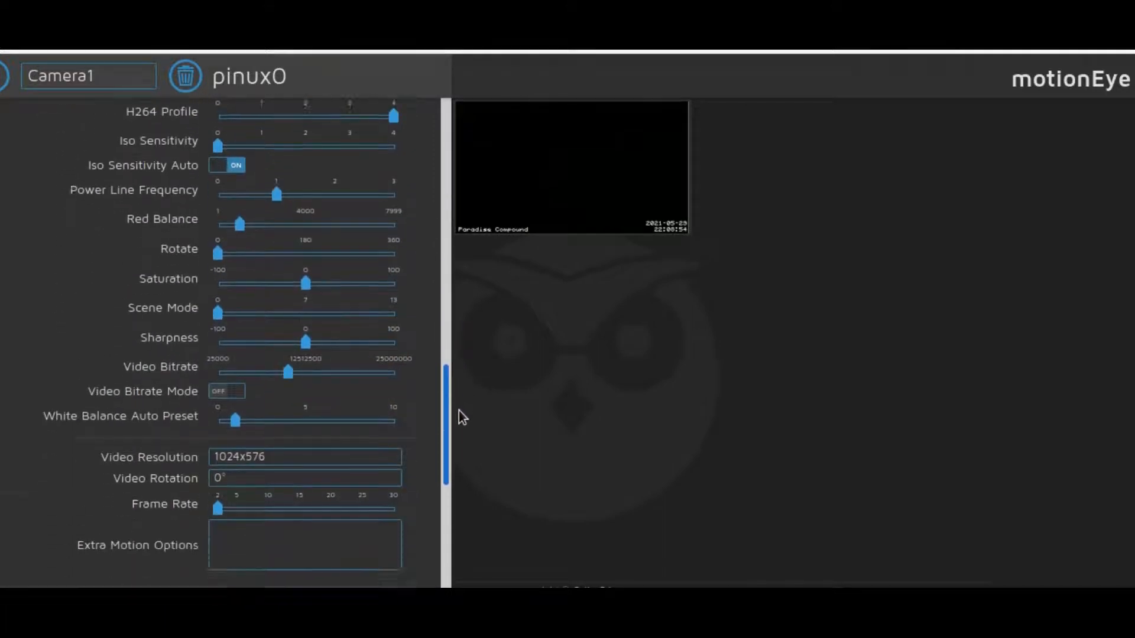
scroll("down", 3)
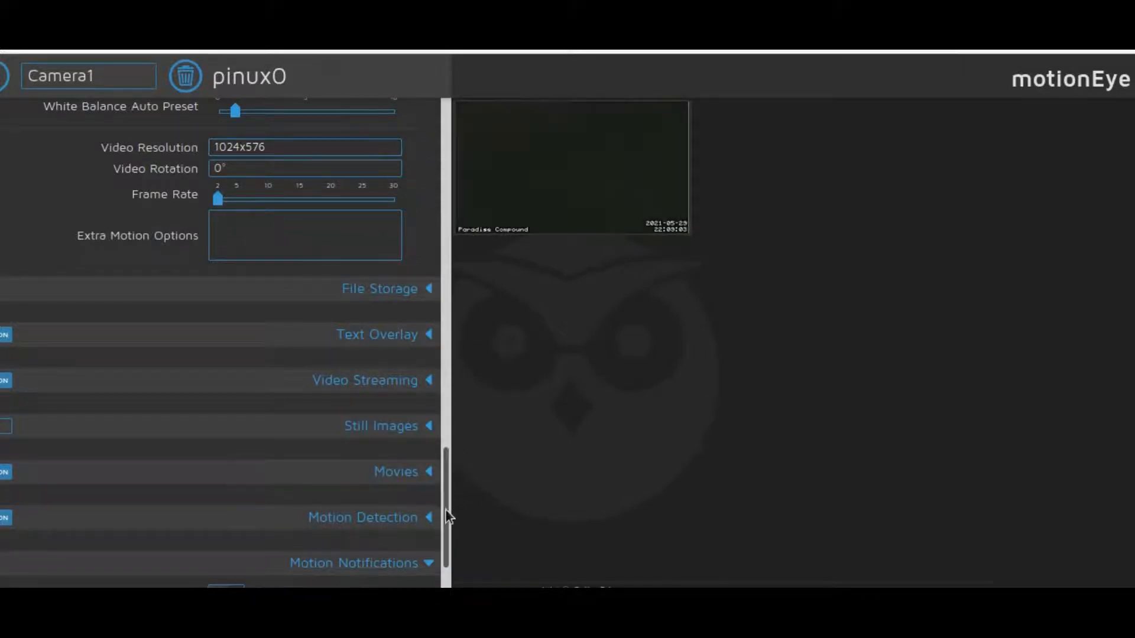
Expand Camera1's Motion Detection settings and review threshold, motion gap and mask options
scroll("down", 3)
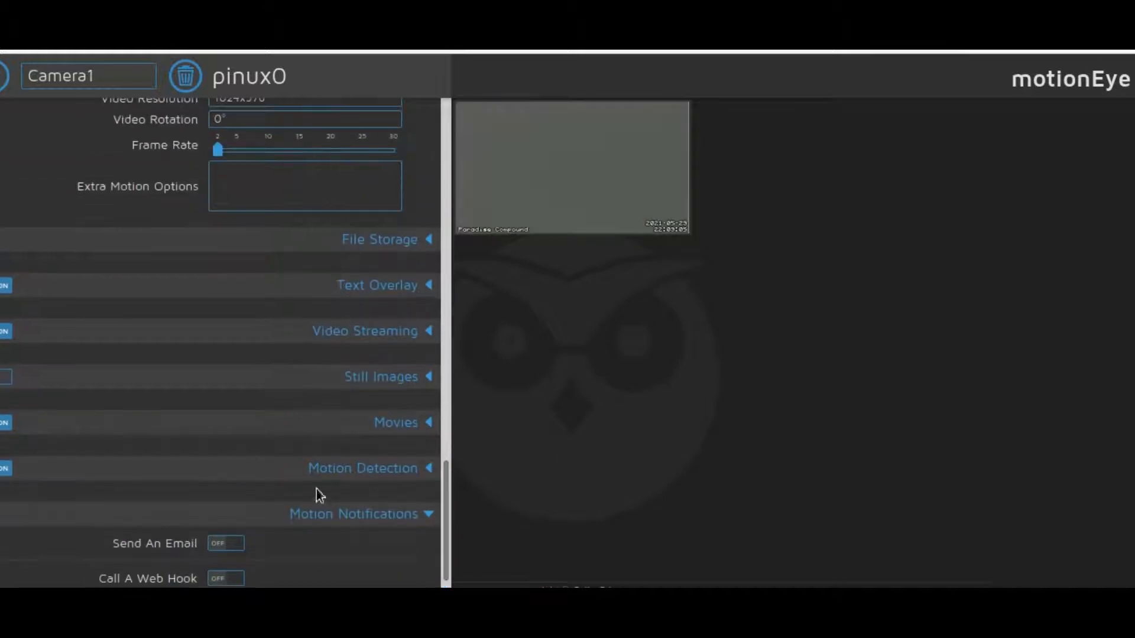
mouse_move(369, 468)
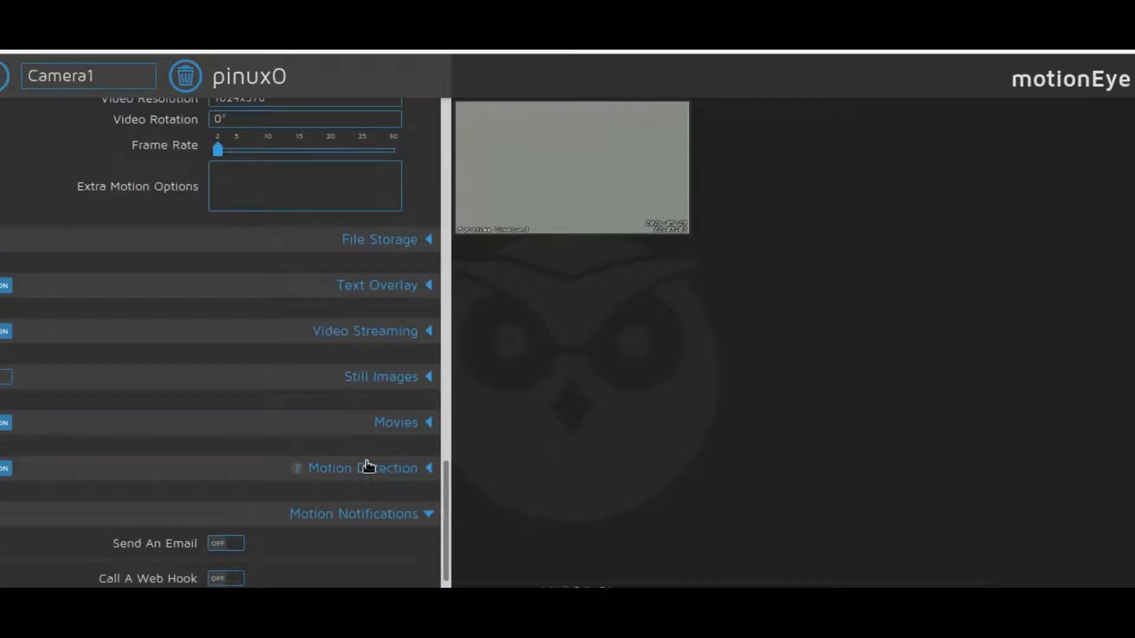
left_click(363, 468)
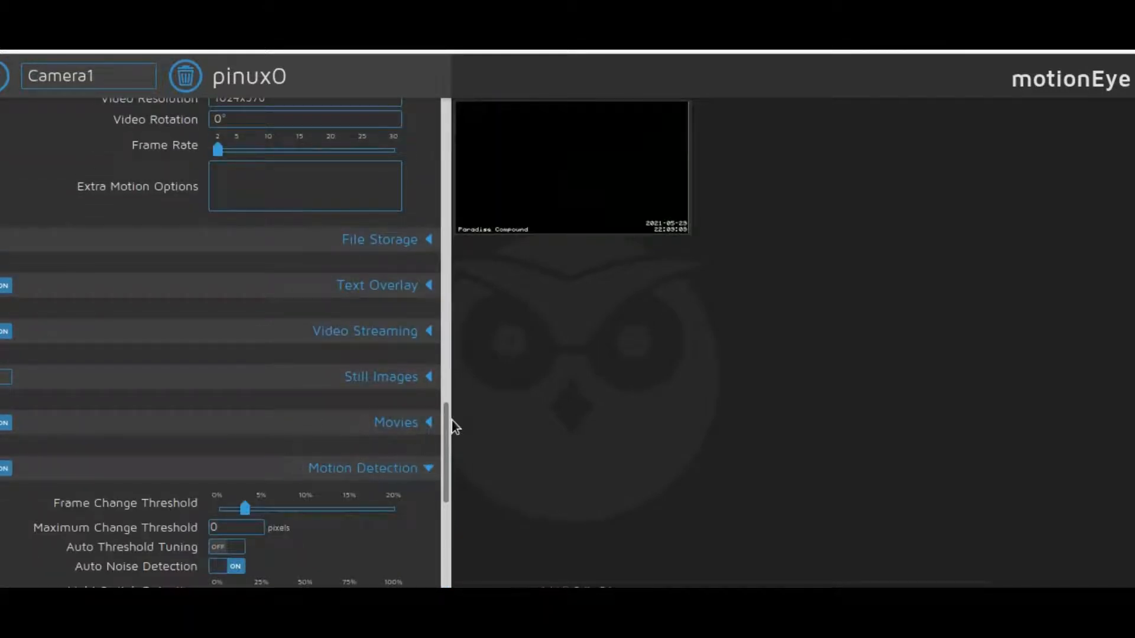
scroll("down", 3)
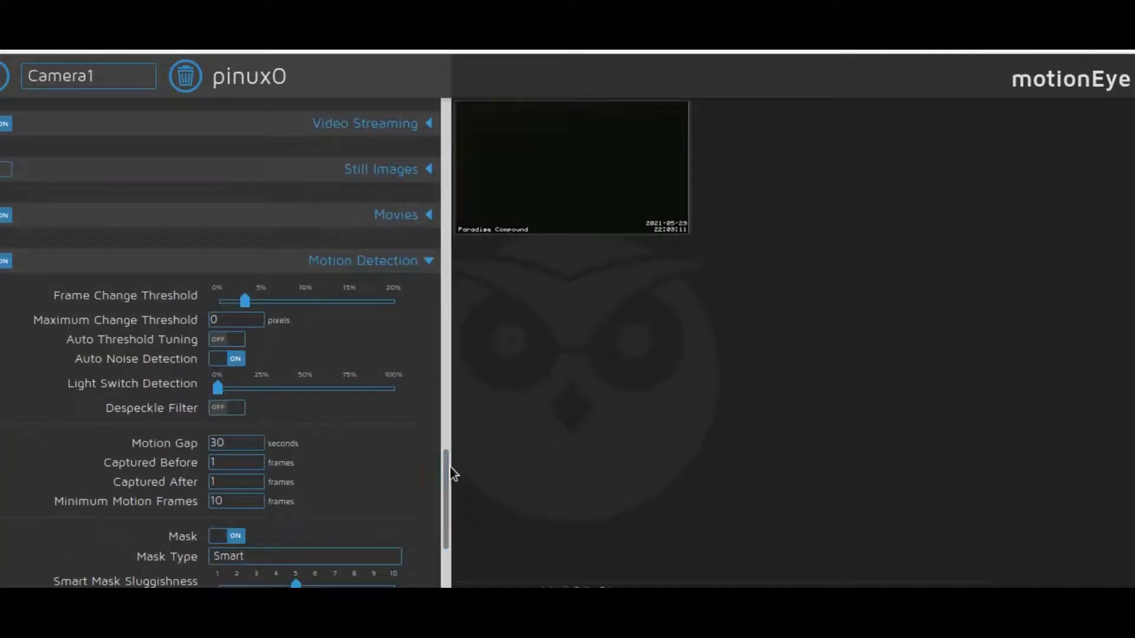
mouse_move(344, 514)
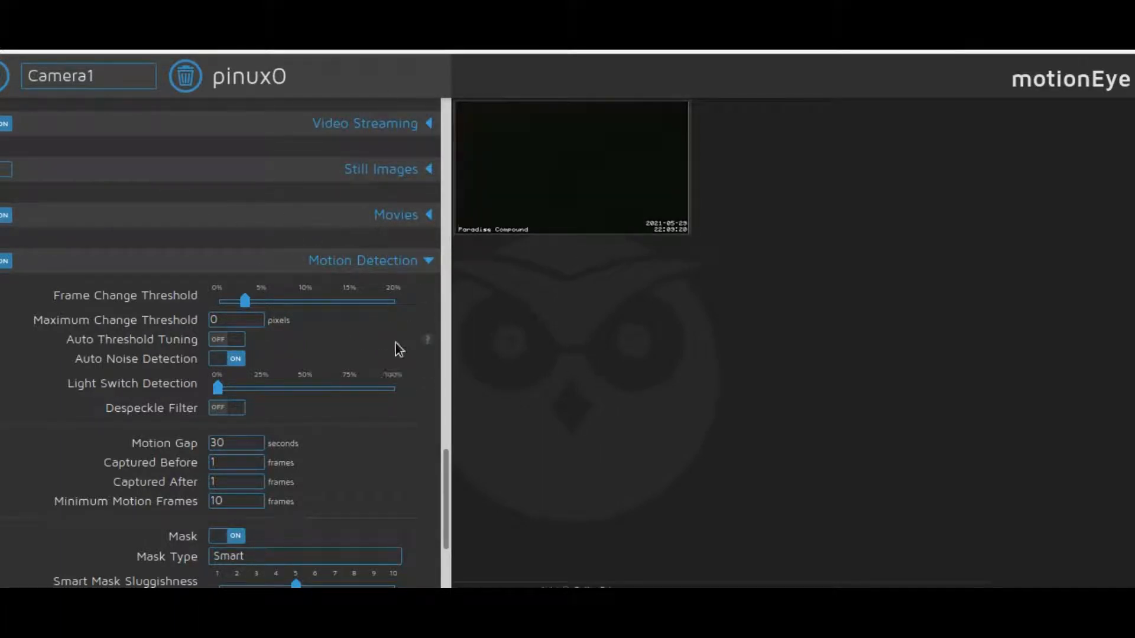
scroll("down", 3)
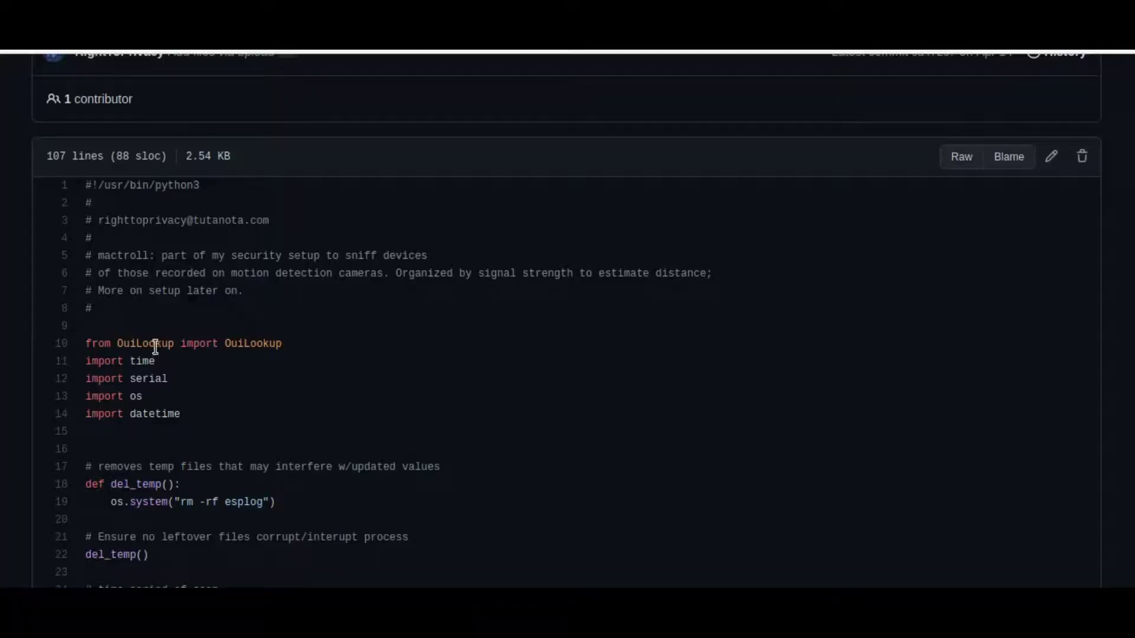
scroll("down", 3)
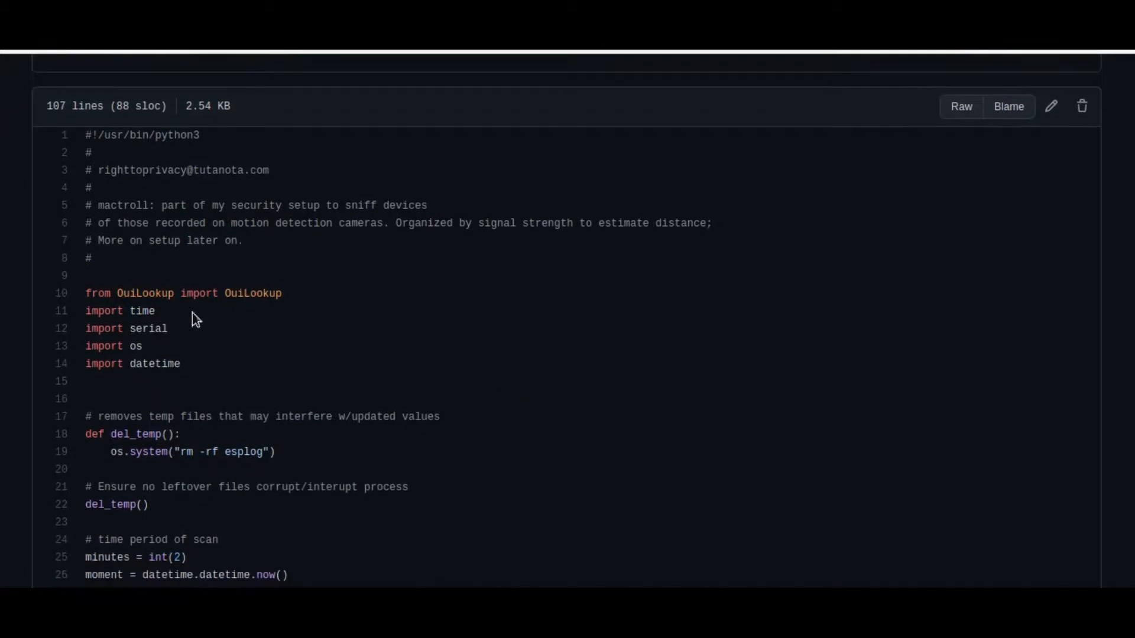
mouse_move(144, 327)
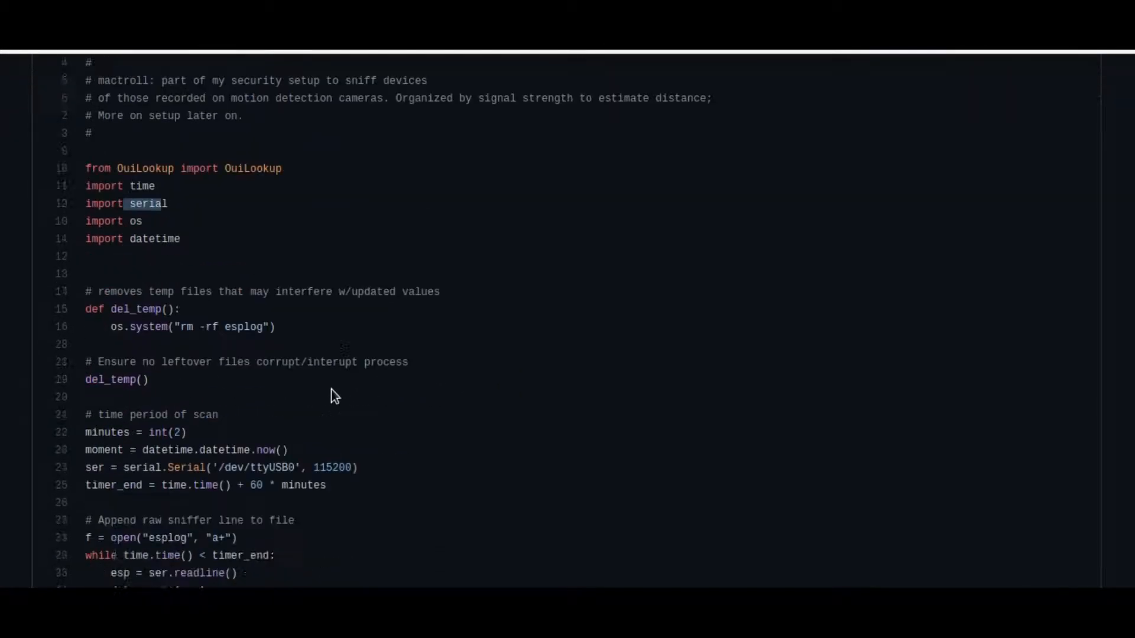
scroll("down", 3)
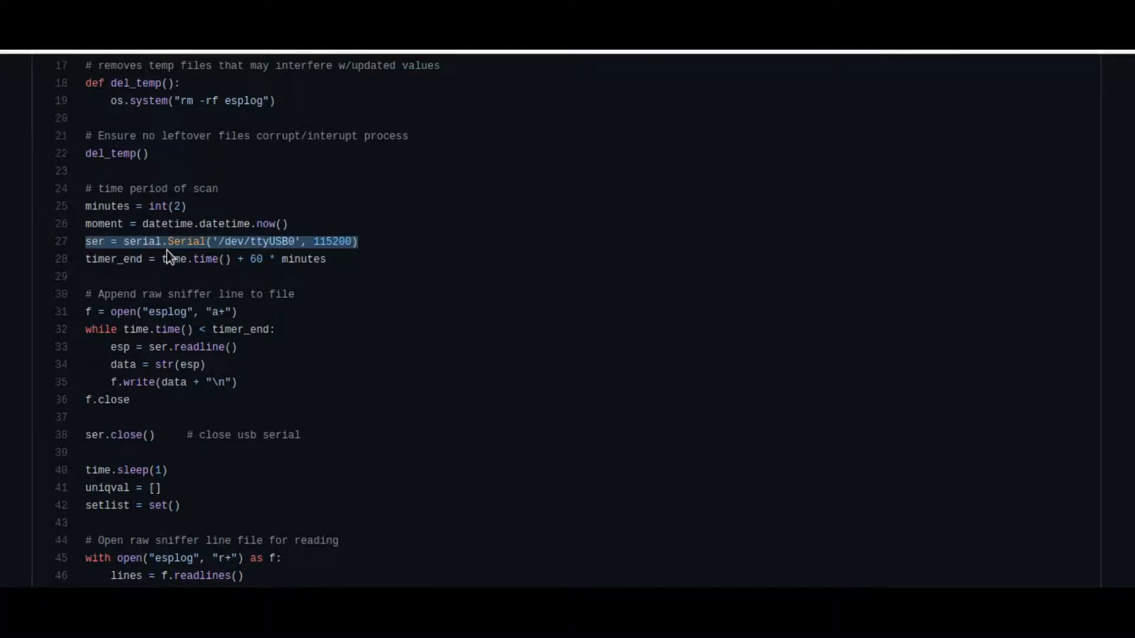
scroll("down", 3)
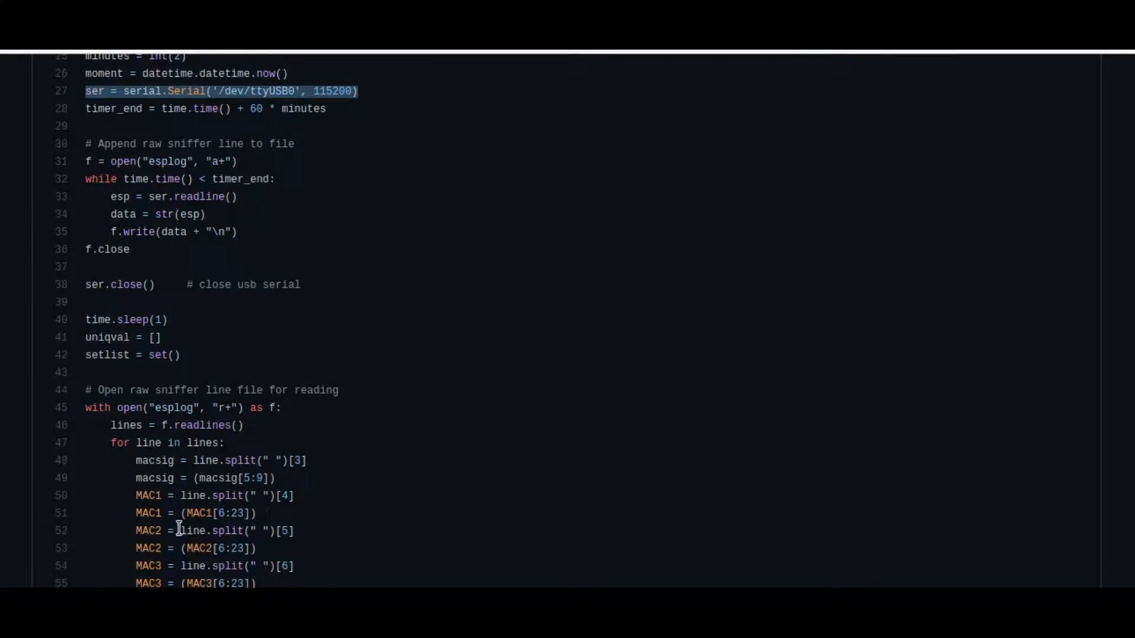
scroll("down", 3)
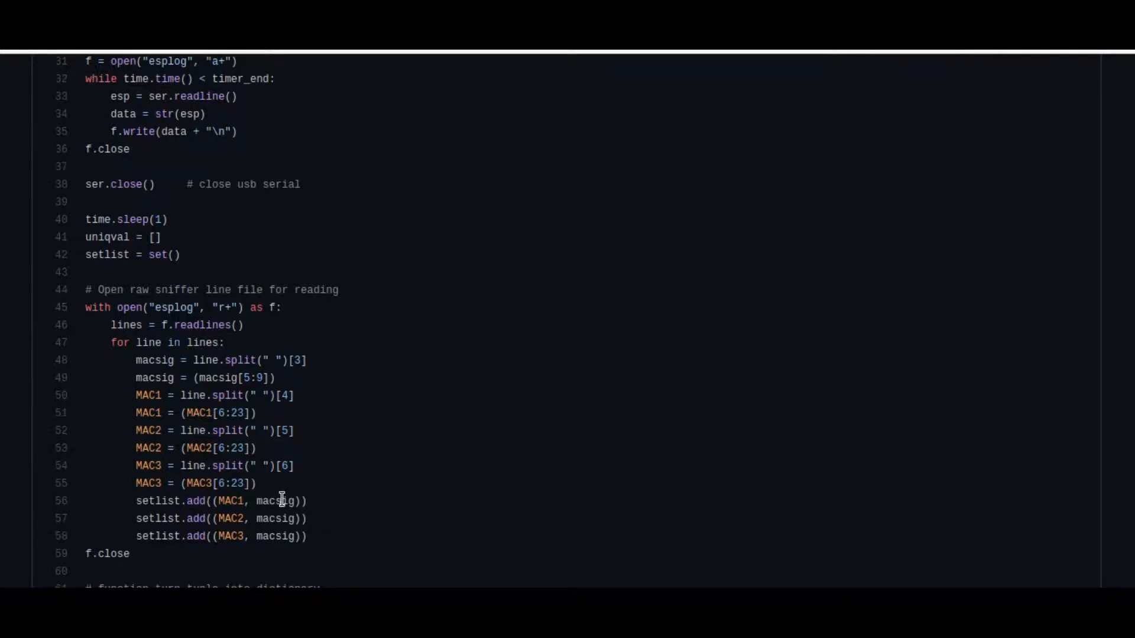
scroll("down", 3)
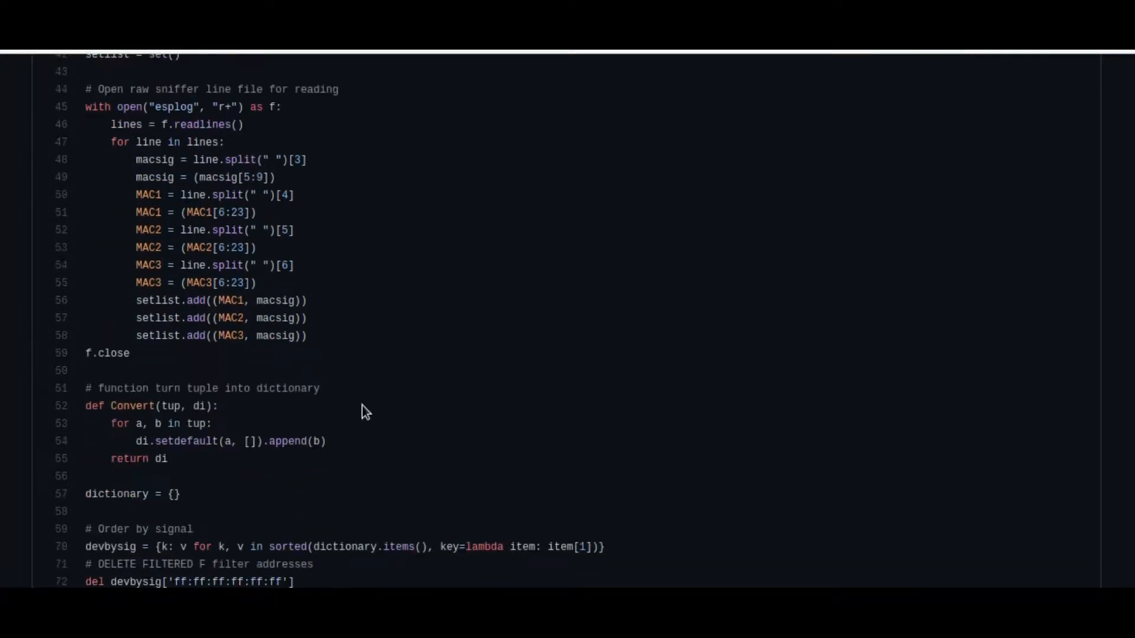
scroll("down", 3)
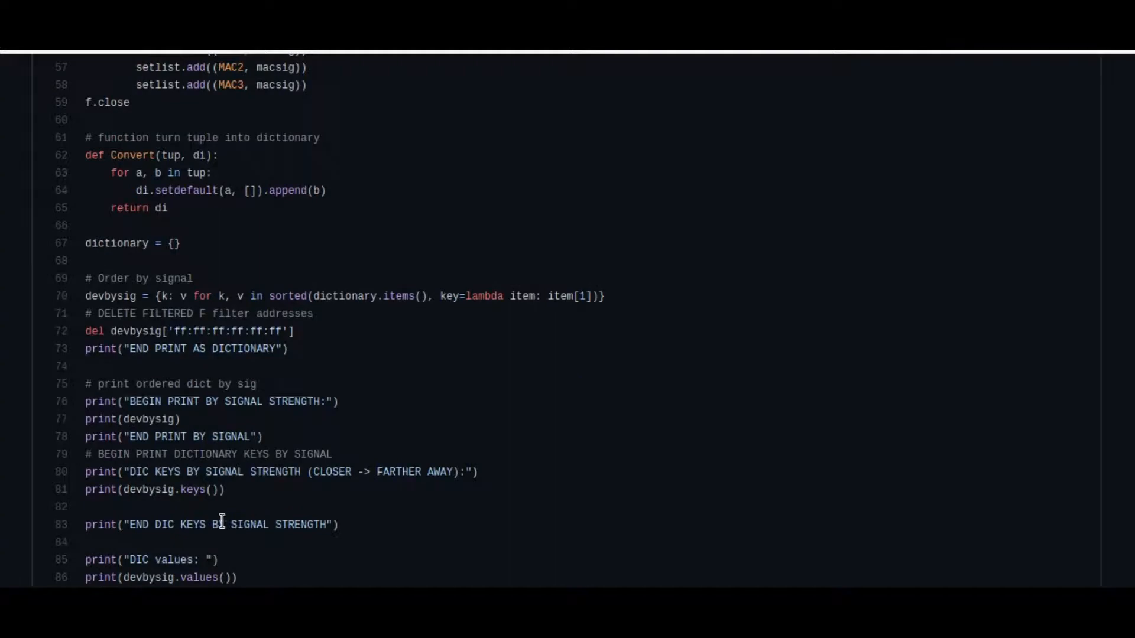
mouse_move(391, 96)
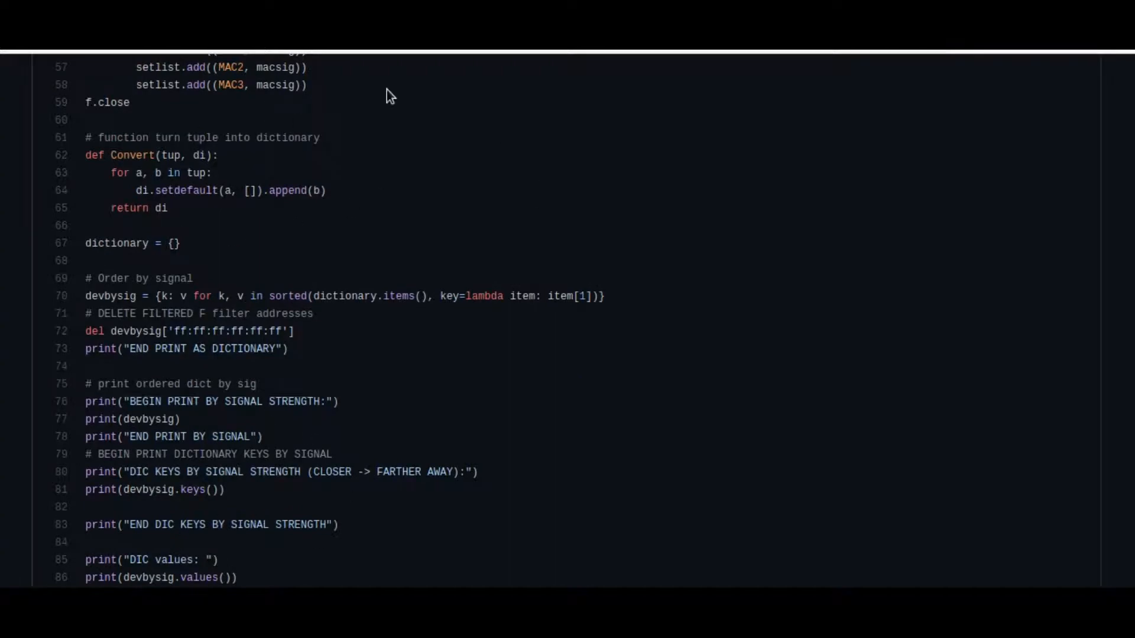
scroll("down", 3)
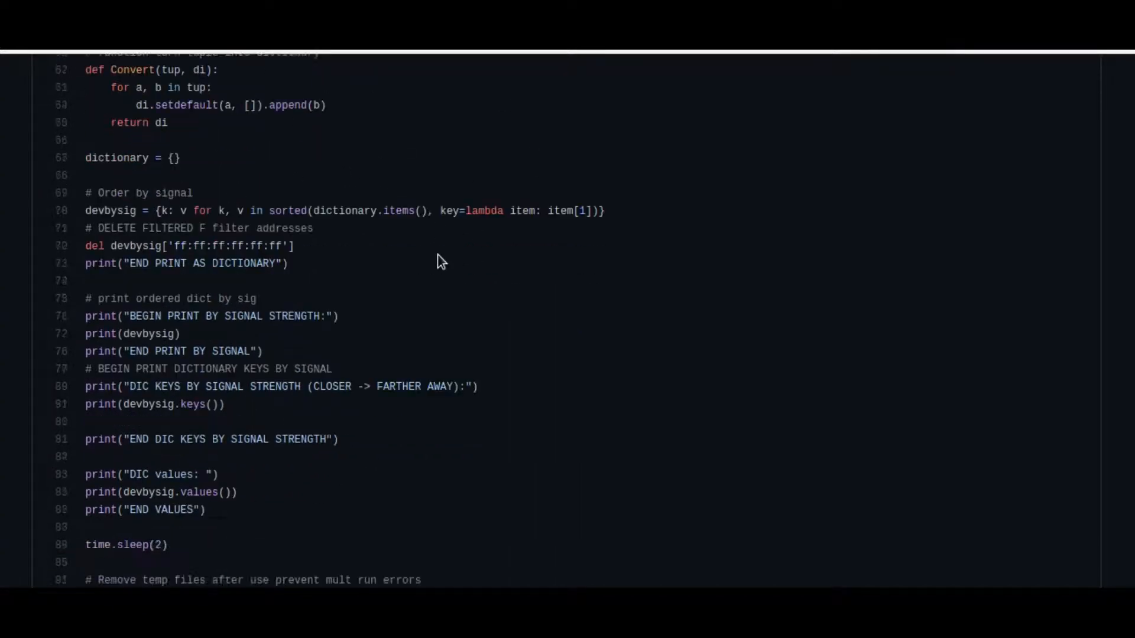
scroll("down", 3)
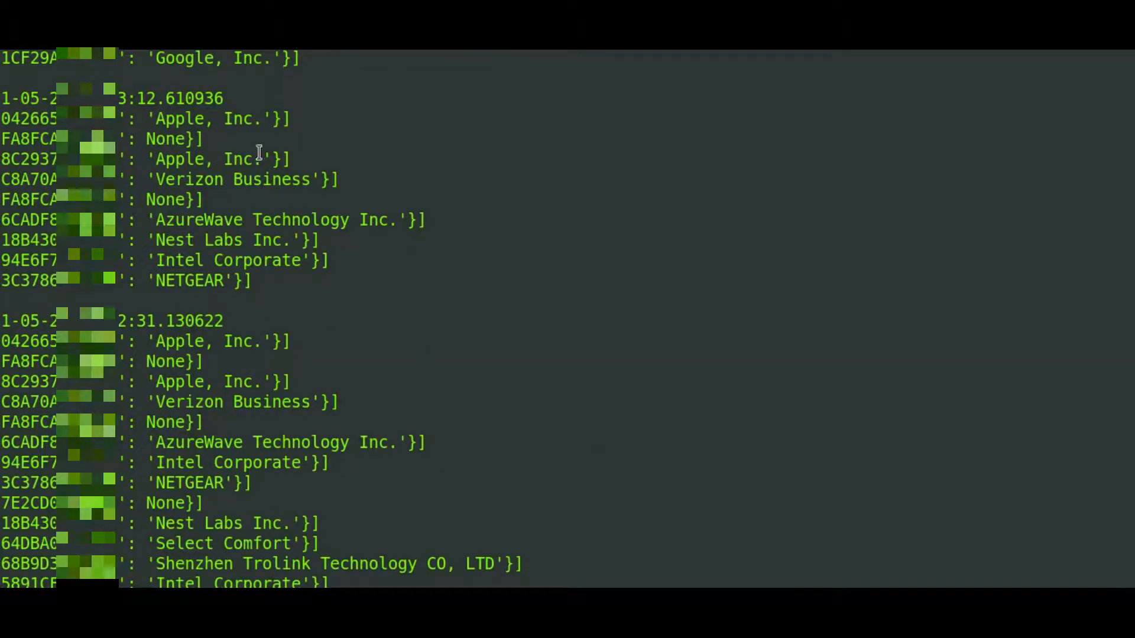
mouse_move(530, 464)
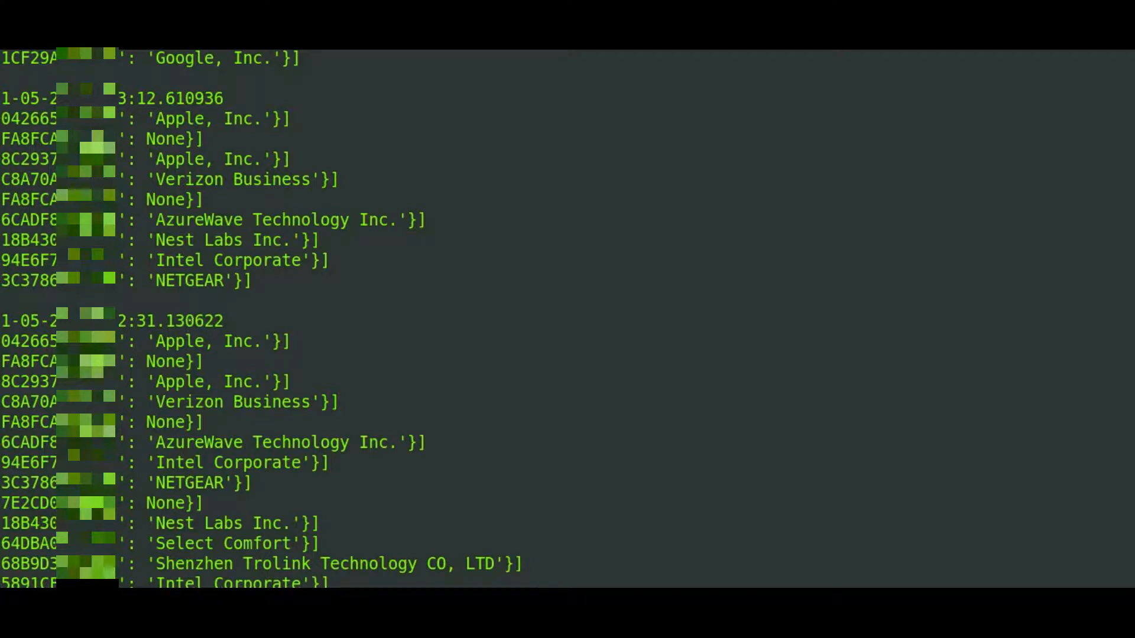
mouse_move(279, 391)
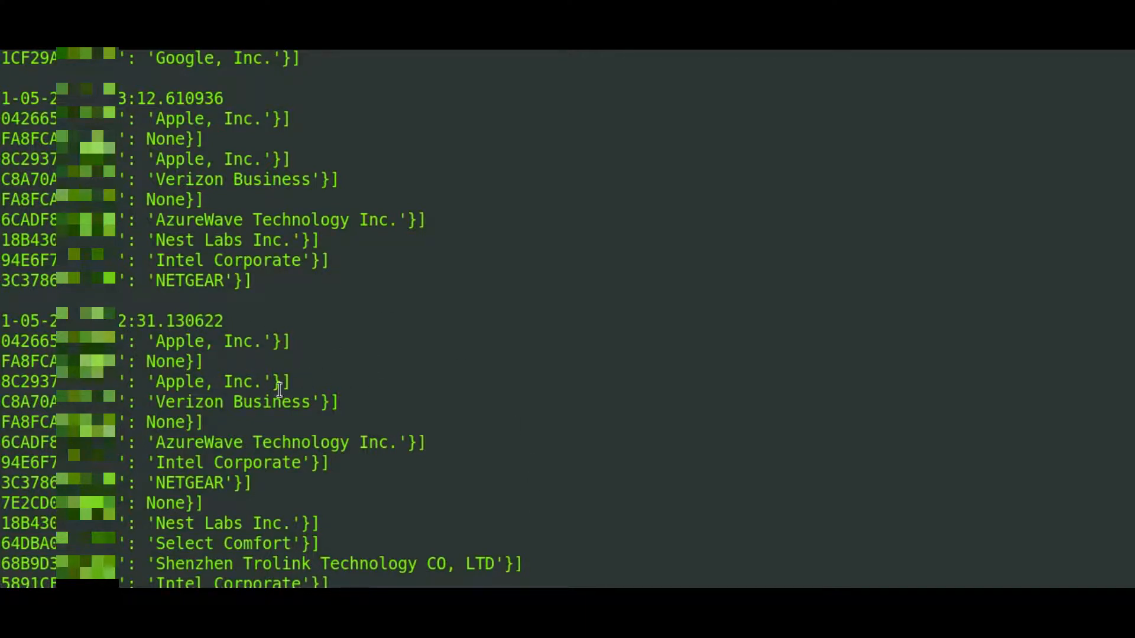
mouse_move(618, 276)
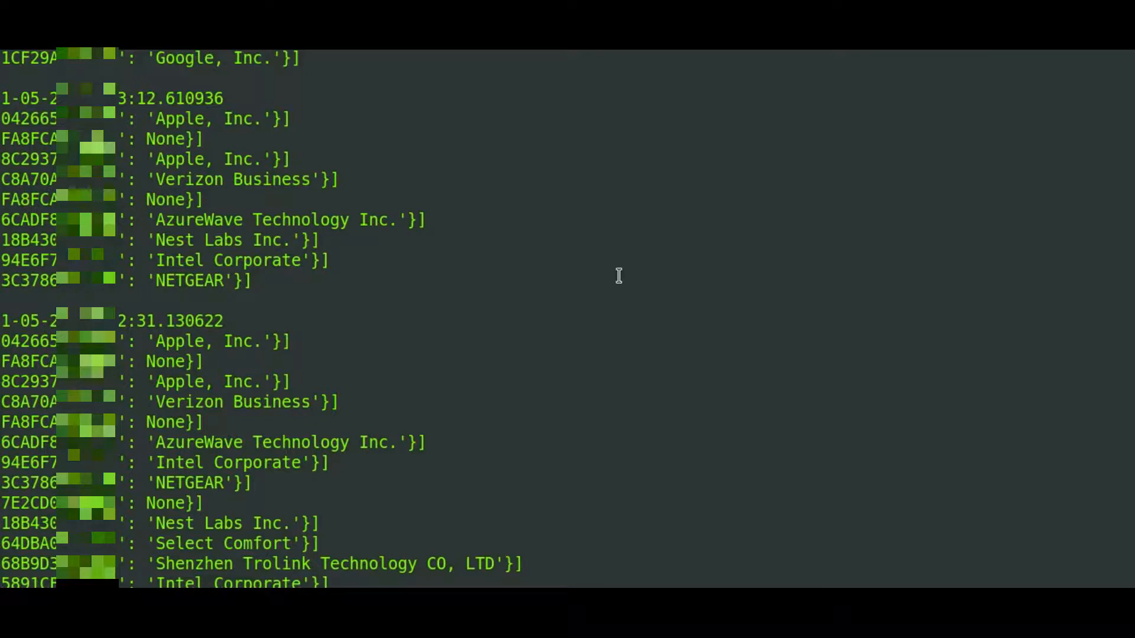
mouse_move(688, 269)
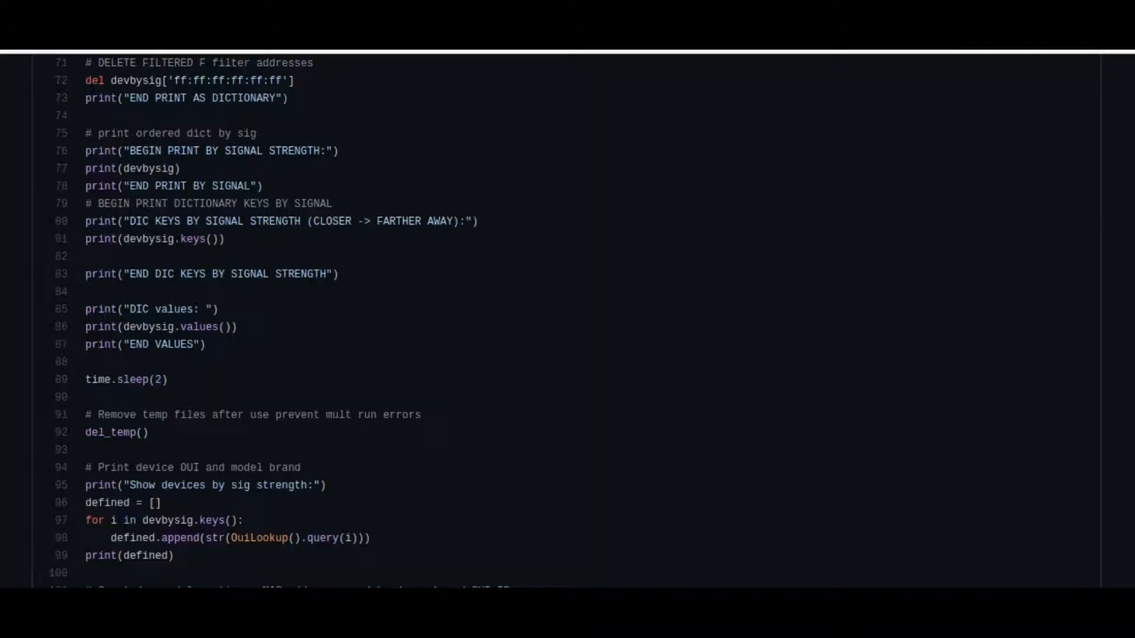
mouse_move(470, 392)
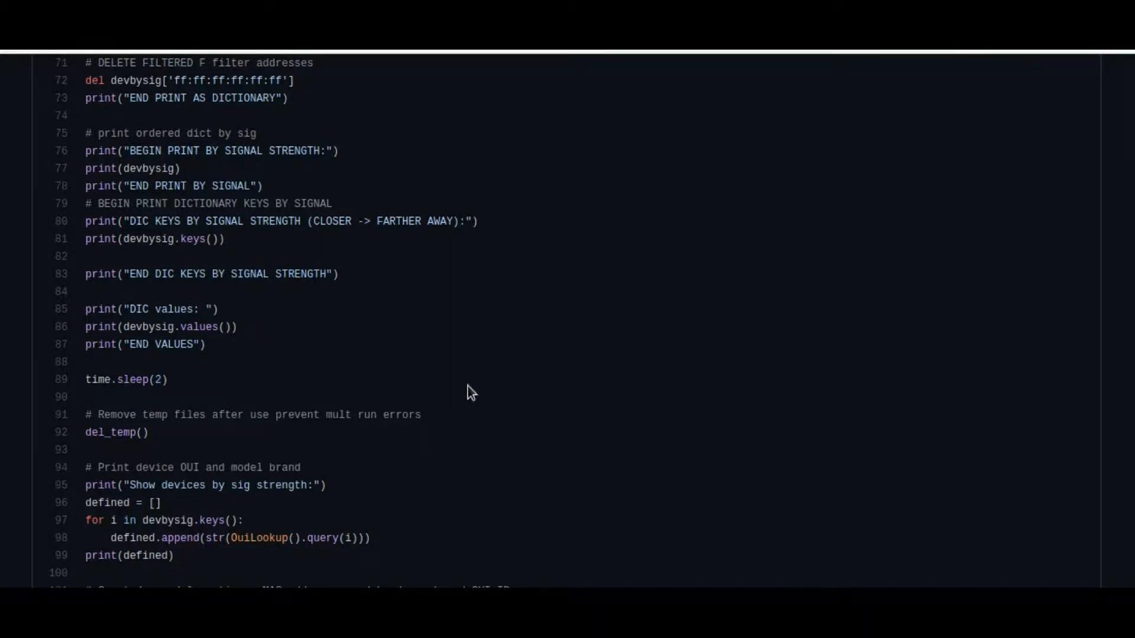
Scroll macrotroll2 back to its top showing file details, header comments and imports
scroll("up", 3)
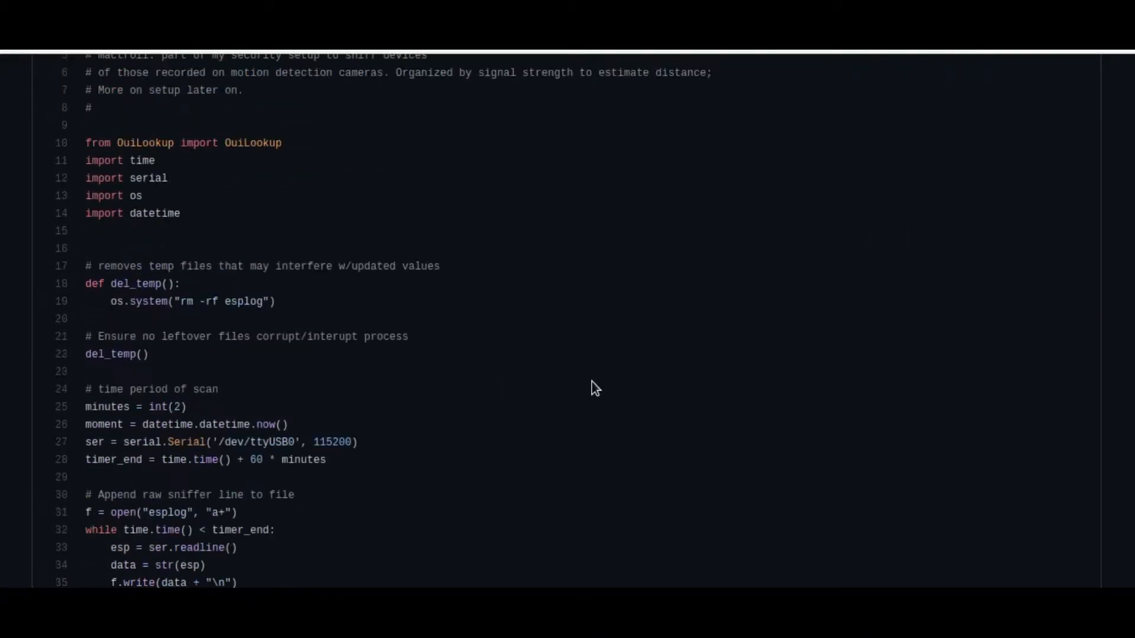
scroll("up", 3)
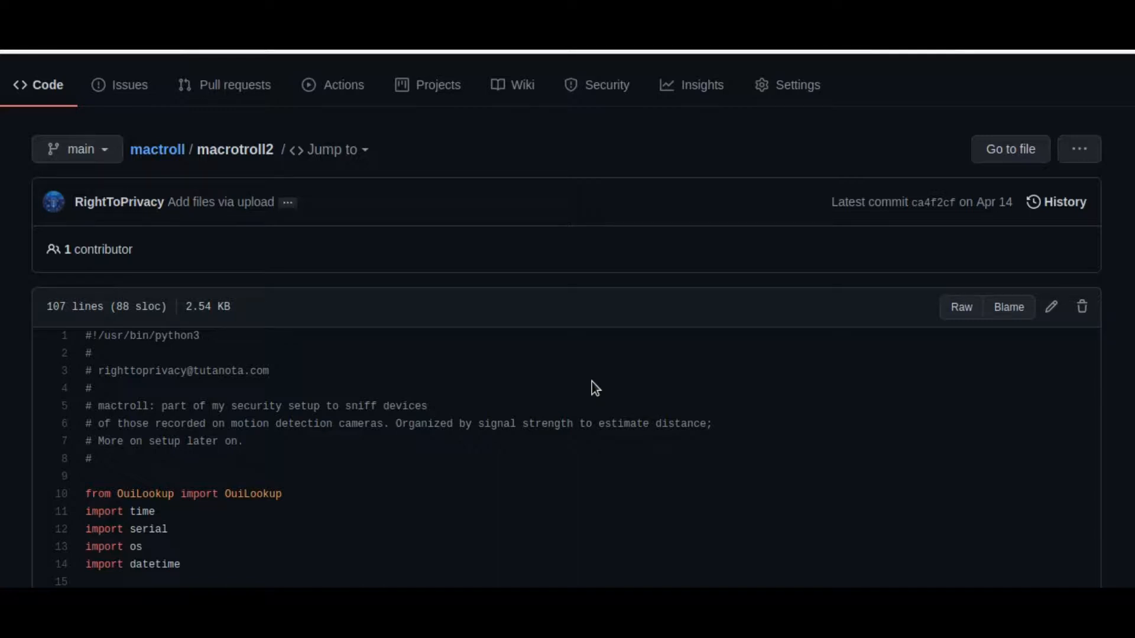
mouse_move(488, 249)
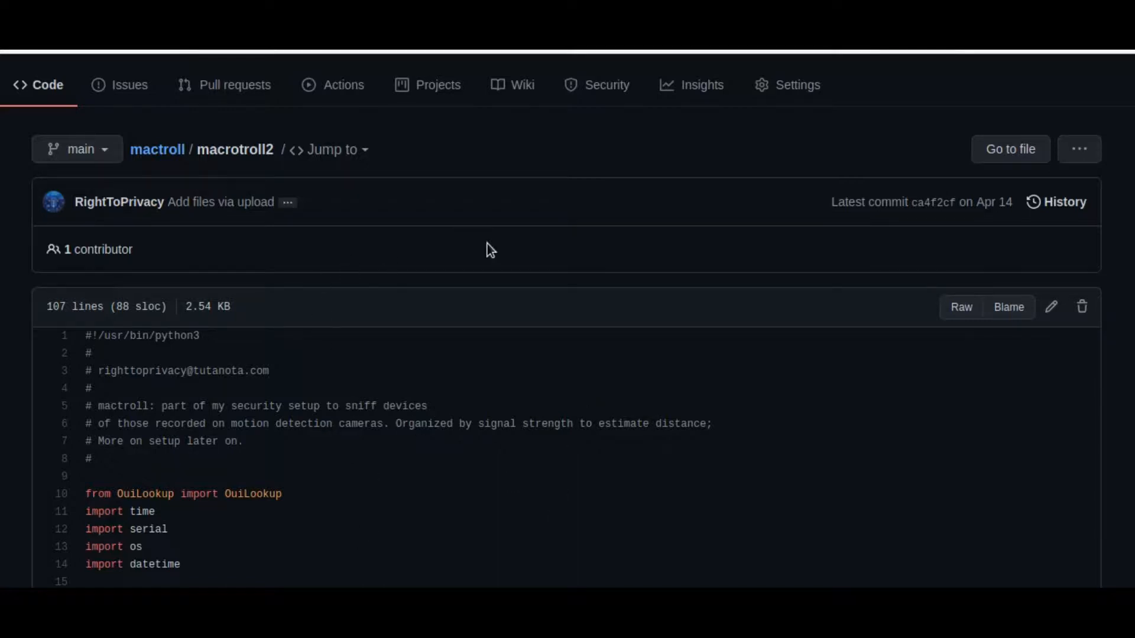
mouse_move(574, 247)
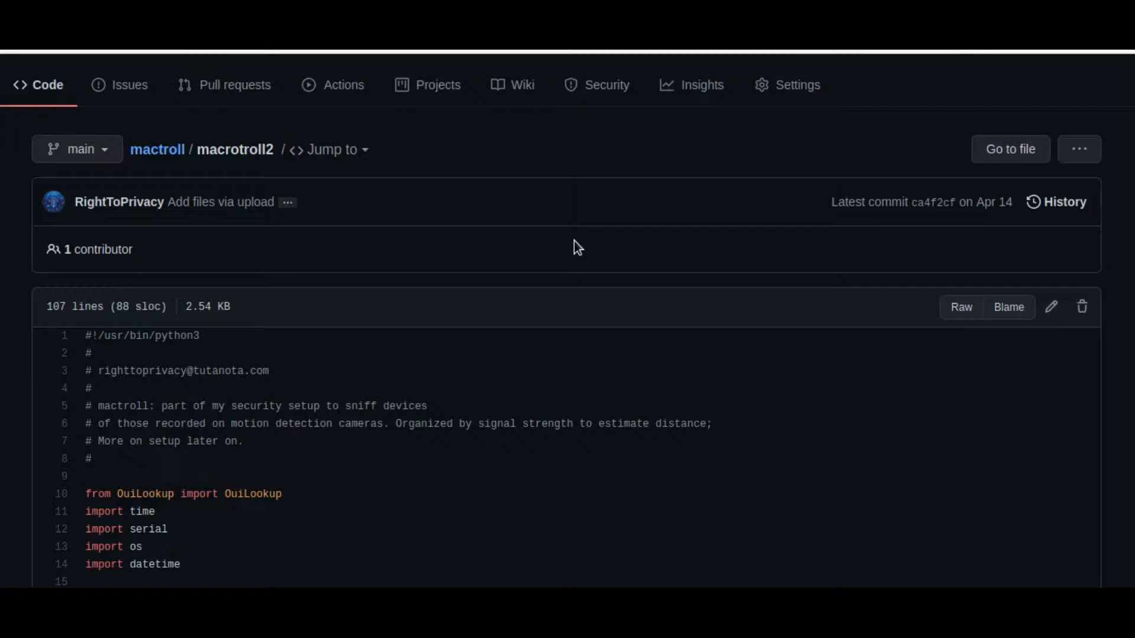
mouse_move(726, 428)
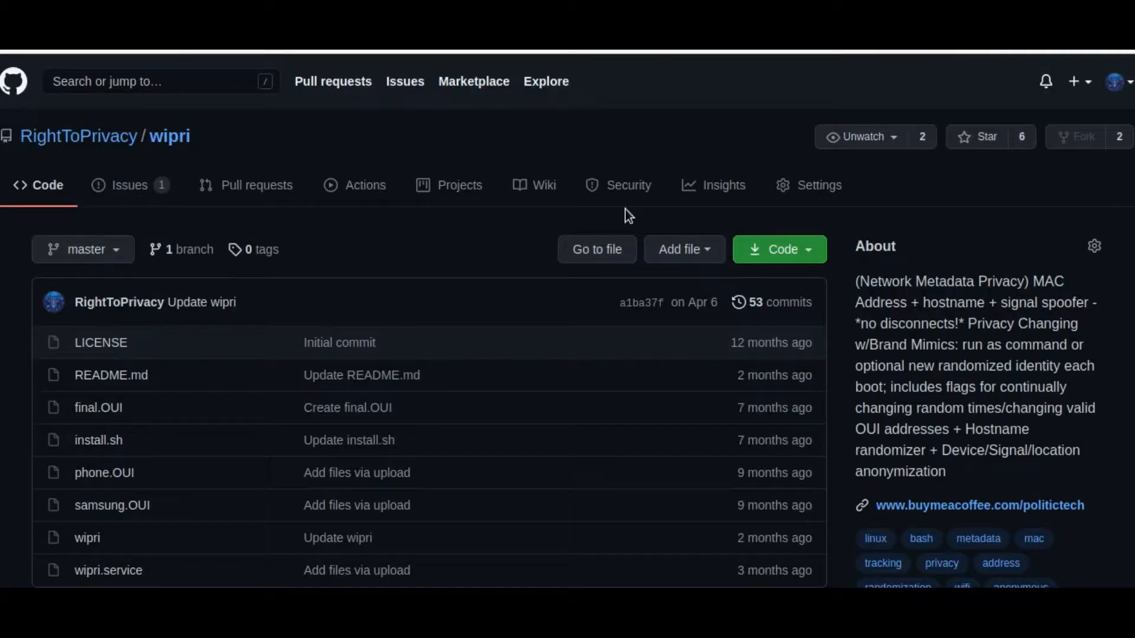
mouse_move(476, 282)
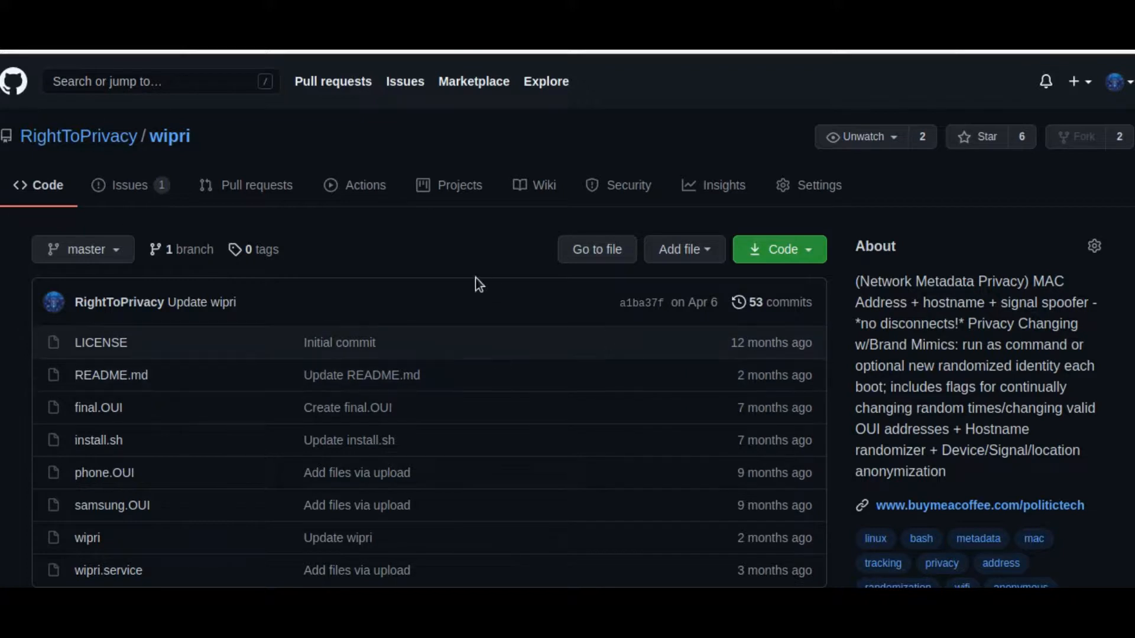
mouse_move(179, 214)
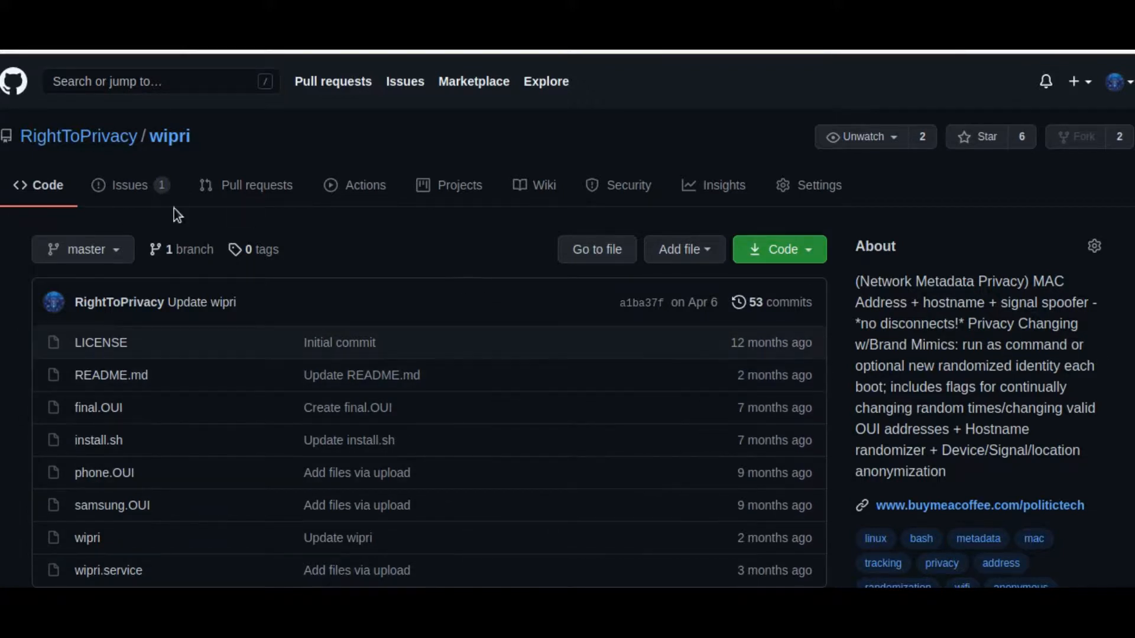
mouse_move(63, 339)
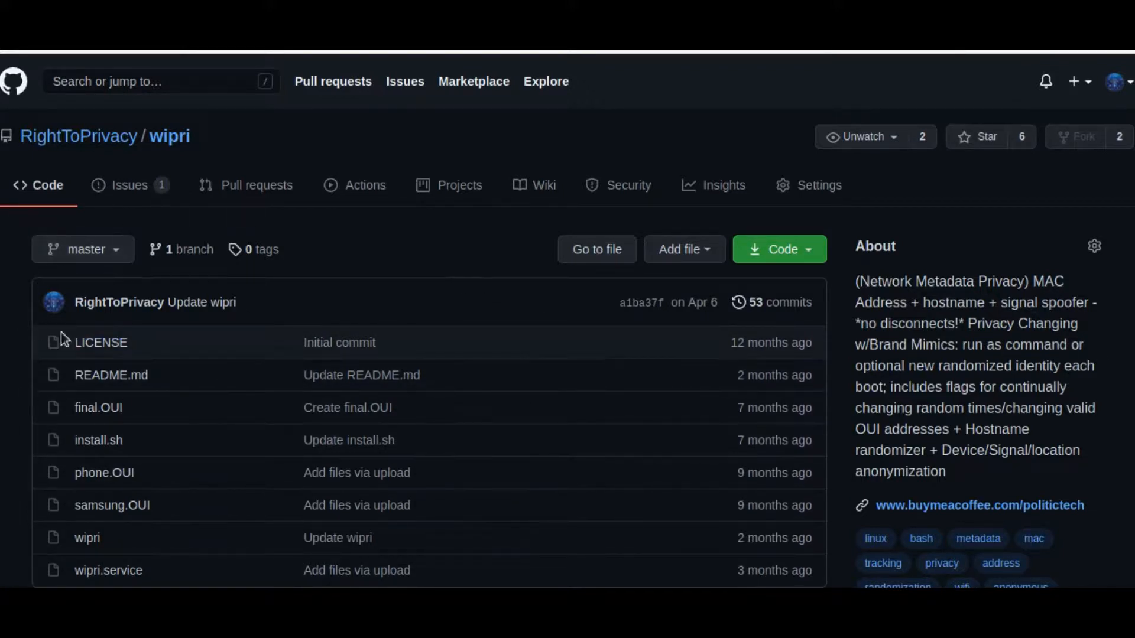
mouse_move(186, 466)
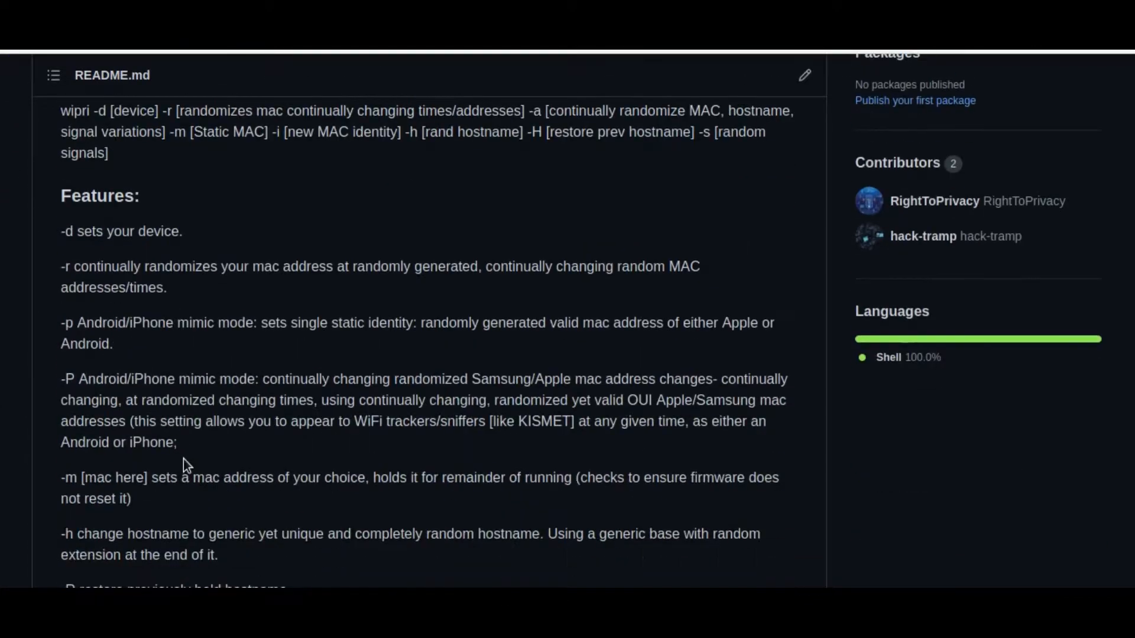
mouse_move(246, 323)
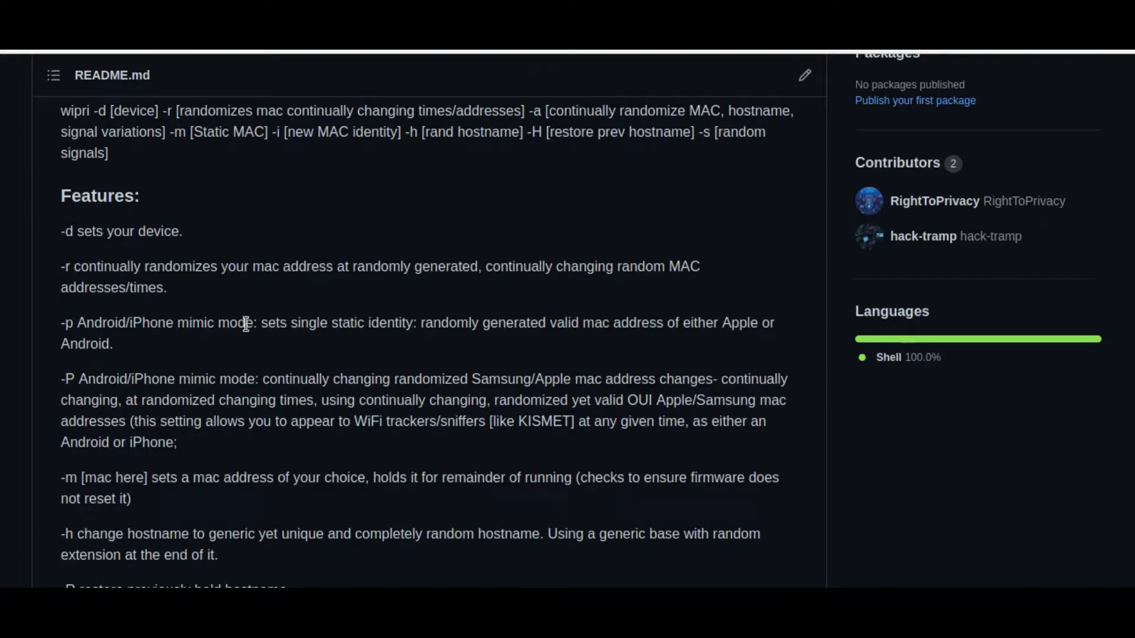
mouse_move(44, 233)
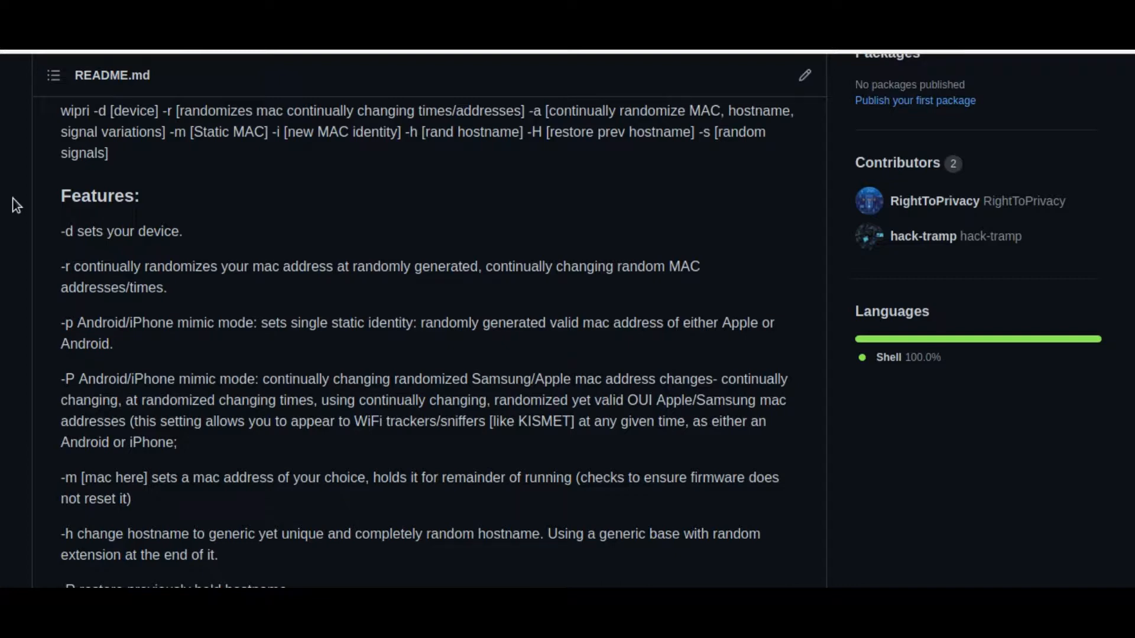
Read the wipri README's Features, anonymous mode and Linux install sections, returning to the title
scroll("down", 3)
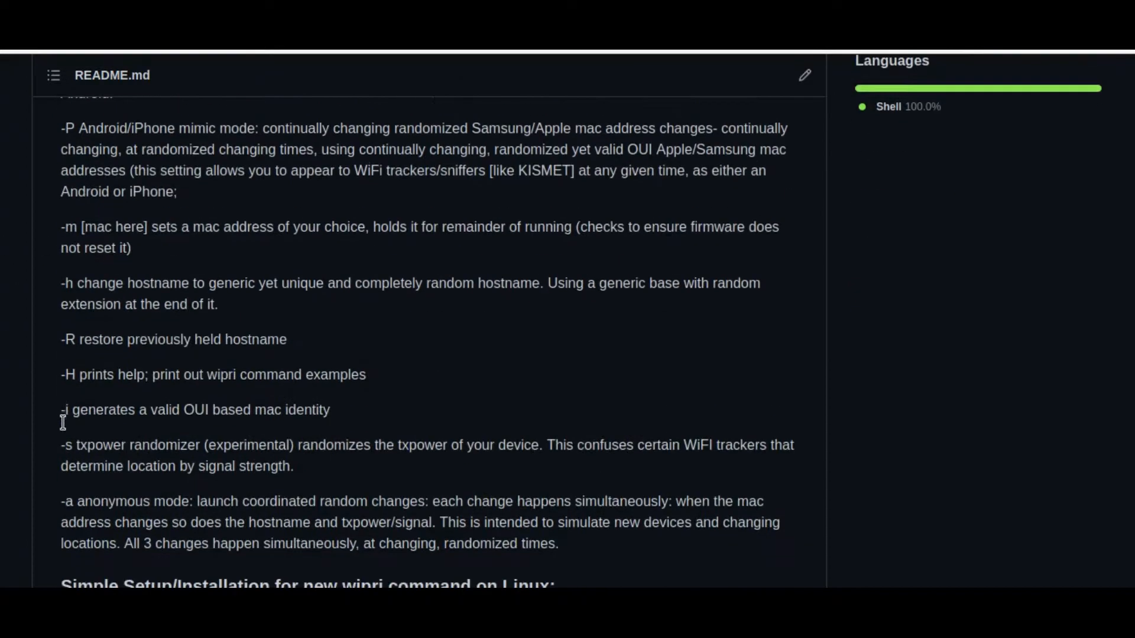
scroll("up", 3)
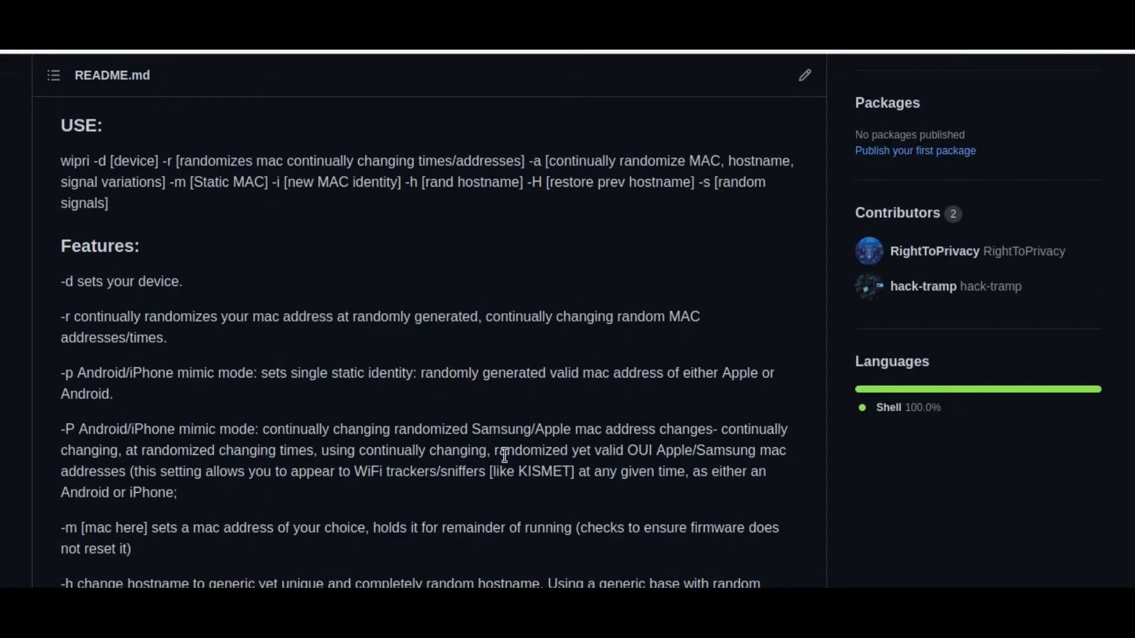
mouse_move(160, 449)
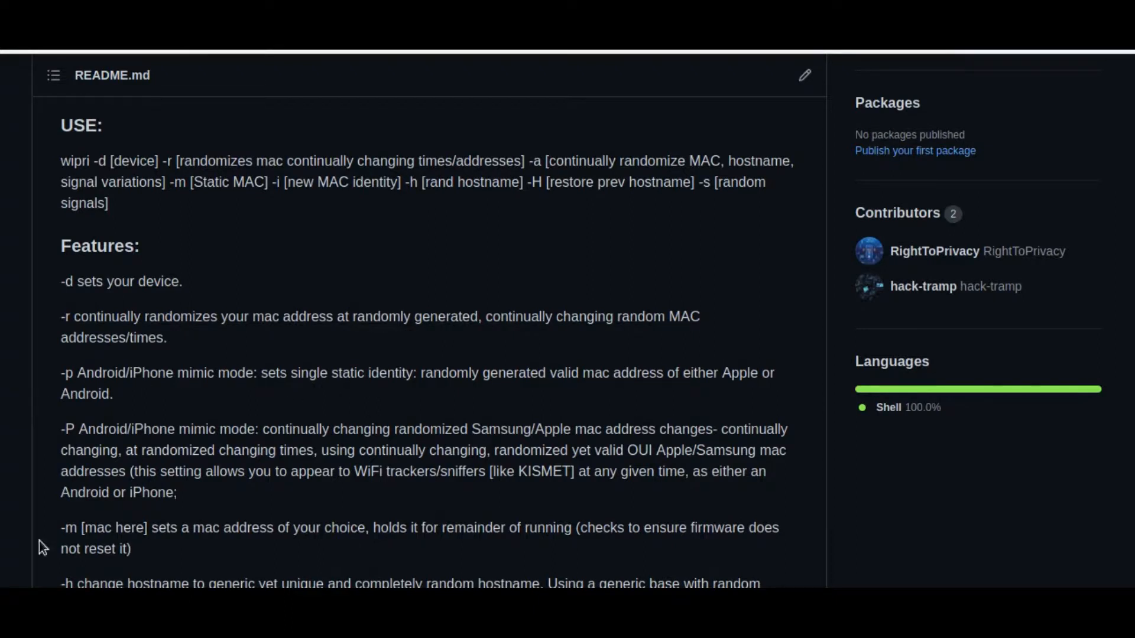
mouse_move(463, 492)
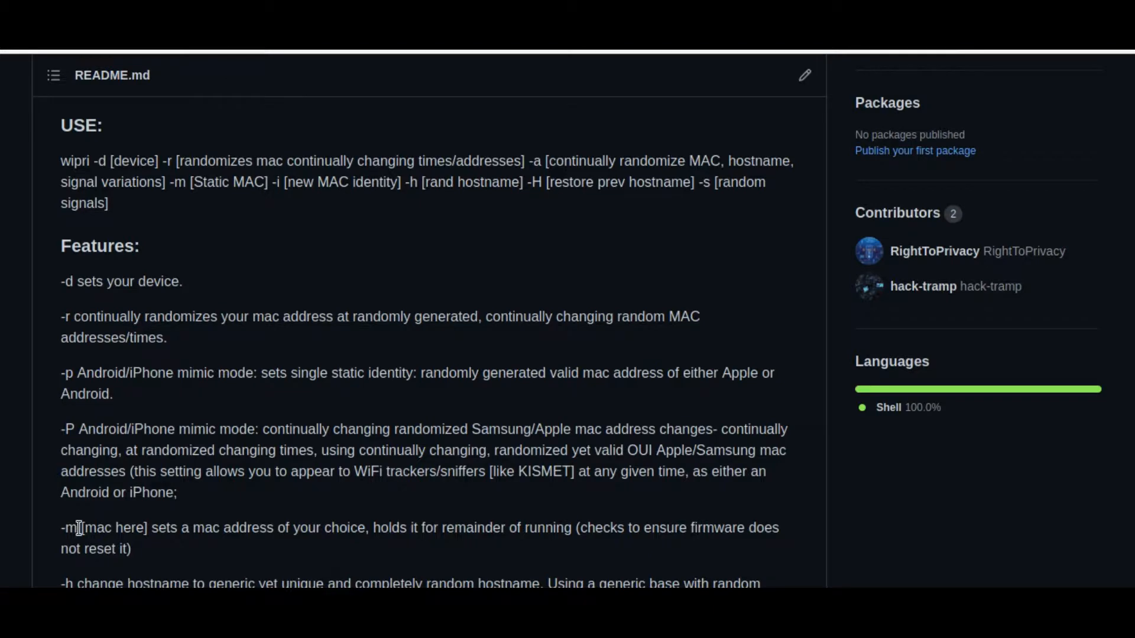
scroll("down", 3)
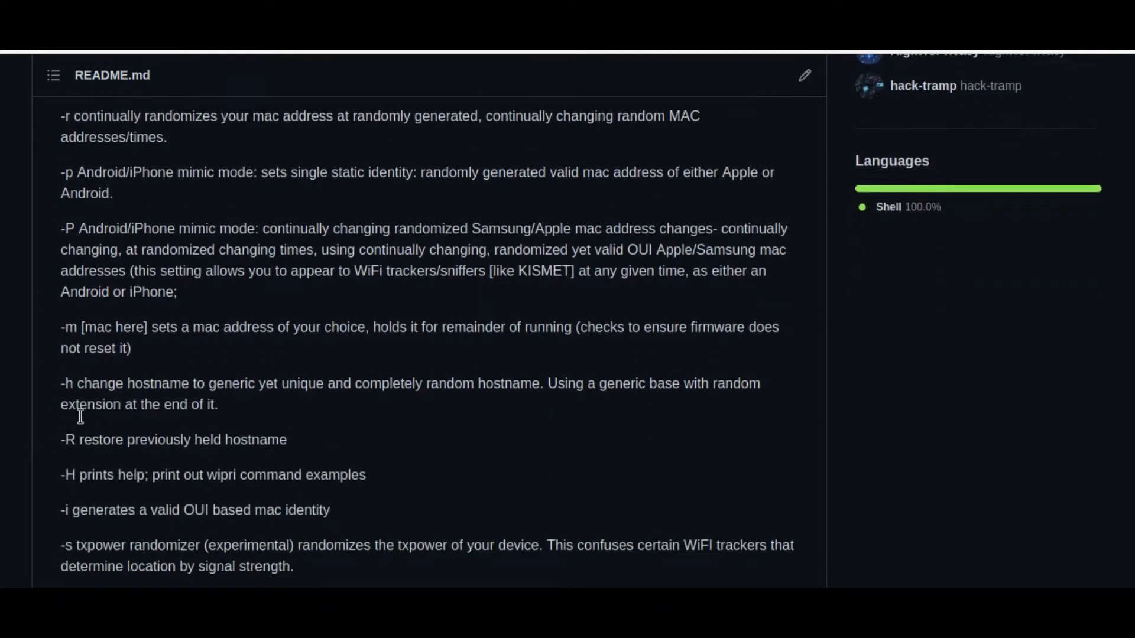
mouse_move(171, 436)
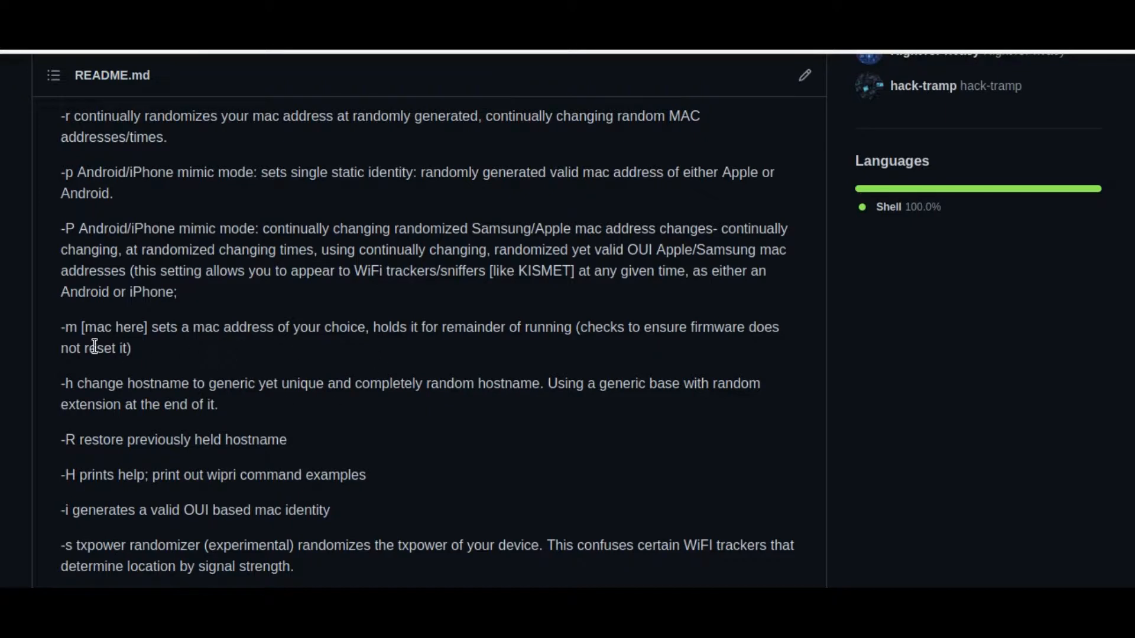
mouse_move(31, 279)
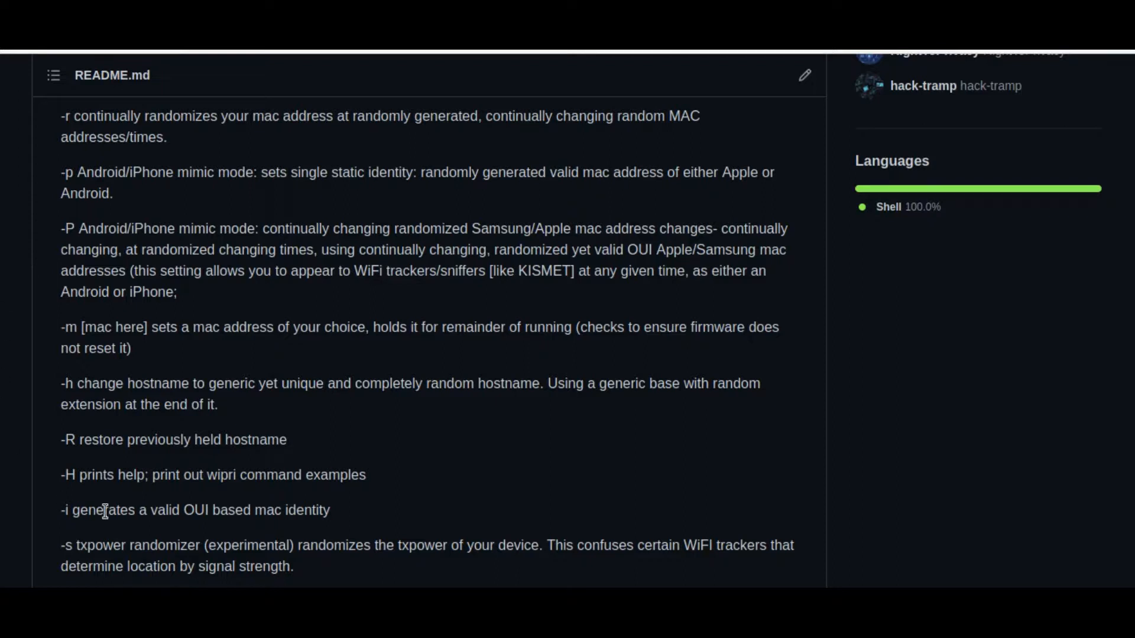
scroll("down", 3)
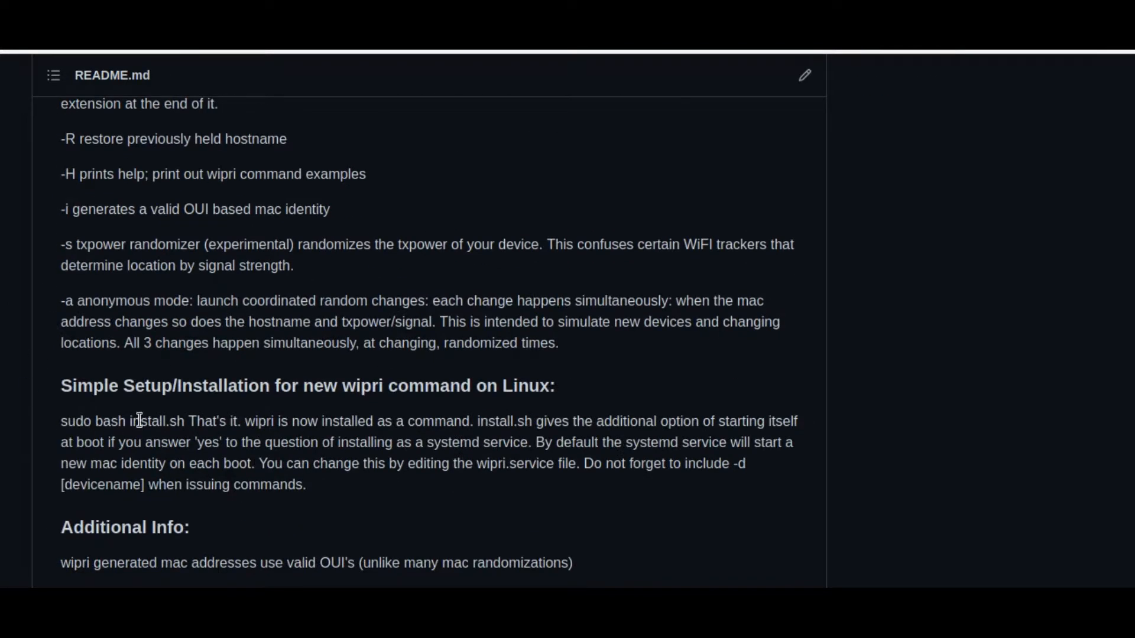
scroll("up", 3)
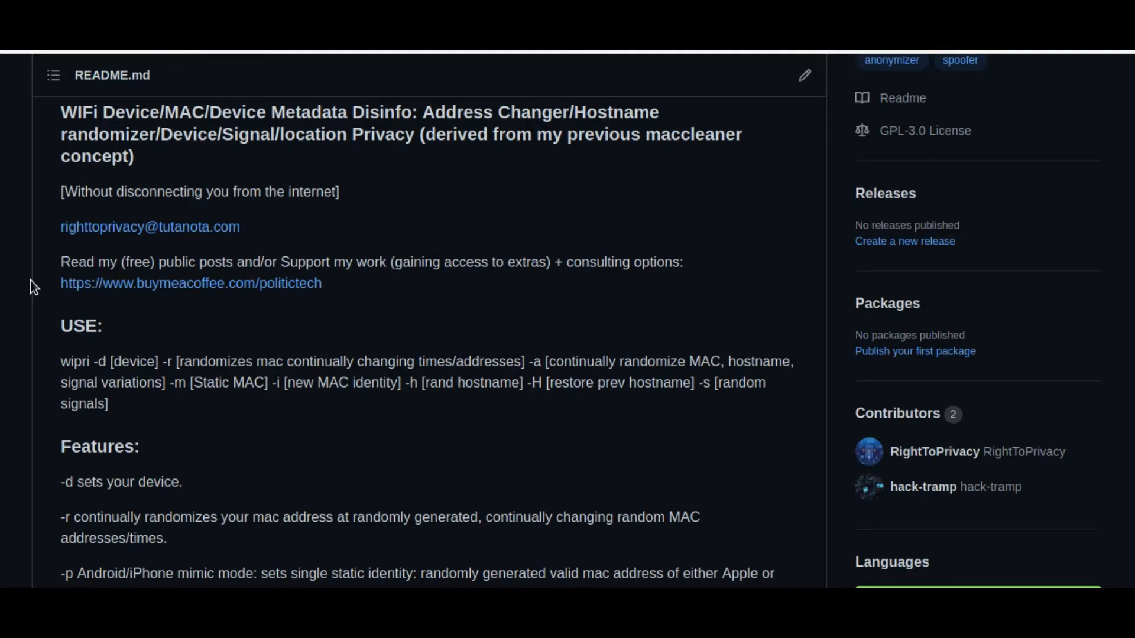
mouse_move(276, 333)
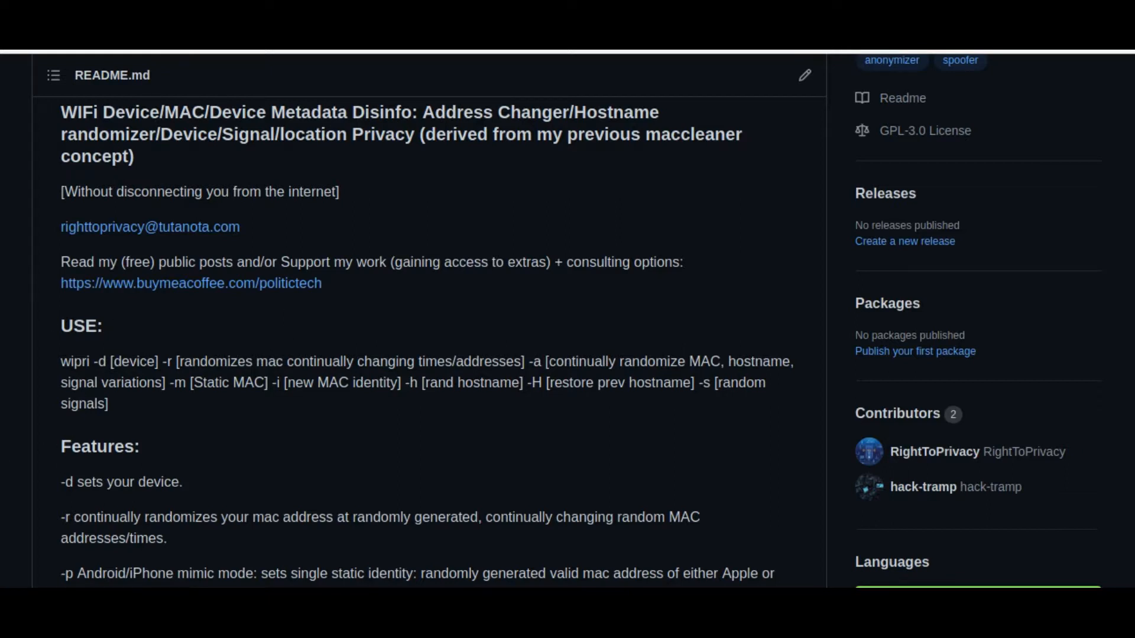
mouse_move(47, 260)
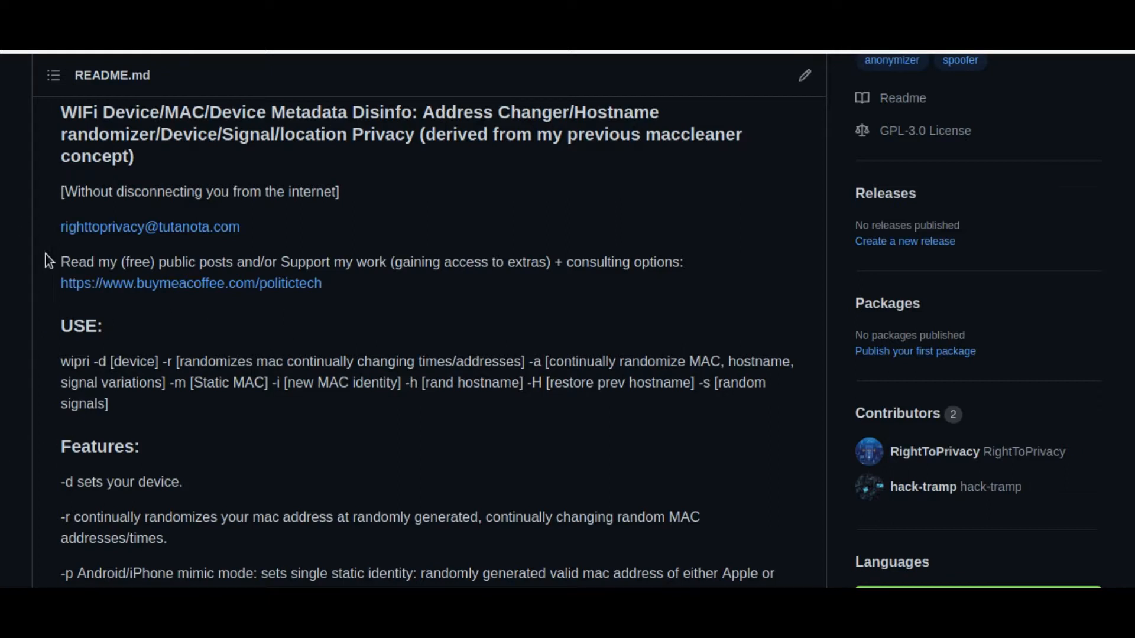
mouse_move(28, 153)
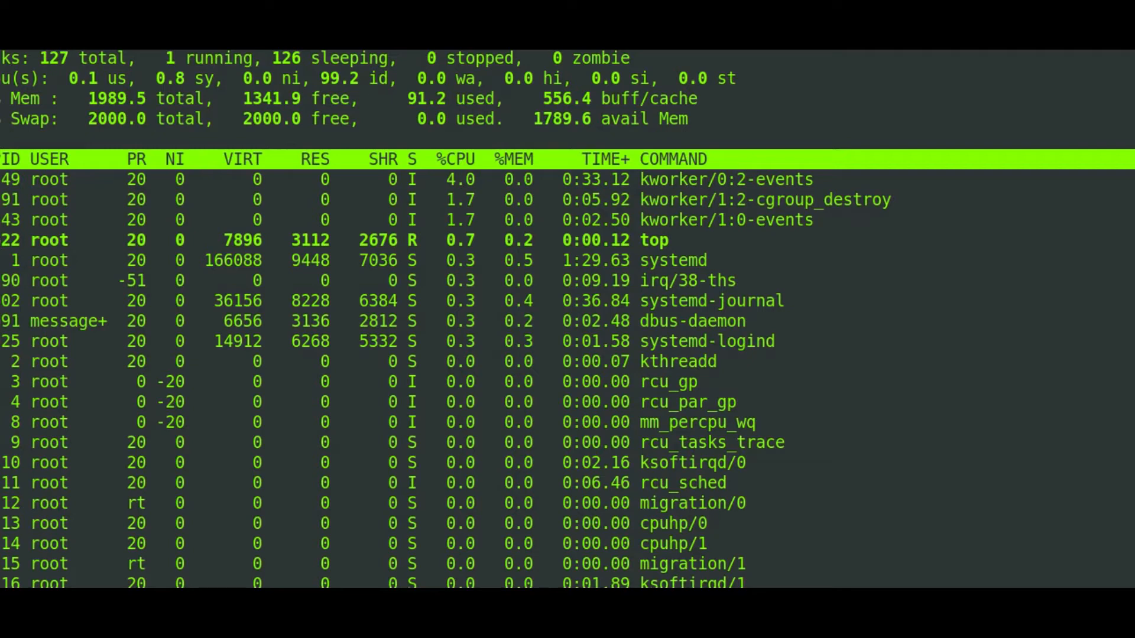
mouse_move(269, 340)
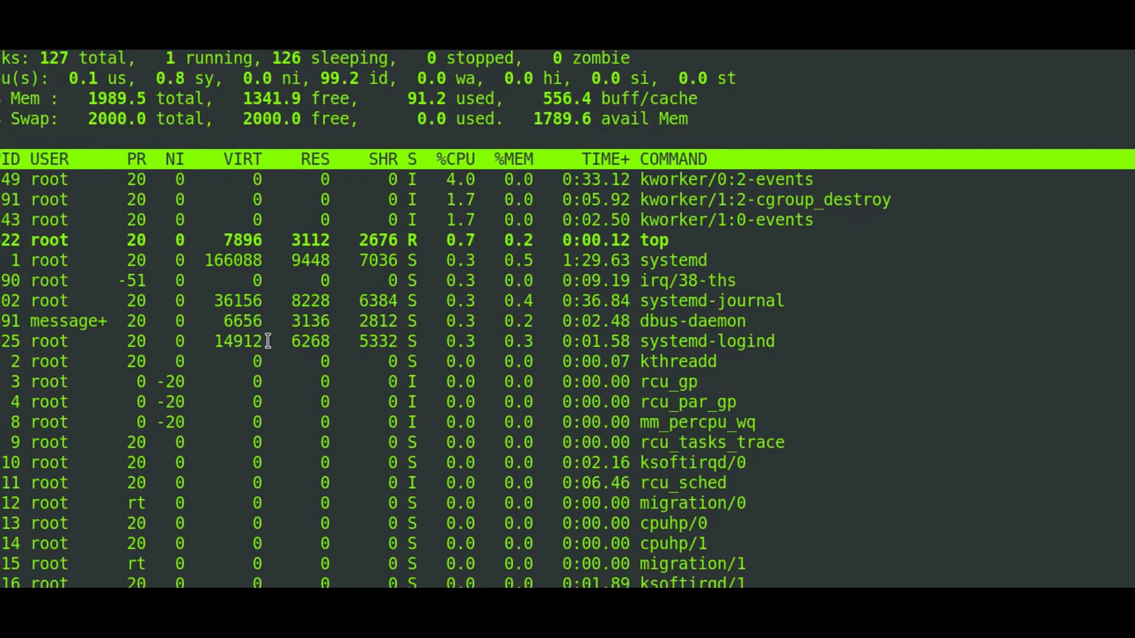
mouse_move(246, 240)
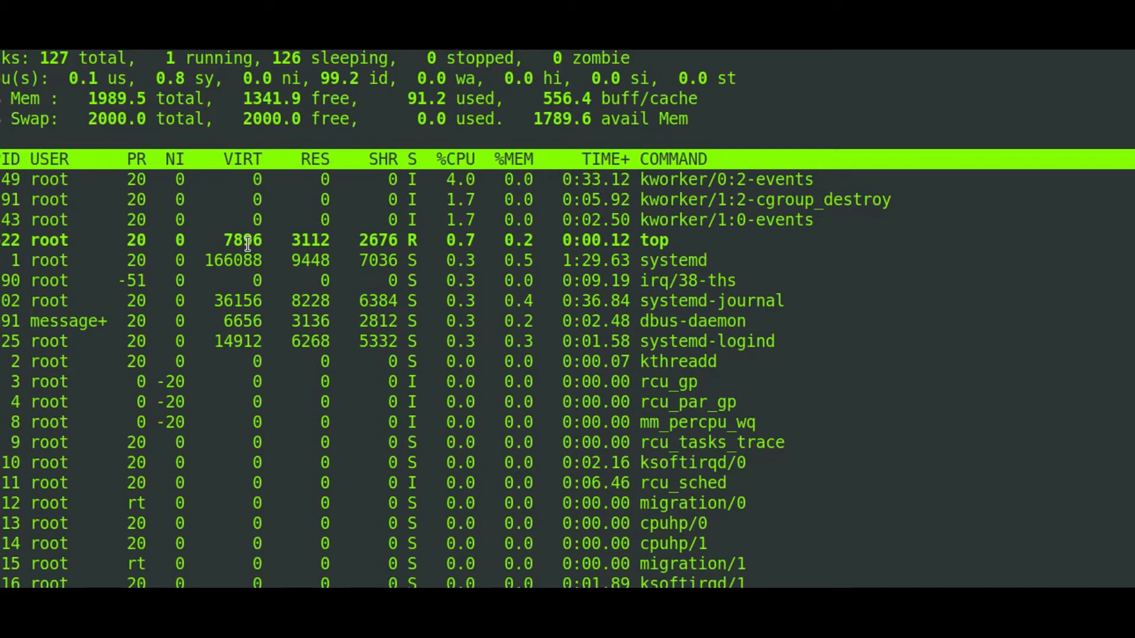